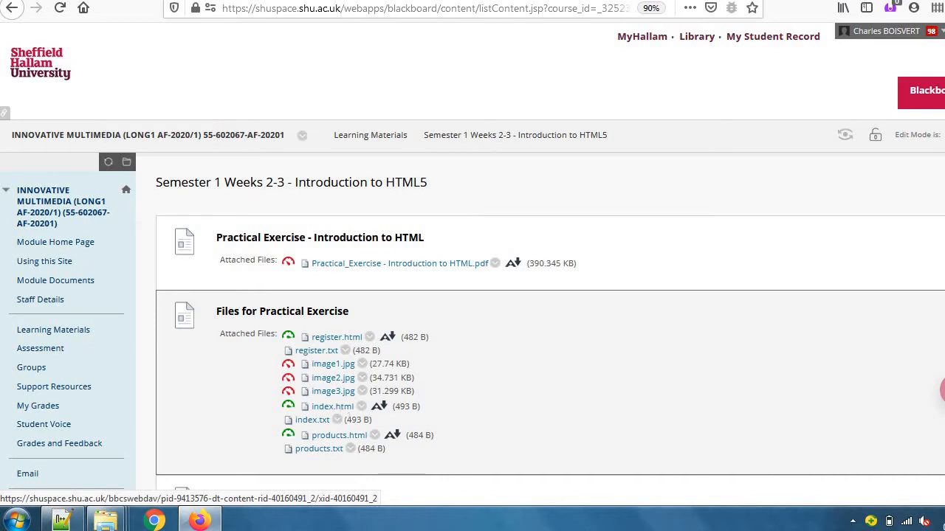
{"action": "mouse_move", "coordinate": [342, 413]}
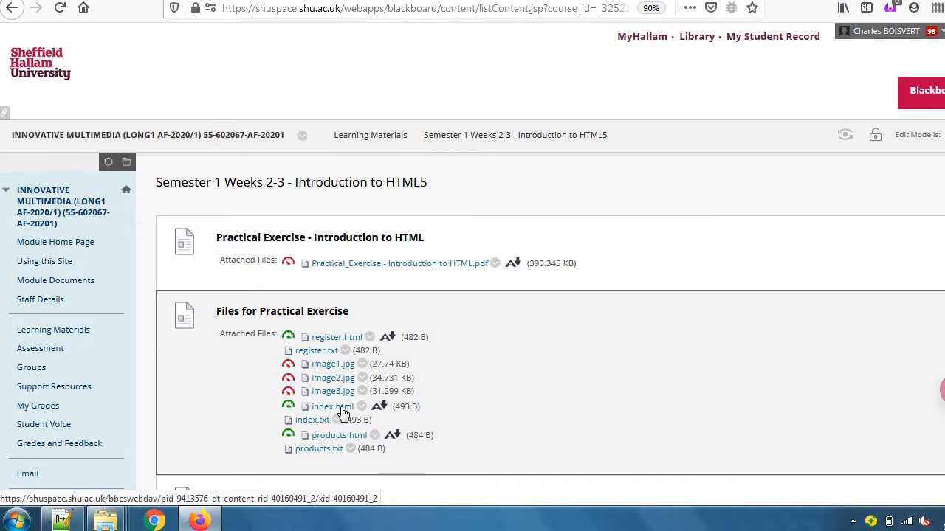
Bring up the context menu on the blank index.html page in Firefox.
{"action": "right_click", "coordinate": [331, 406]}
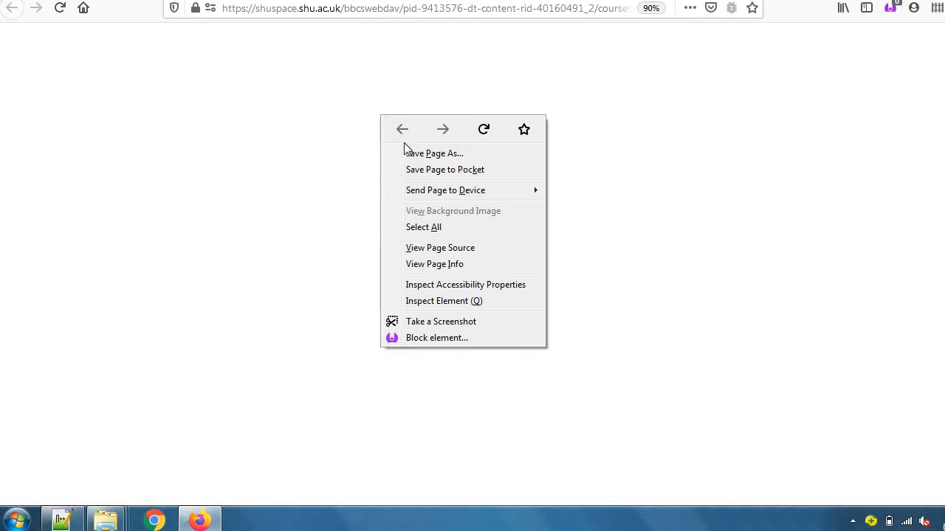
{"action": "mouse_move", "coordinate": [434, 153]}
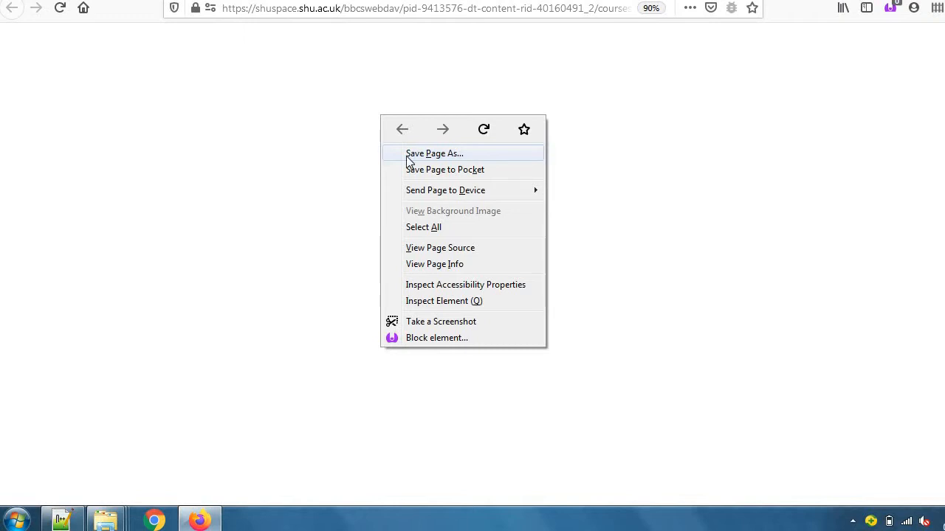
{"action": "mouse_move", "coordinate": [410, 162]}
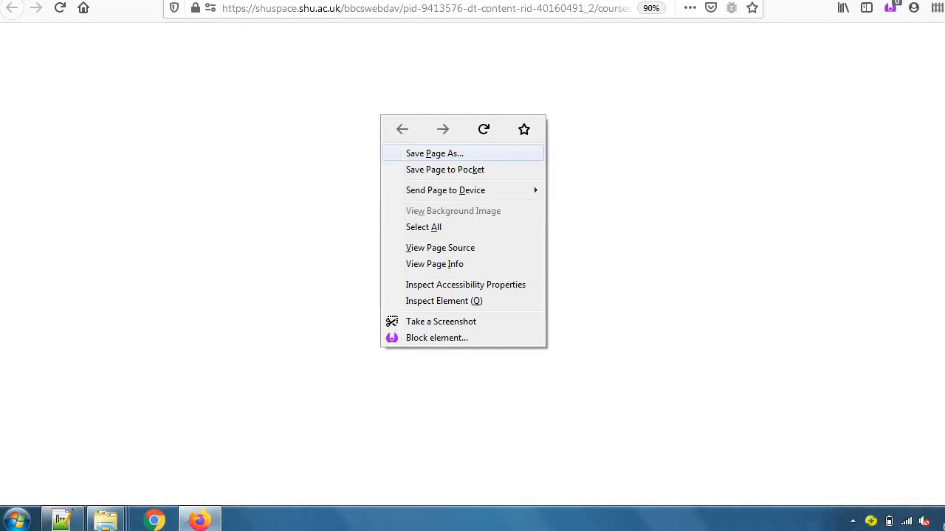
{"action": "mouse_move", "coordinate": [410, 161]}
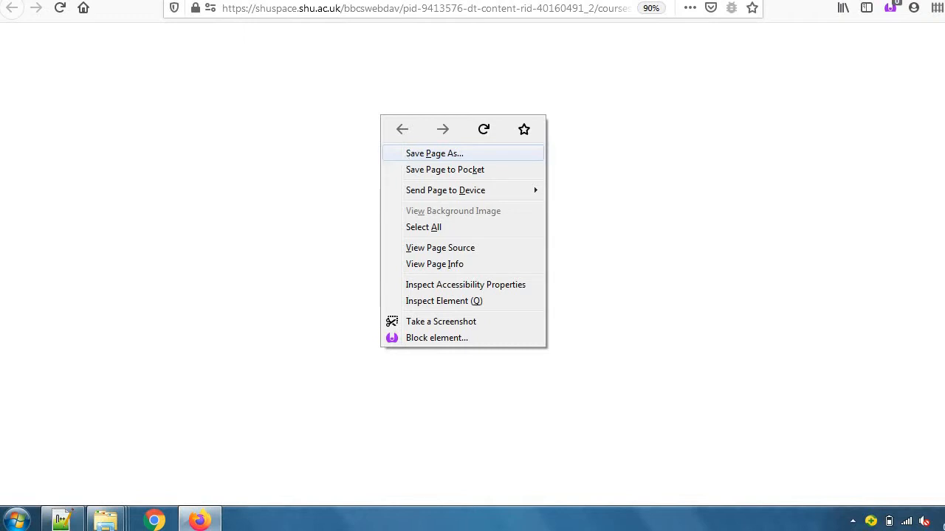
Start Save Page As, cancel it, and open the HTML5 folder in Explorer.
{"action": "left_click", "coordinate": [434, 153]}
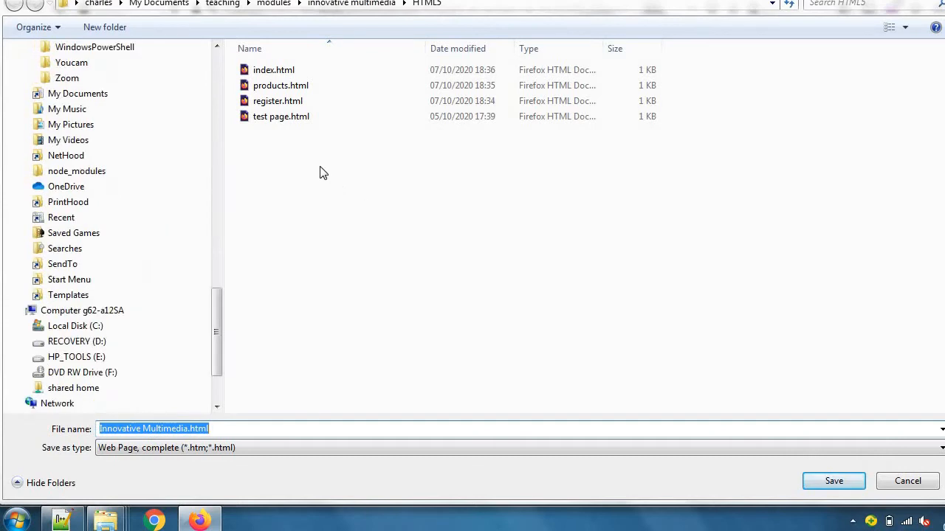
{"action": "left_click", "coordinate": [274, 70]}
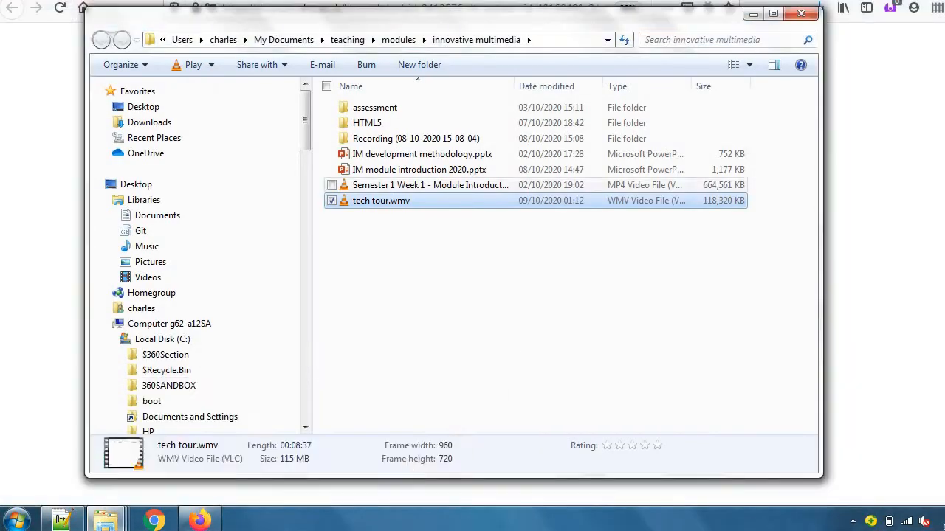
{"action": "double_click", "coordinate": [367, 122]}
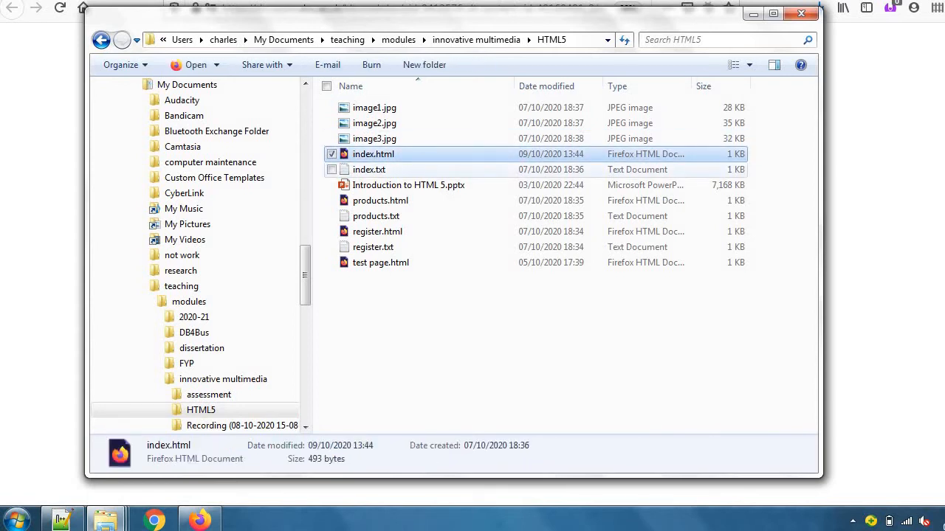
{"action": "left_click", "coordinate": [368, 169]}
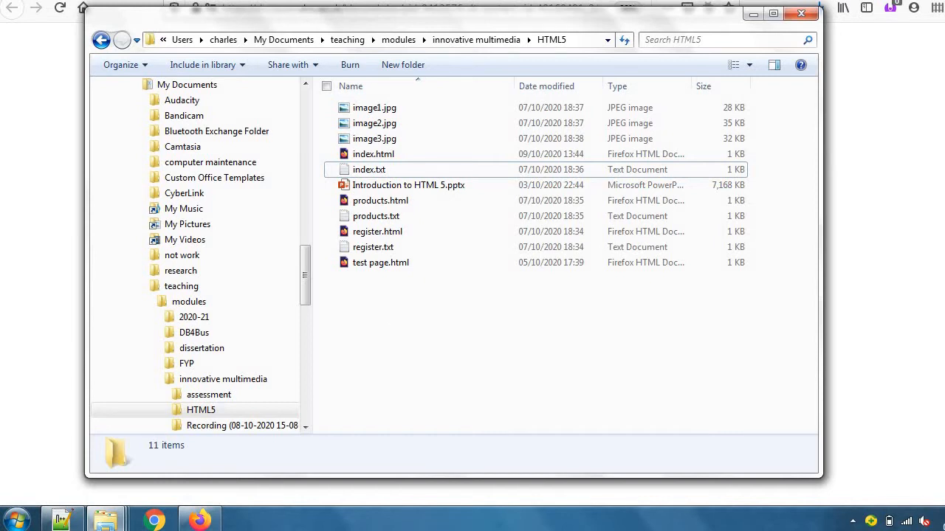
{"action": "mouse_move", "coordinate": [397, 331]}
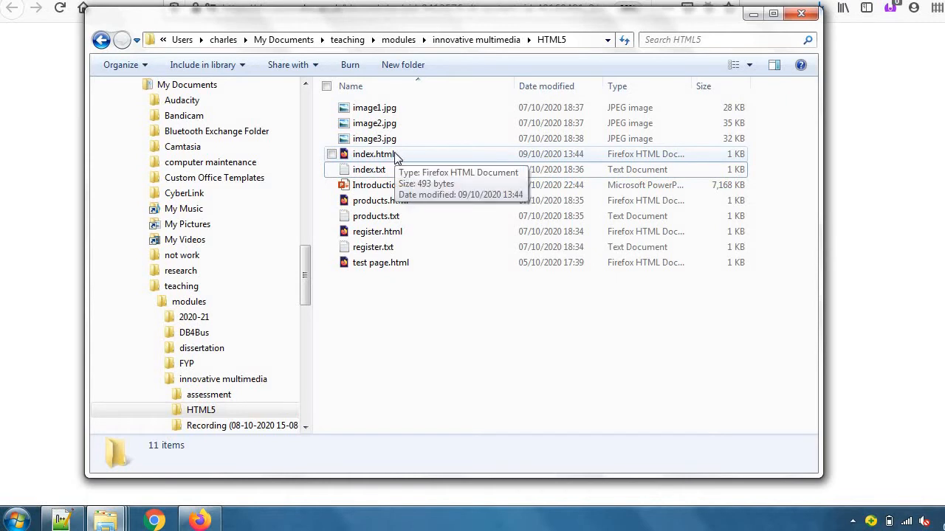
{"action": "mouse_move", "coordinate": [415, 158]}
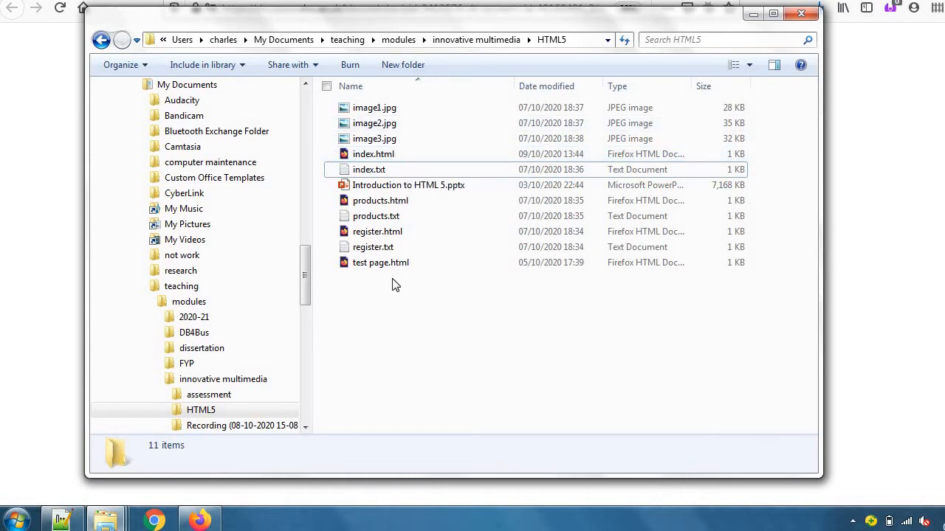
Open index.html in Notepad++ through Edit with Notepad++ on its context menu.
{"action": "right_click", "coordinate": [372, 154]}
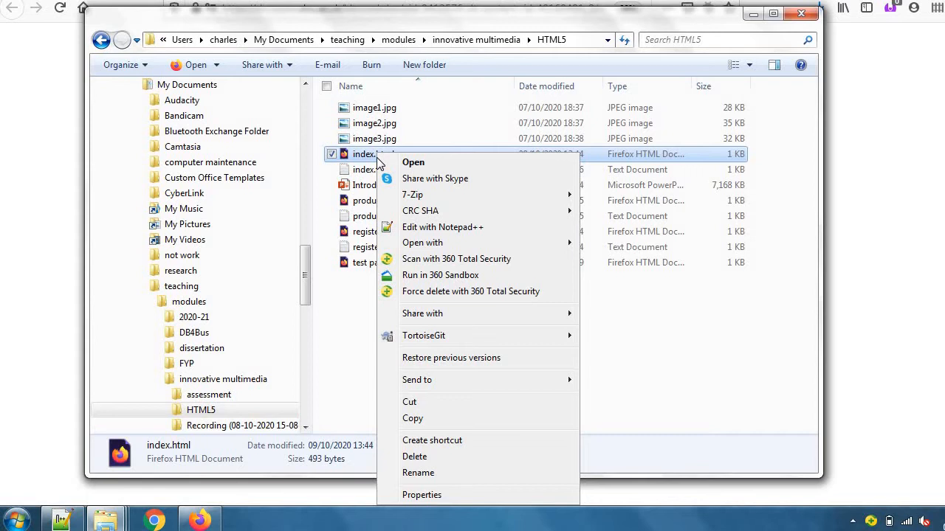
{"action": "mouse_move", "coordinate": [367, 186]}
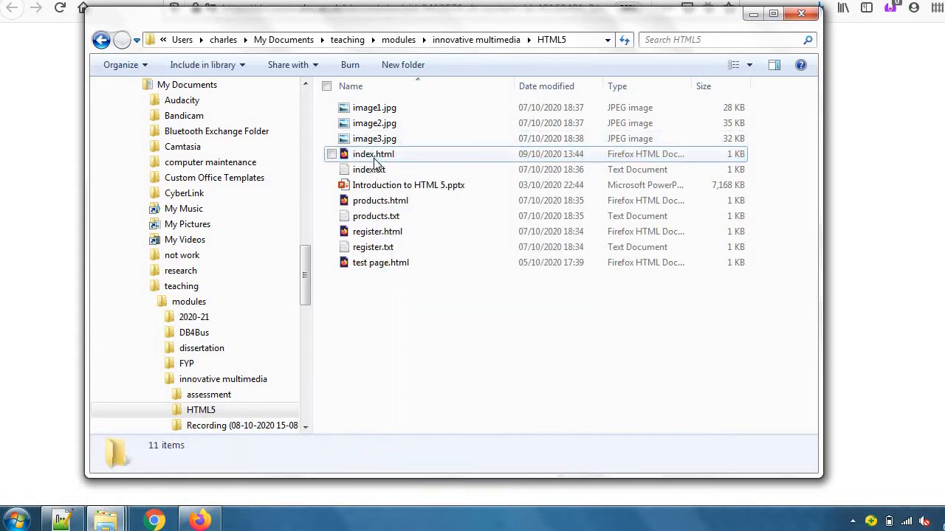
{"action": "mouse_move", "coordinate": [373, 153]}
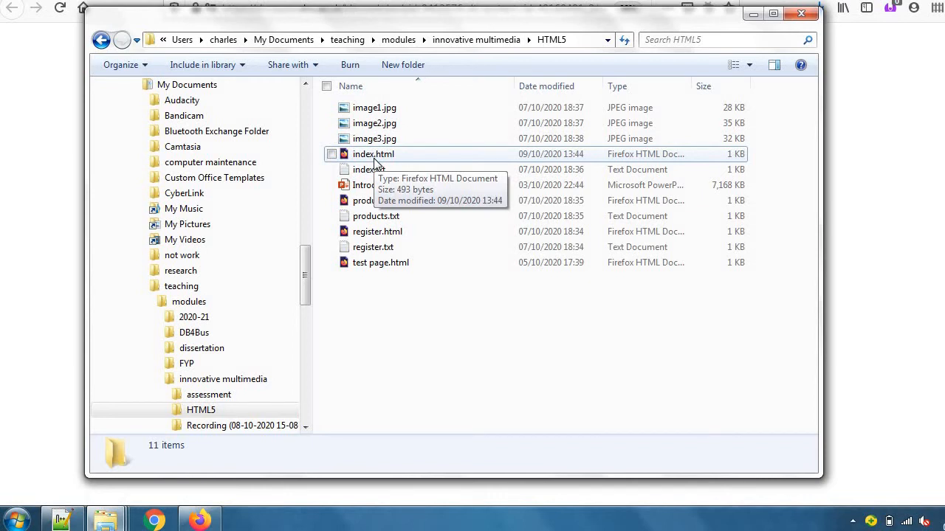
{"action": "right_click", "coordinate": [373, 154]}
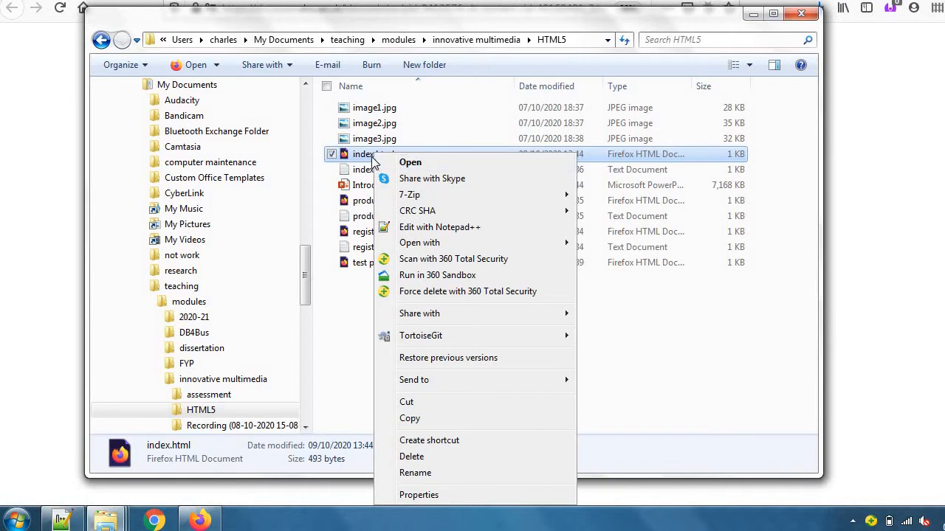
{"action": "mouse_move", "coordinate": [439, 227]}
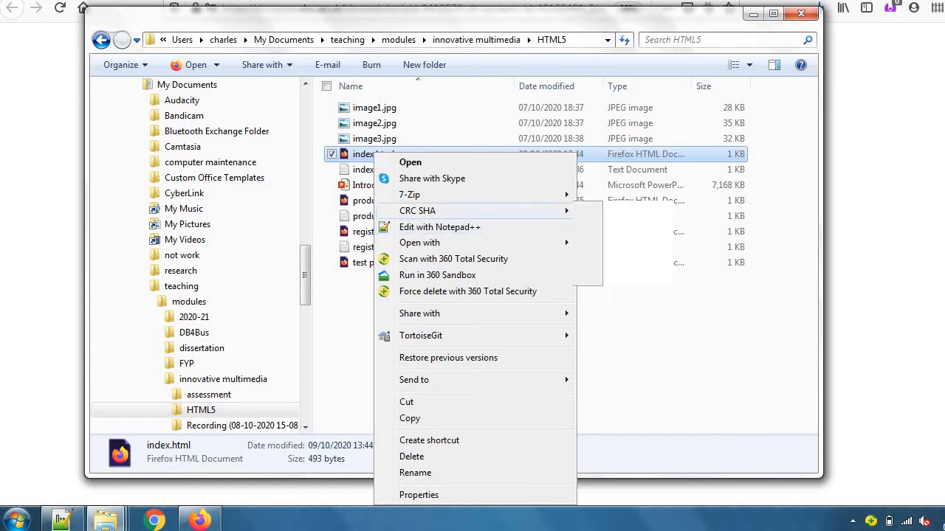
{"action": "mouse_move", "coordinate": [420, 242]}
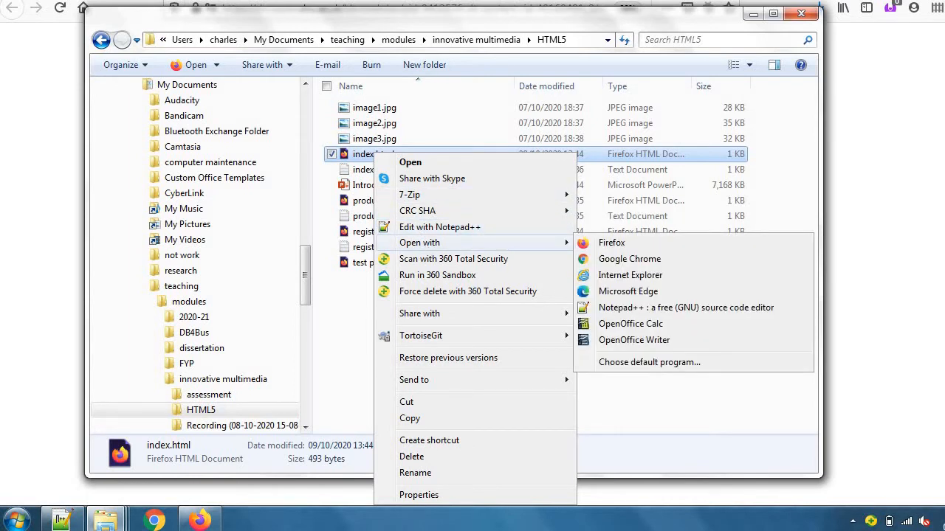
{"action": "mouse_move", "coordinate": [439, 228]}
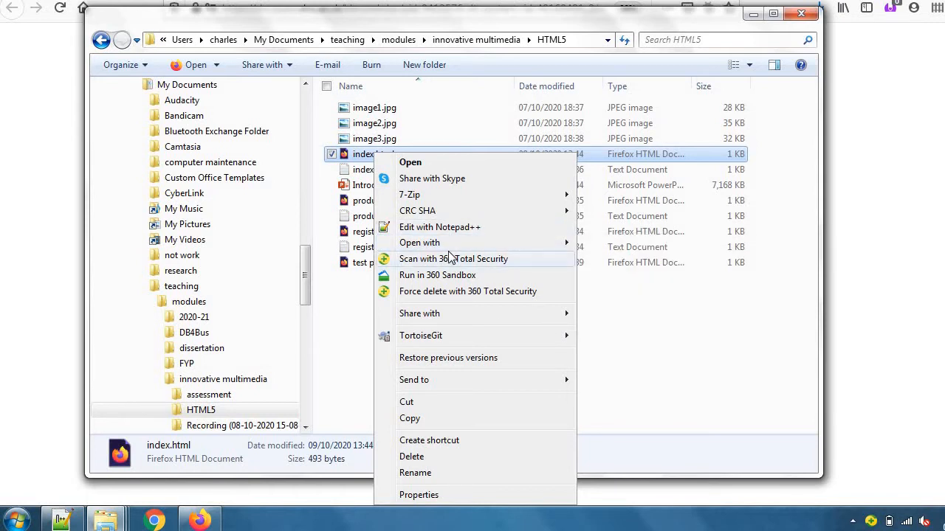
{"action": "mouse_move", "coordinate": [414, 380]}
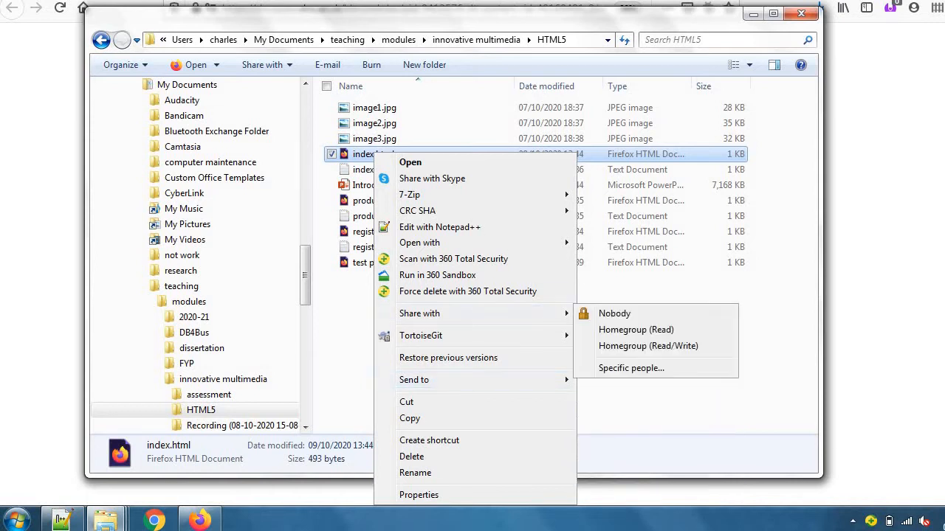
{"action": "mouse_move", "coordinate": [409, 194]}
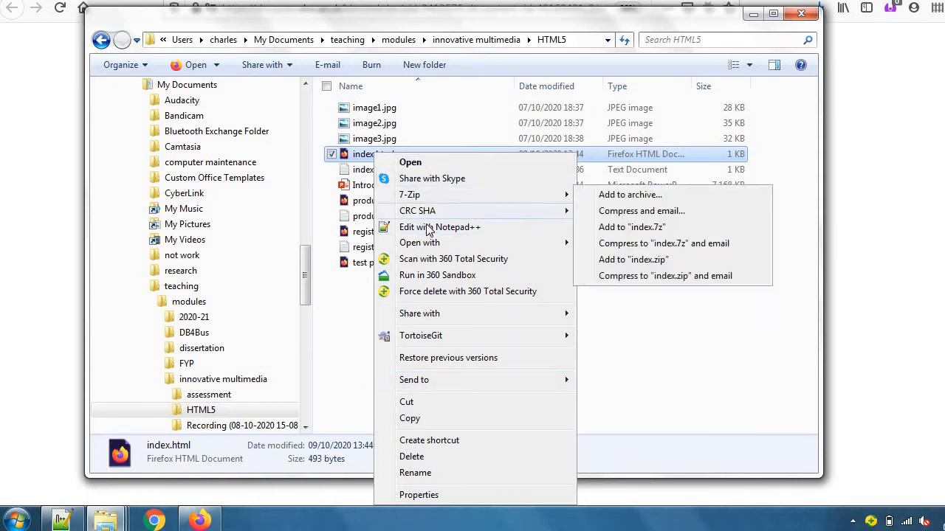
{"action": "left_click", "coordinate": [439, 227]}
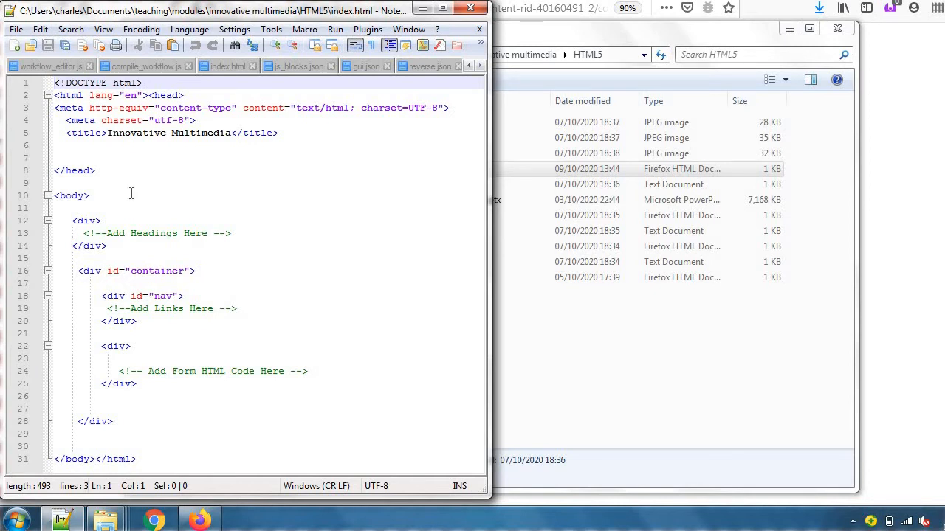
Delete the stray angle bracket on the line after the body tag.
{"action": "left_click", "coordinate": [133, 207]}
{"action": "type", "text": "<"}
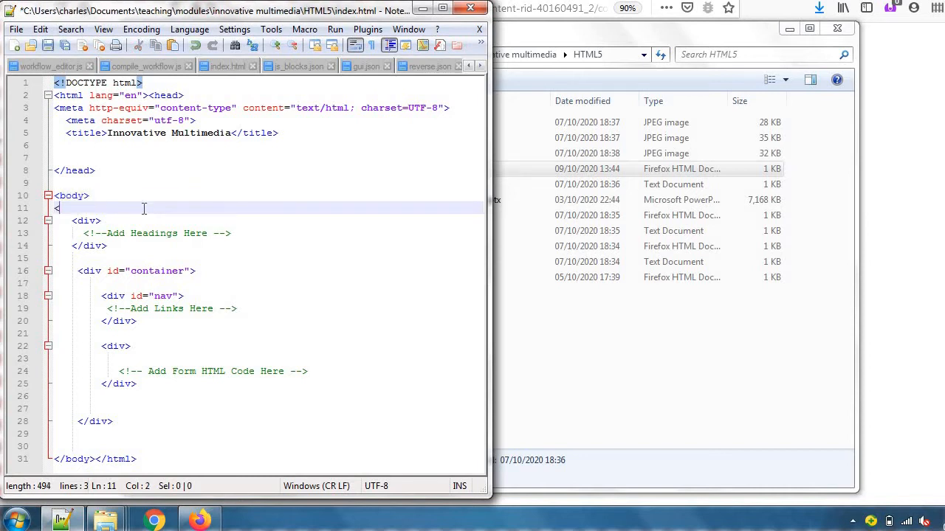
{"action": "key", "text": "Backspace"}
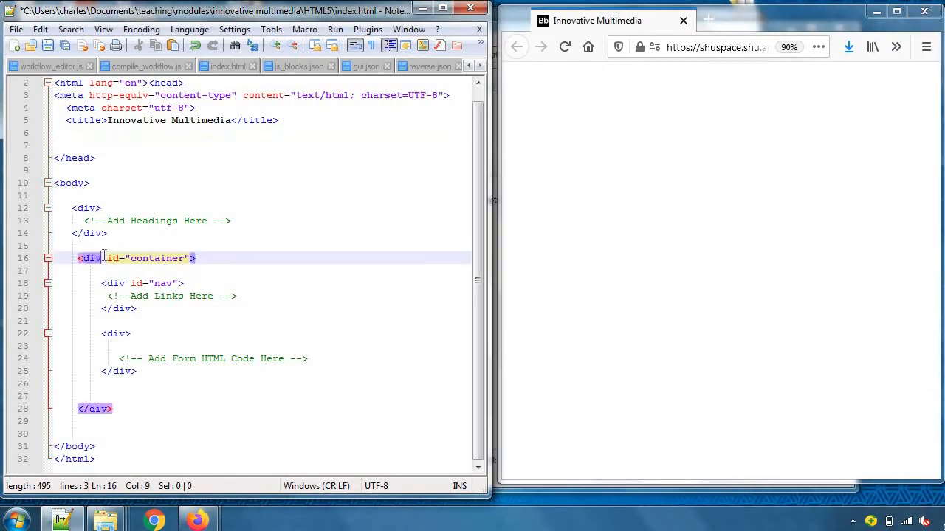
{"action": "mouse_move", "coordinate": [579, 261]}
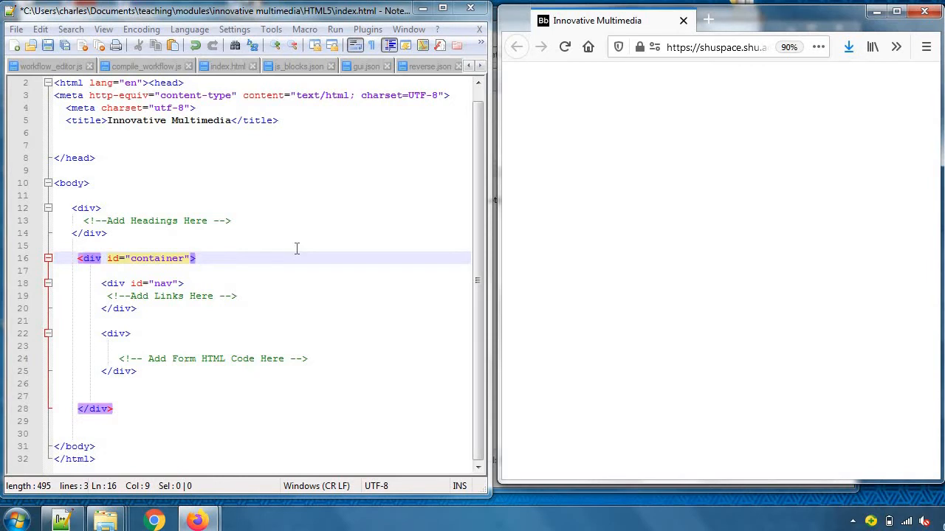
{"action": "left_click", "coordinate": [94, 157]}
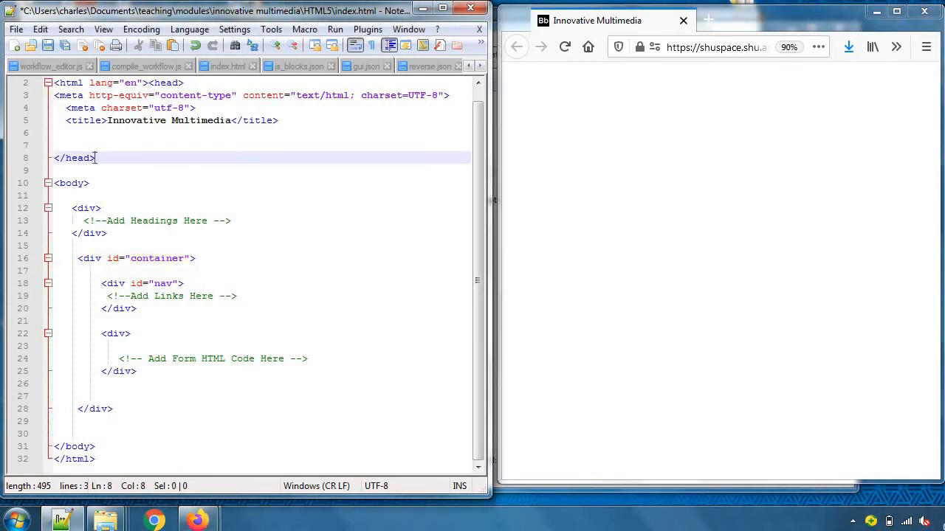
{"action": "mouse_move", "coordinate": [151, 170]}
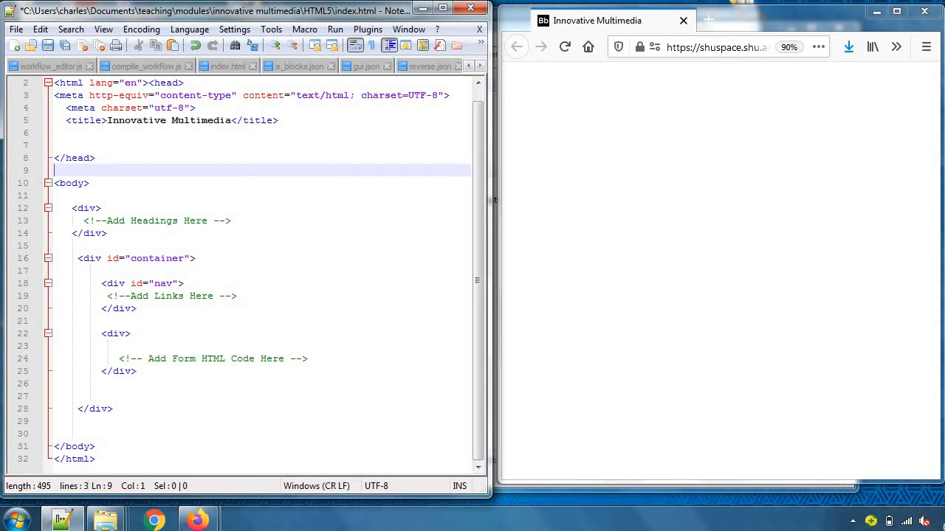
Type 'hello world' into the headings div and reload Firefox to display it.
{"action": "type", "text": "hello"}
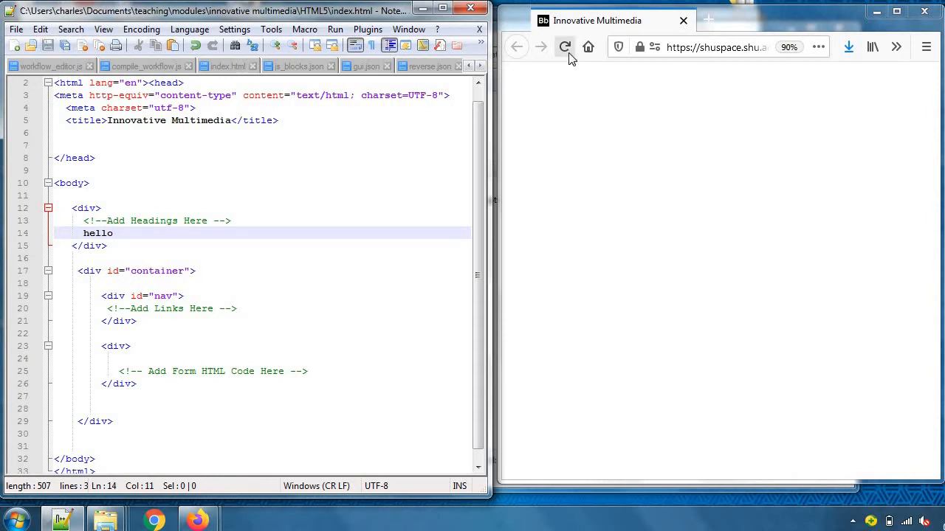
{"action": "mouse_move", "coordinate": [566, 47]}
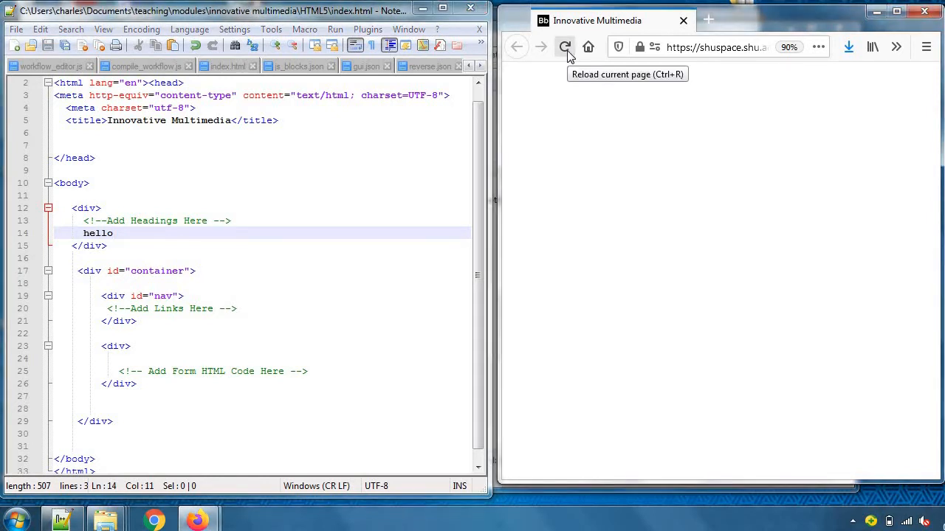
{"action": "left_click", "coordinate": [565, 46]}
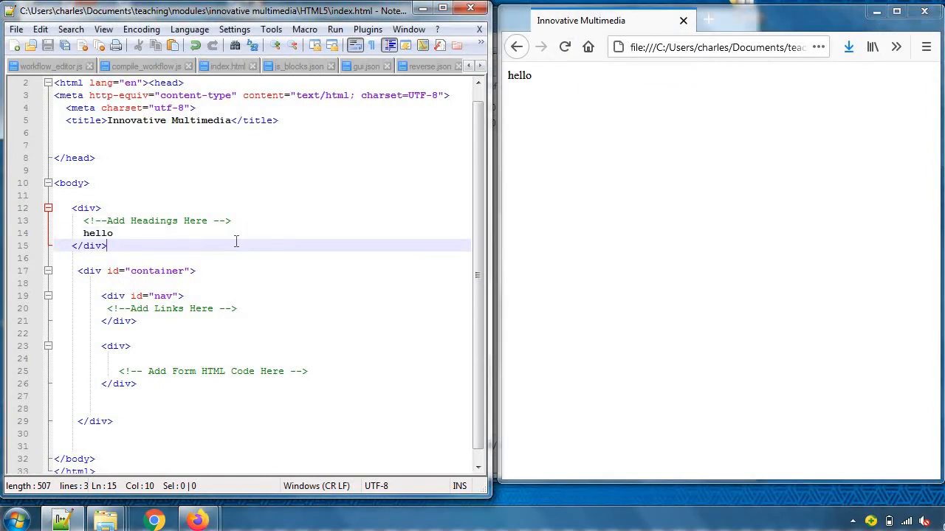
{"action": "type", "text": "w"}
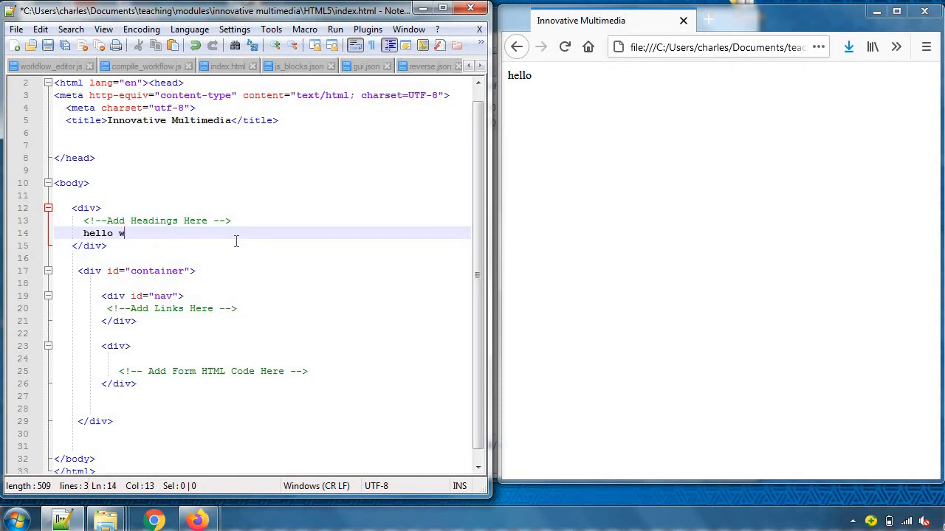
{"action": "type", "text": "orld"}
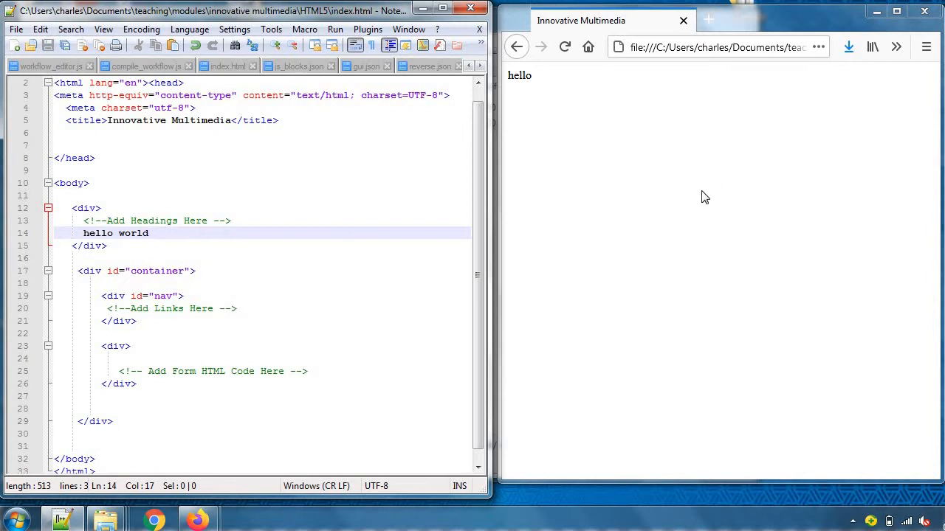
{"action": "left_click", "coordinate": [566, 47]}
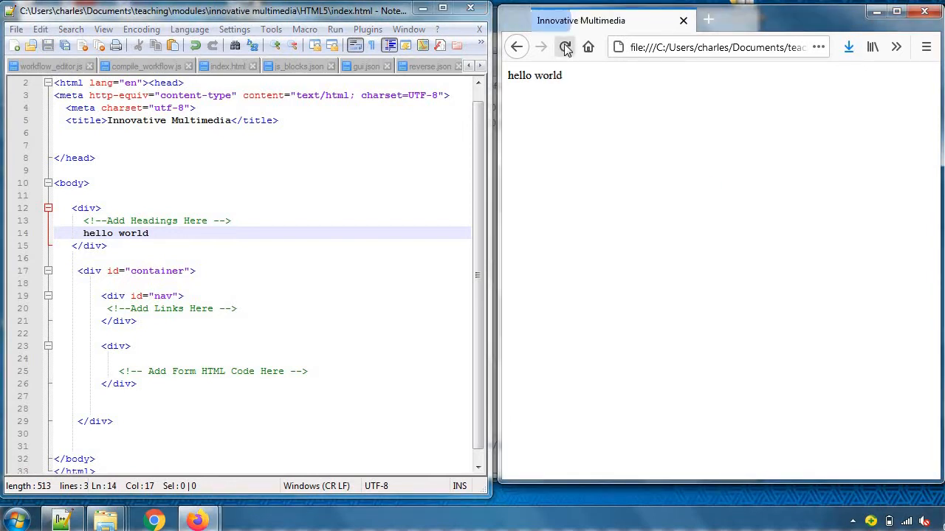
{"action": "left_click", "coordinate": [565, 47]}
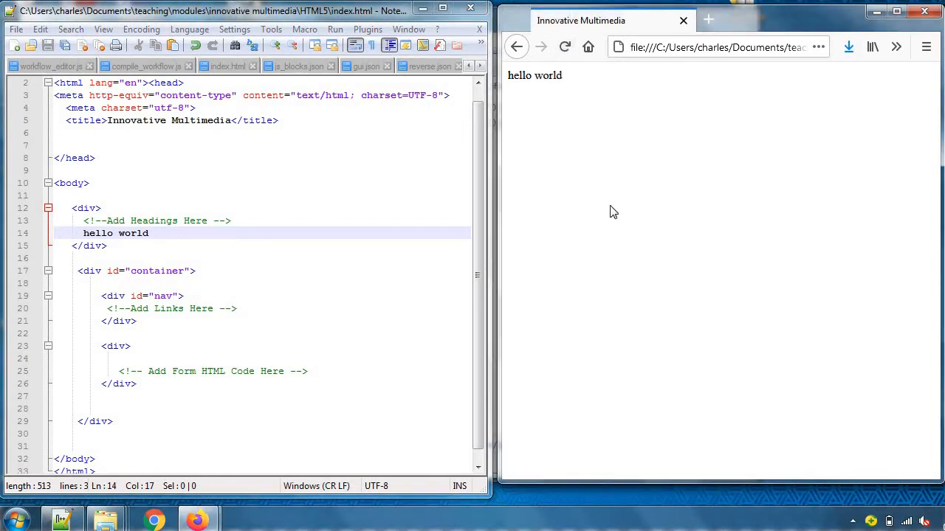
{"action": "mouse_move", "coordinate": [456, 332]}
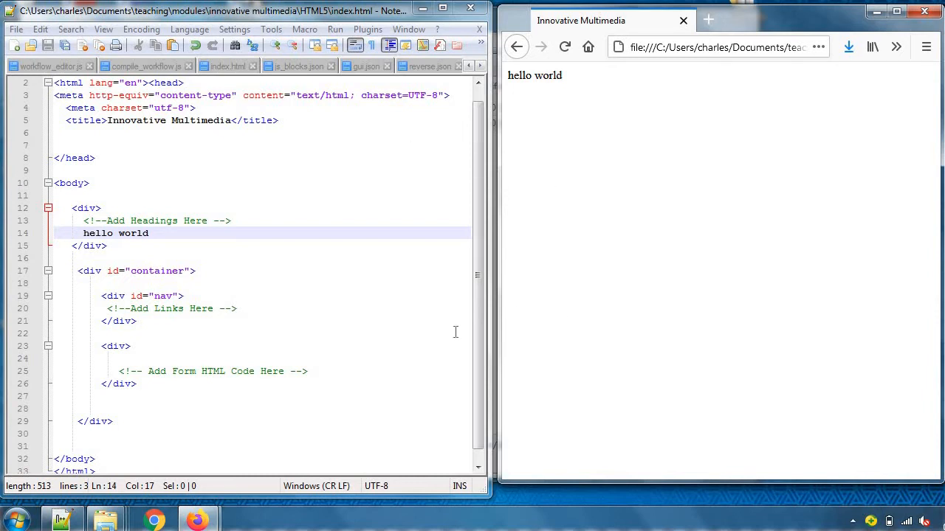
{"action": "mouse_move", "coordinate": [687, 316]}
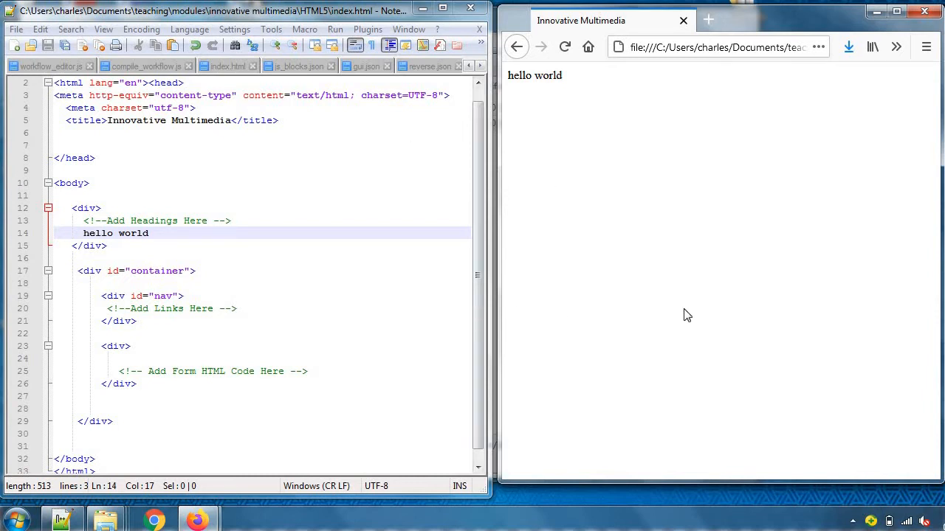
{"action": "mouse_move", "coordinate": [677, 296]}
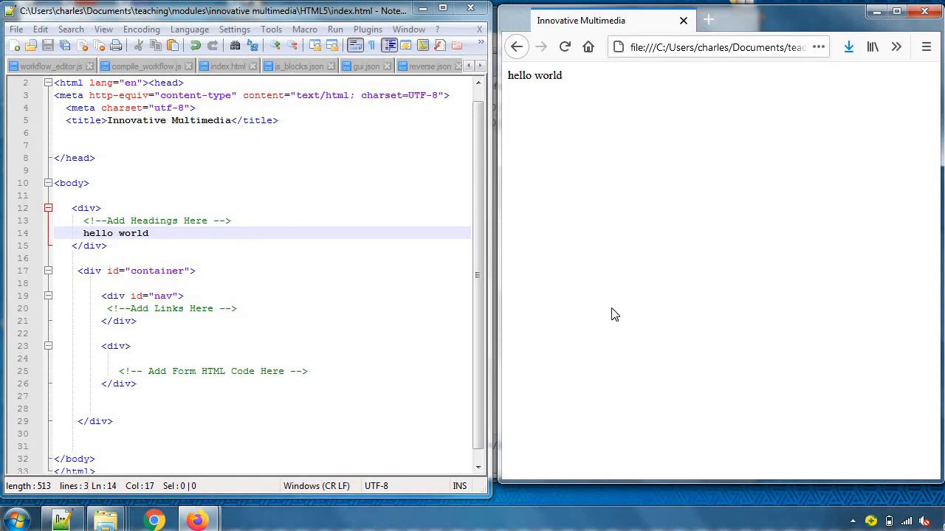
{"action": "mouse_move", "coordinate": [575, 105]}
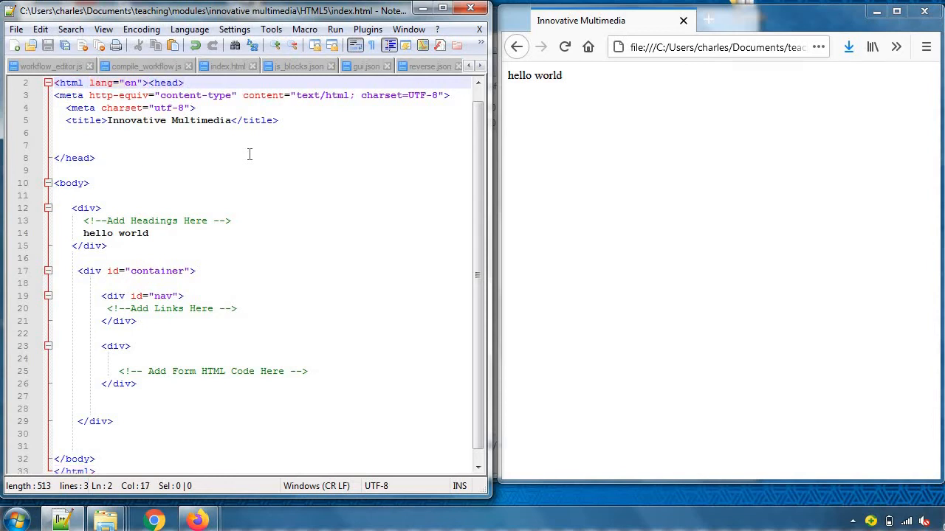
Put the head tag on its own line below <html lang="en"> and tidy the body.
{"action": "key", "text": "Enter"}
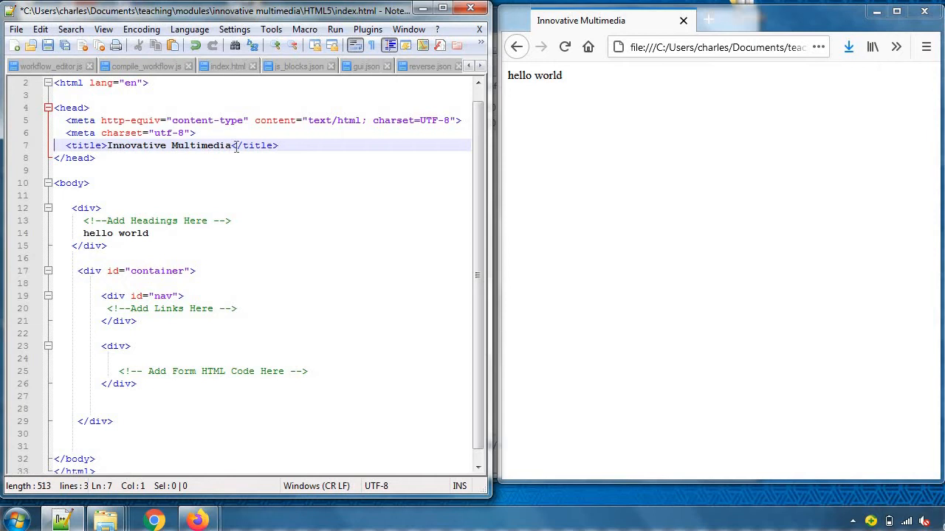
{"action": "mouse_move", "coordinate": [423, 185]}
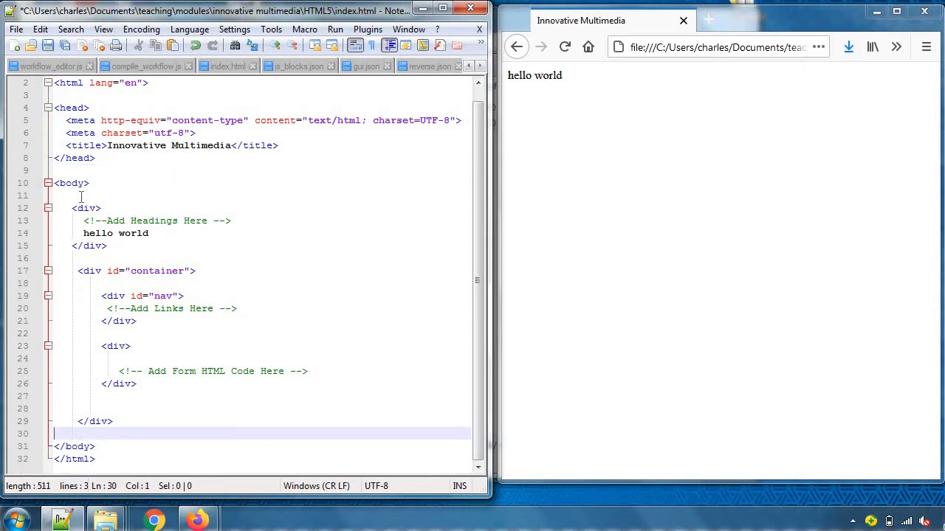
{"action": "left_click_drag", "start_coordinate": [70, 208], "coordinate": [144, 399]}
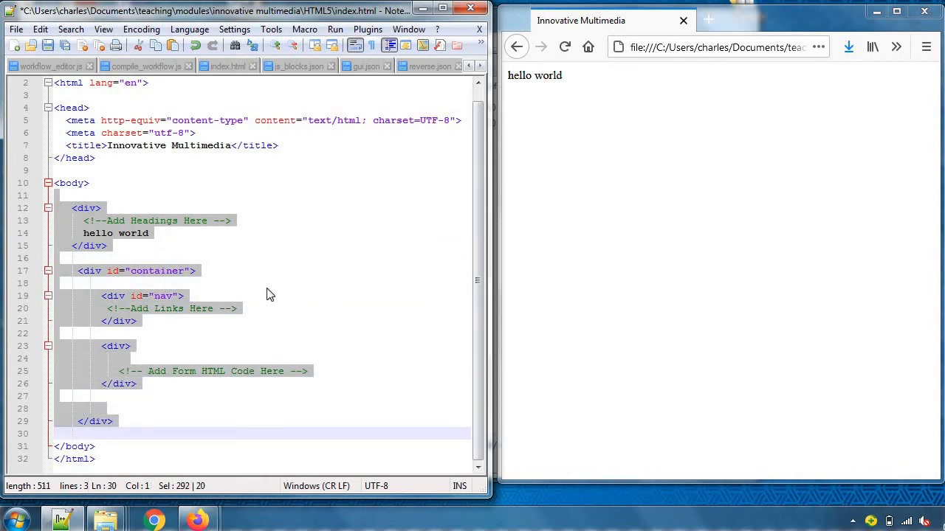
{"action": "left_click", "coordinate": [106, 245]}
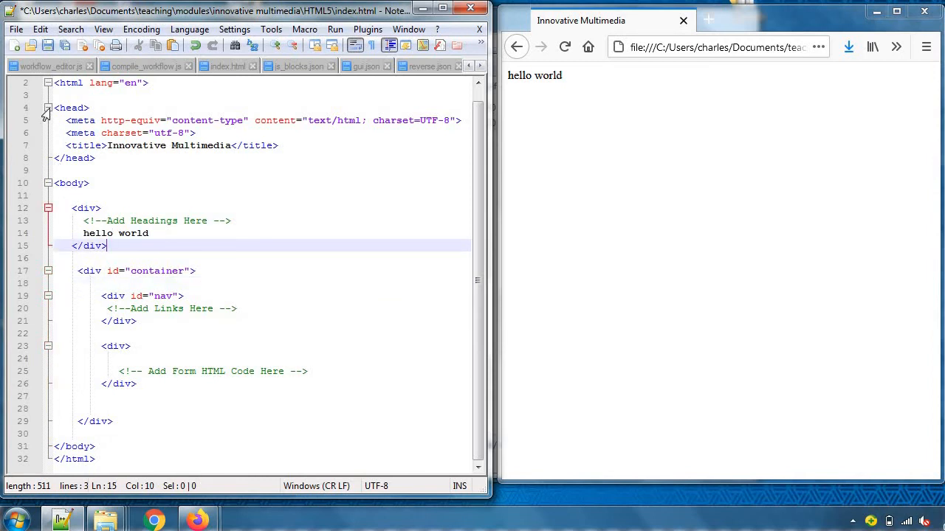
Fold the head section, insert a blank line before </html>, then unfold.
{"action": "left_click", "coordinate": [48, 120]}
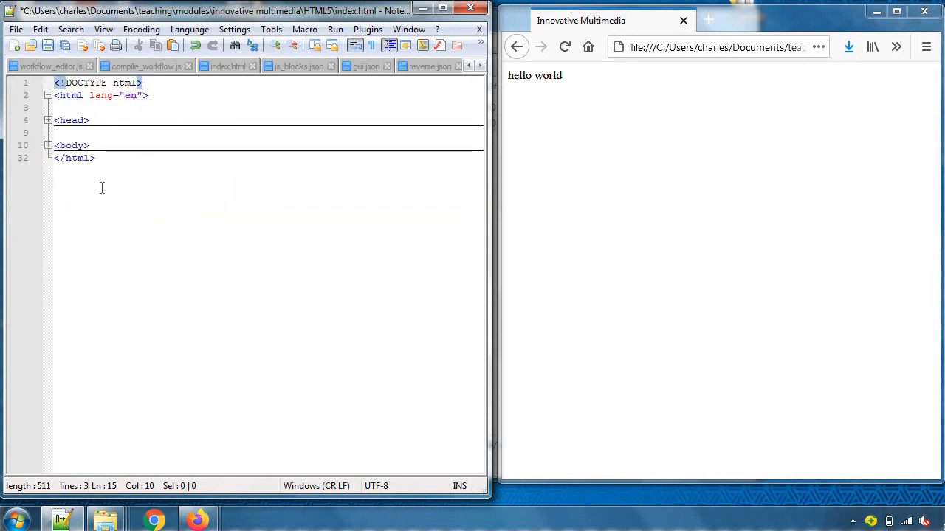
{"action": "left_click", "coordinate": [74, 157]}
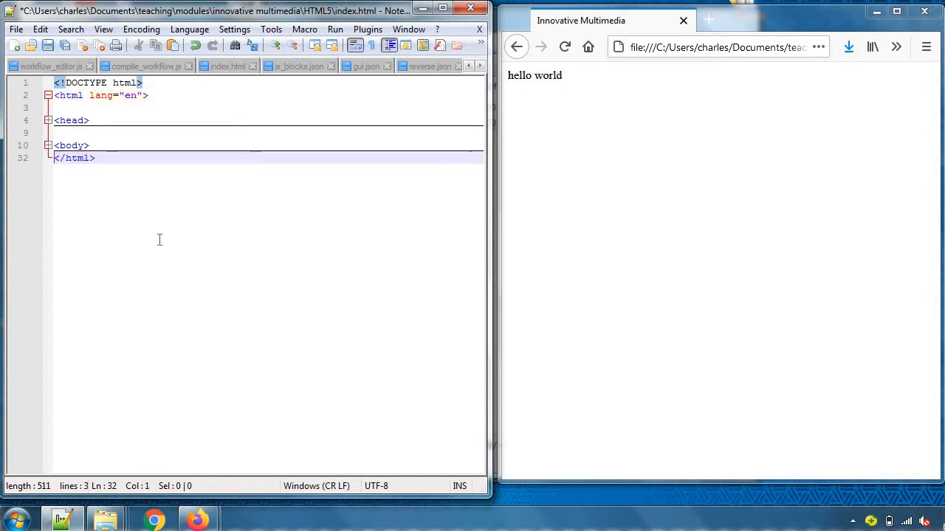
{"action": "key", "text": "enter"}
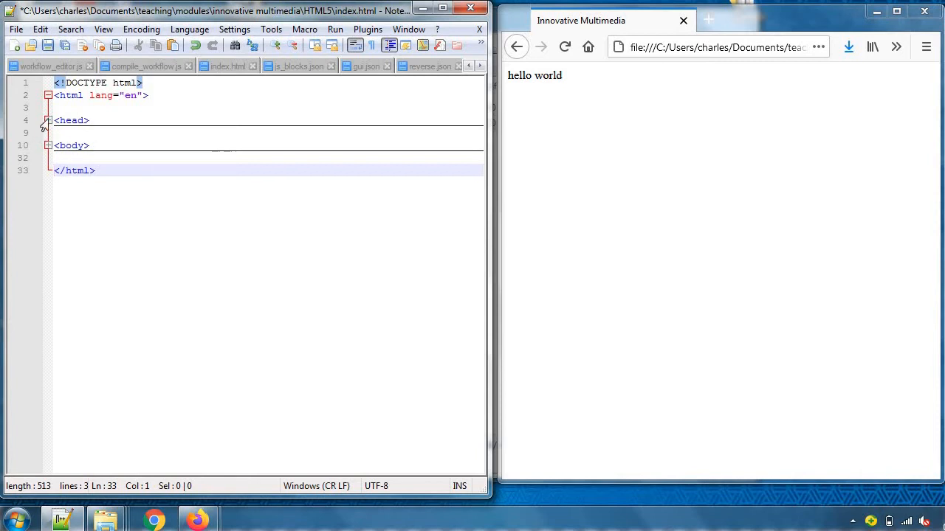
{"action": "left_click", "coordinate": [47, 121]}
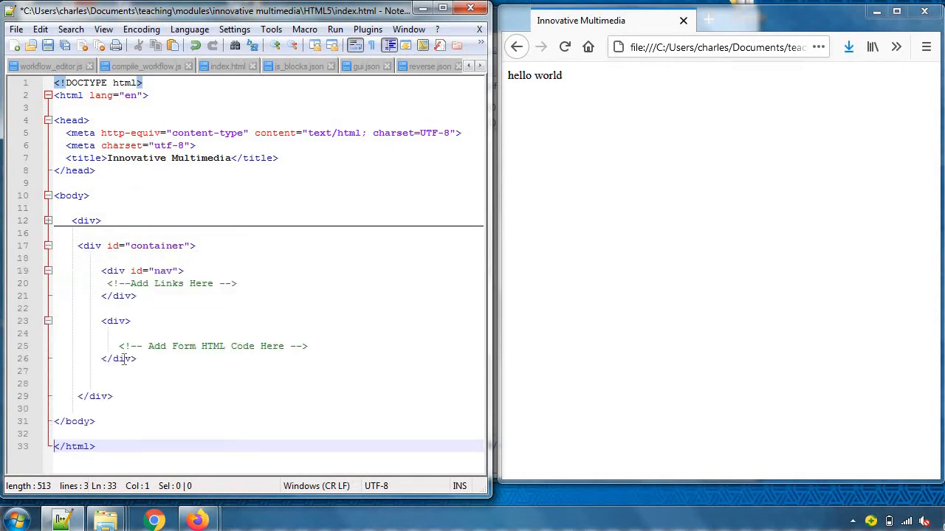
Remove the form section's blank lines and indent the Add Links Here comment.
{"action": "left_click", "coordinate": [136, 382]}
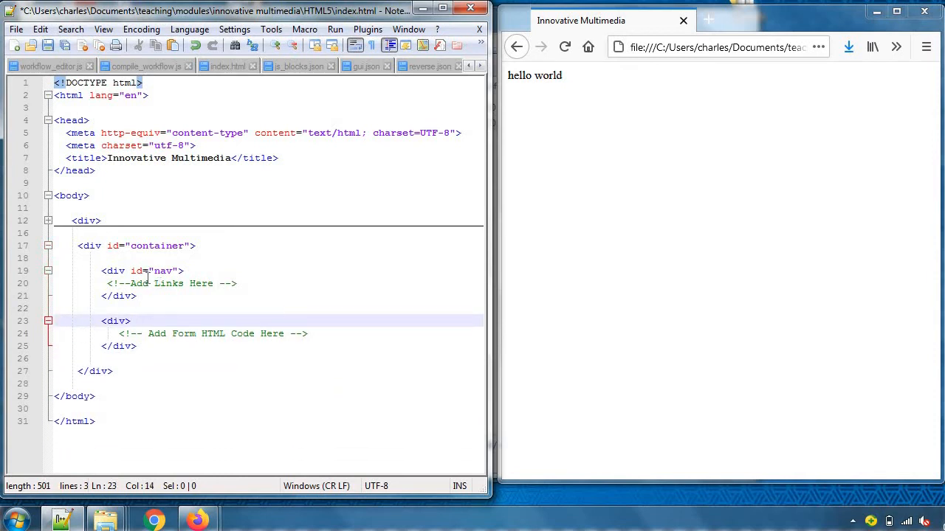
{"action": "left_click", "coordinate": [148, 283]}
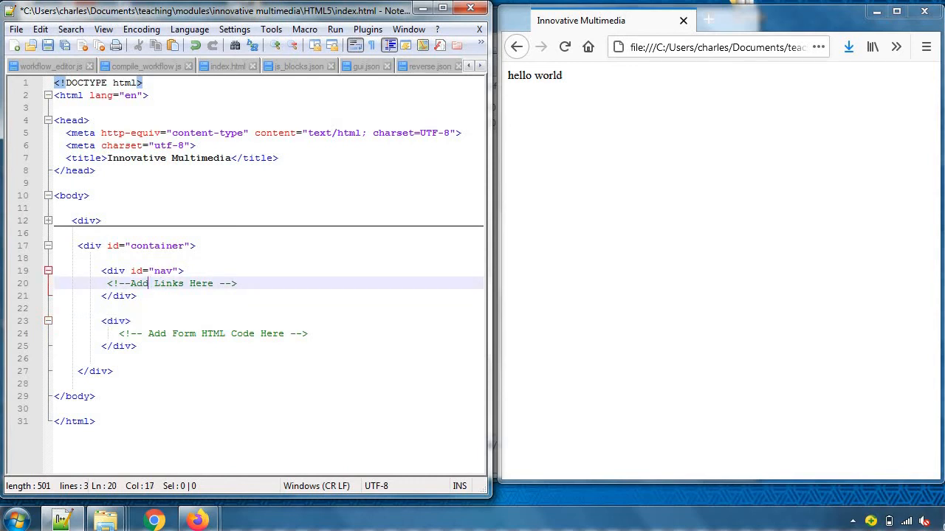
{"action": "left_click", "coordinate": [307, 334]}
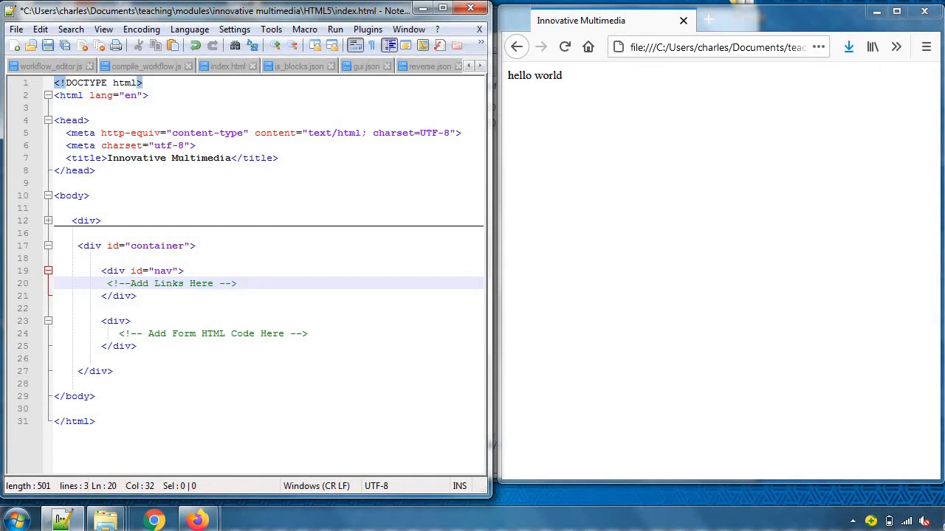
{"action": "left_click", "coordinate": [237, 283]}
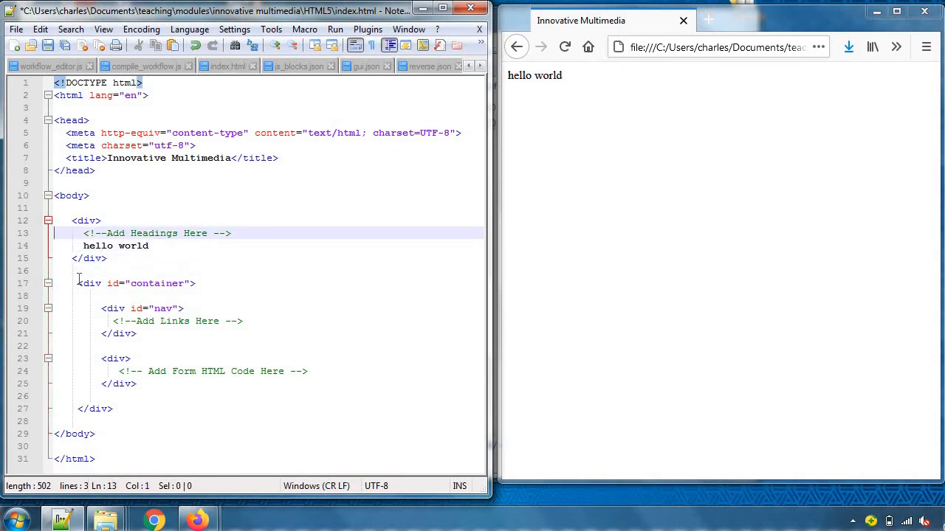
Wrap 'hello world' in <h1></h1> tags.
{"action": "left_click", "coordinate": [110, 245]}
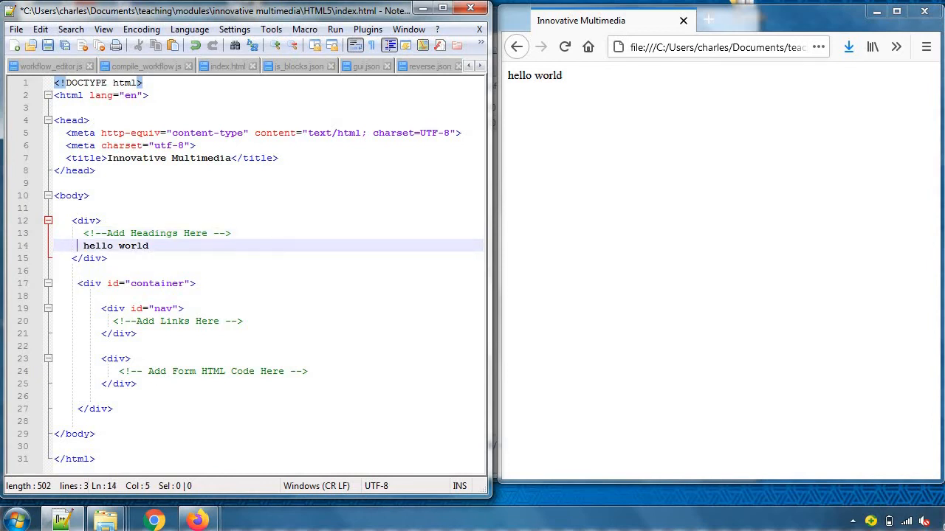
{"action": "type", "text": "<"}
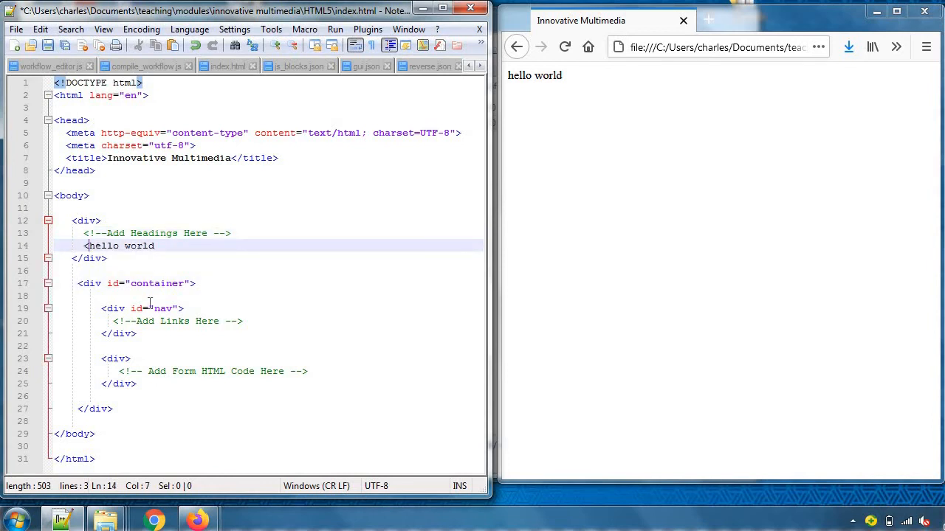
{"action": "type", "text": "<h1>"}
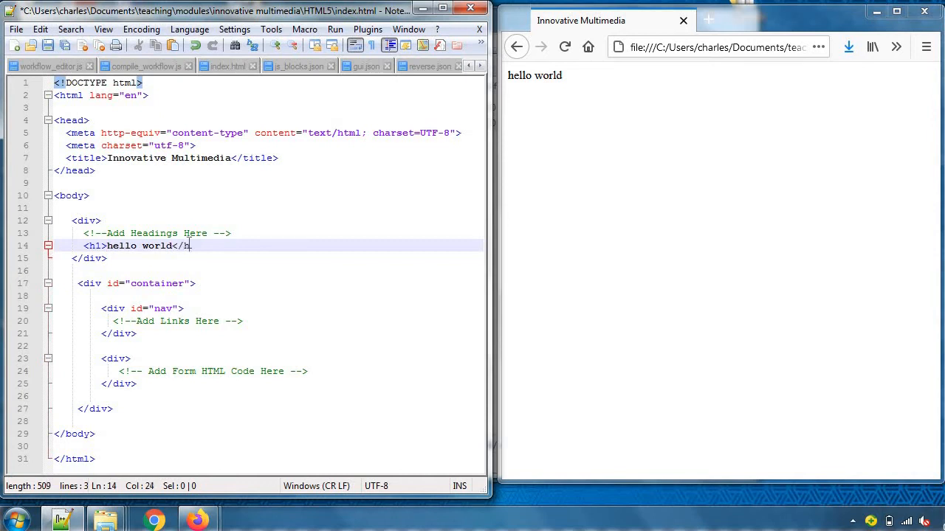
{"action": "type", "text": "1>"}
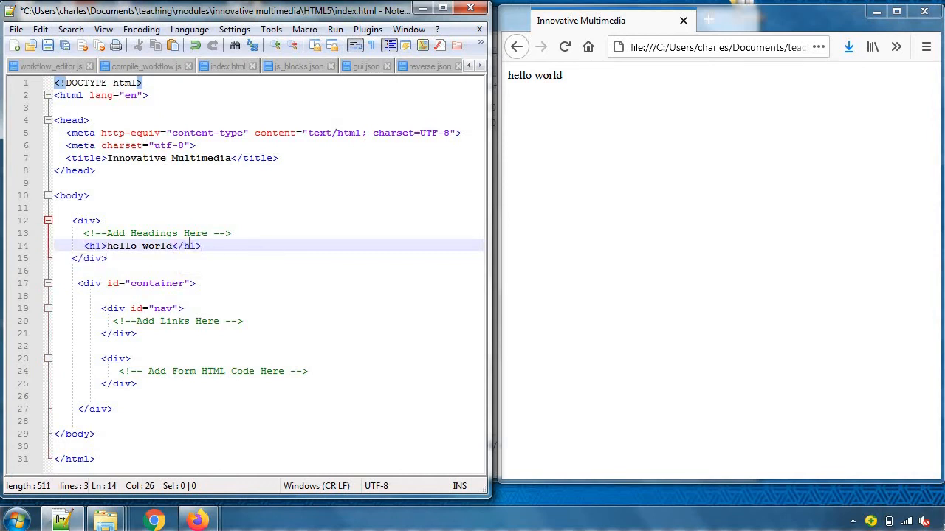
Add a <a>click here</a> link below the Add Links Here comment.
{"action": "left_click", "coordinate": [81, 258]}
{"action": "type", "text": "<"}
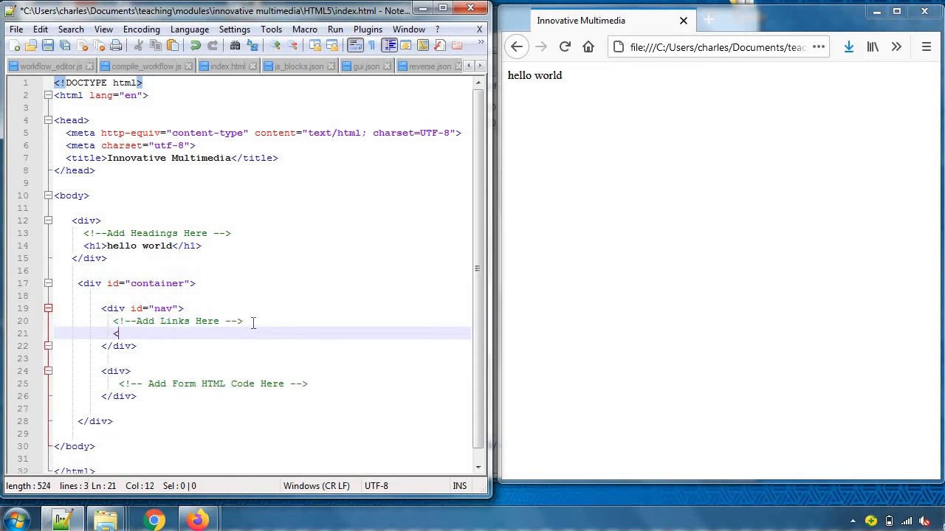
{"action": "type", "text": "a"}
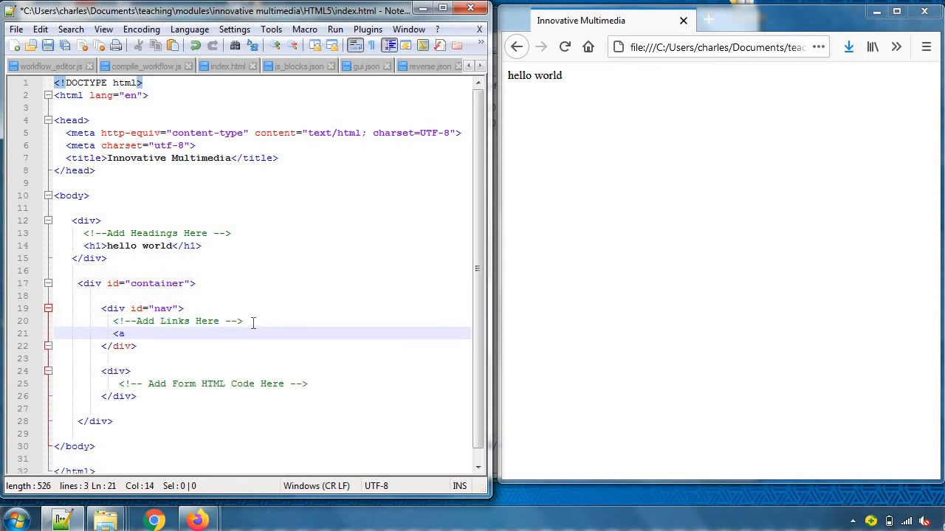
{"action": "type", "text": ">"}
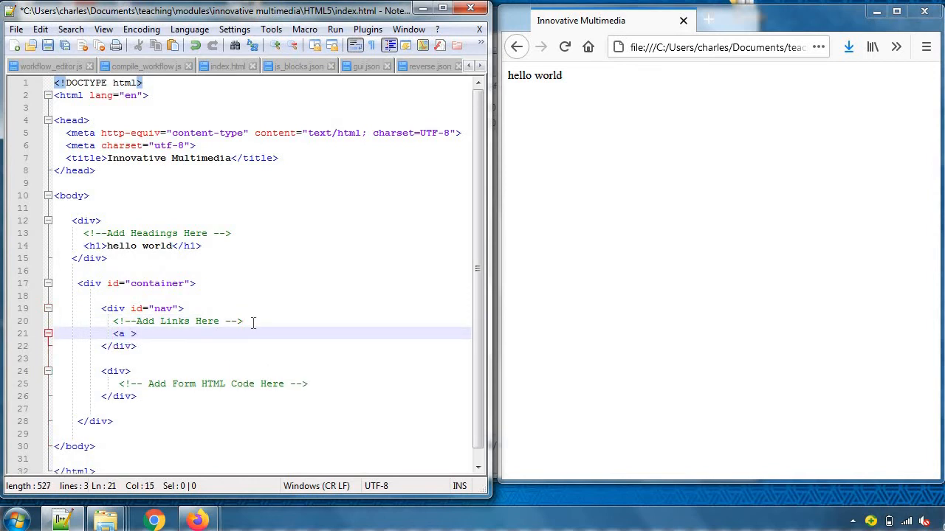
{"action": "type", "text": "click here"}
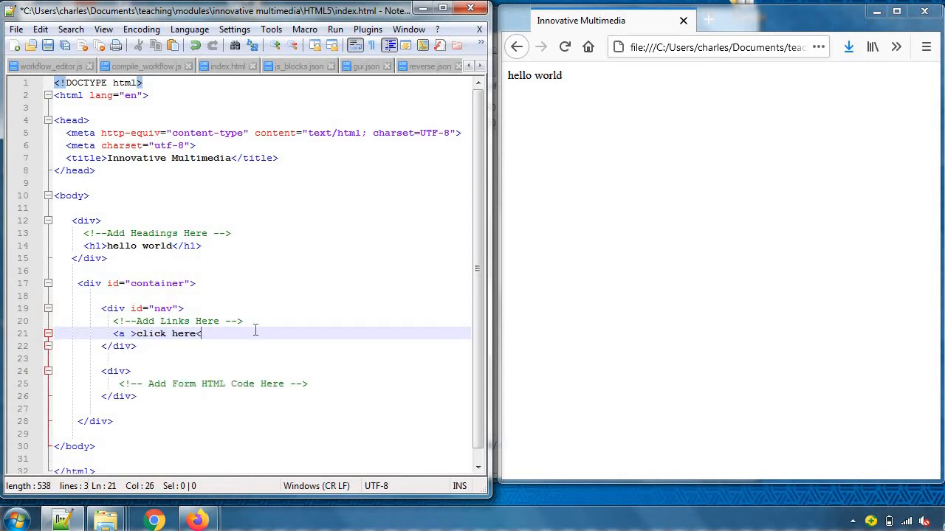
{"action": "type", "text": "</a>"}
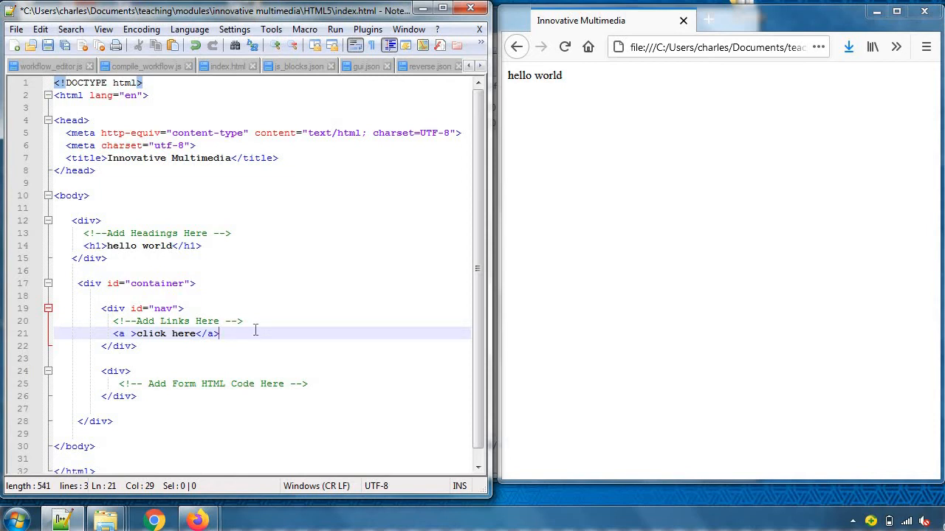
{"action": "mouse_move", "coordinate": [161, 308]}
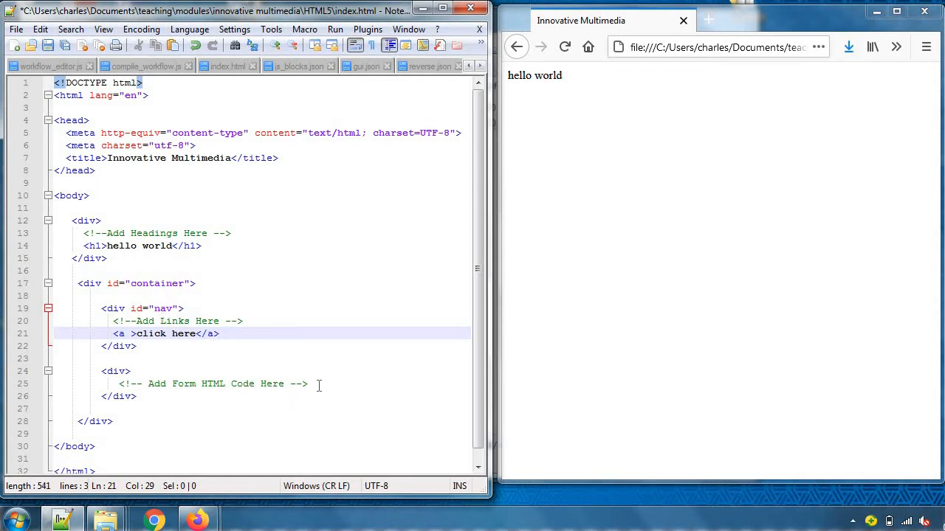
Type <p>This is a paragraph</p> and an <img > tag under the form comment.
{"action": "key", "text": "enter"}
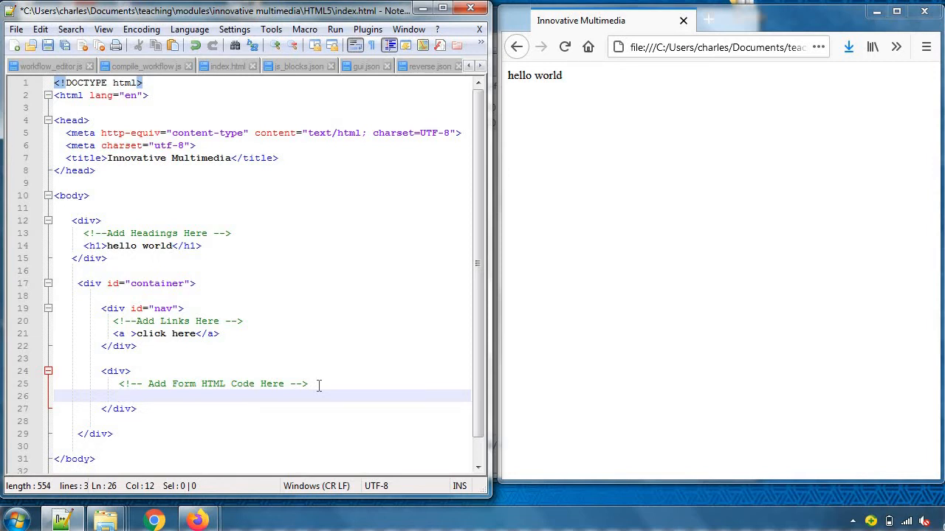
{"action": "type", "text": "<p"}
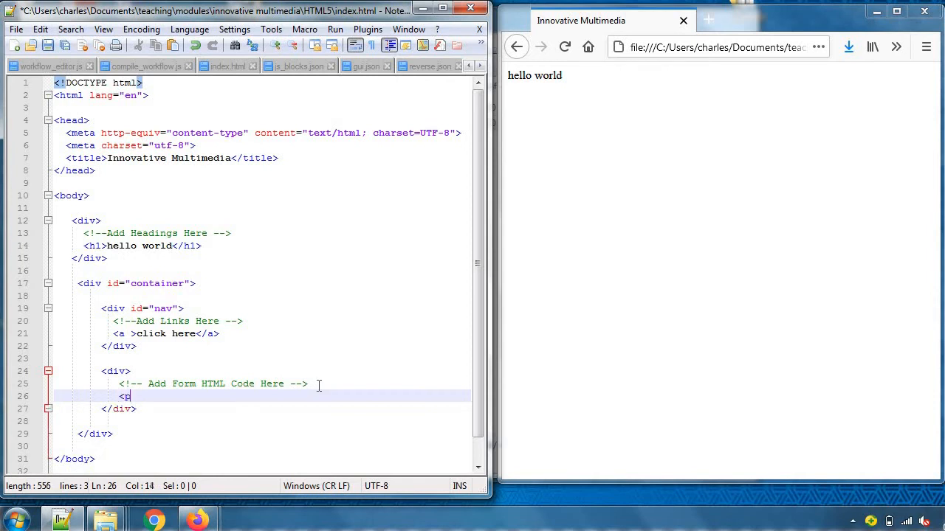
{"action": "type", "text": ">"}
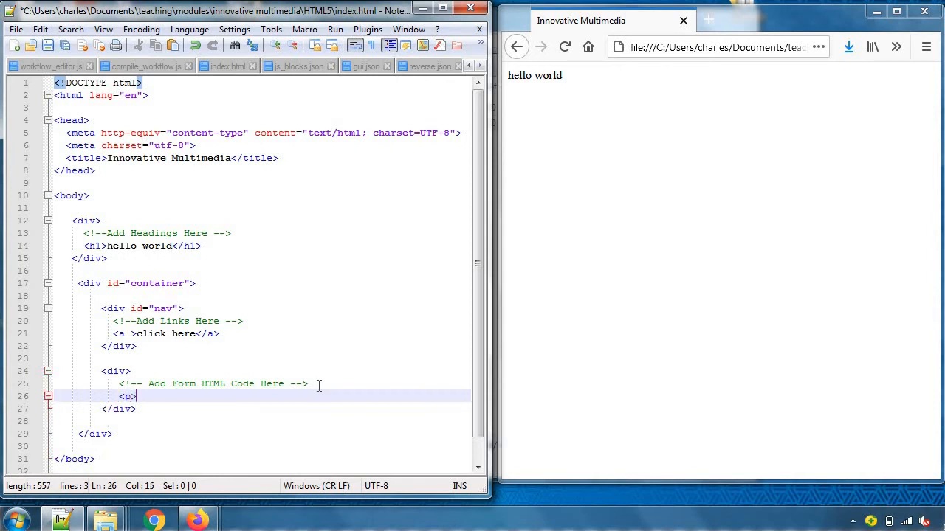
{"action": "type", "text": "This is a"}
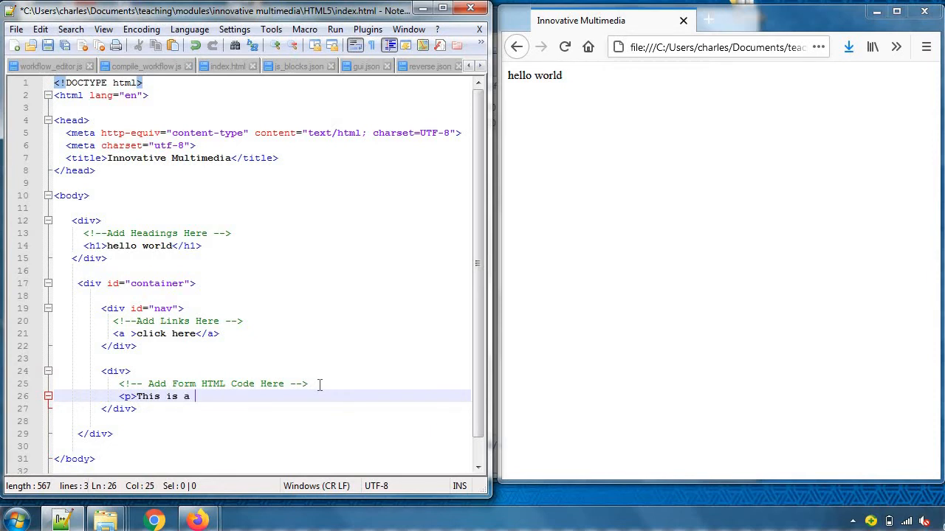
{"action": "type", "text": "paragra"}
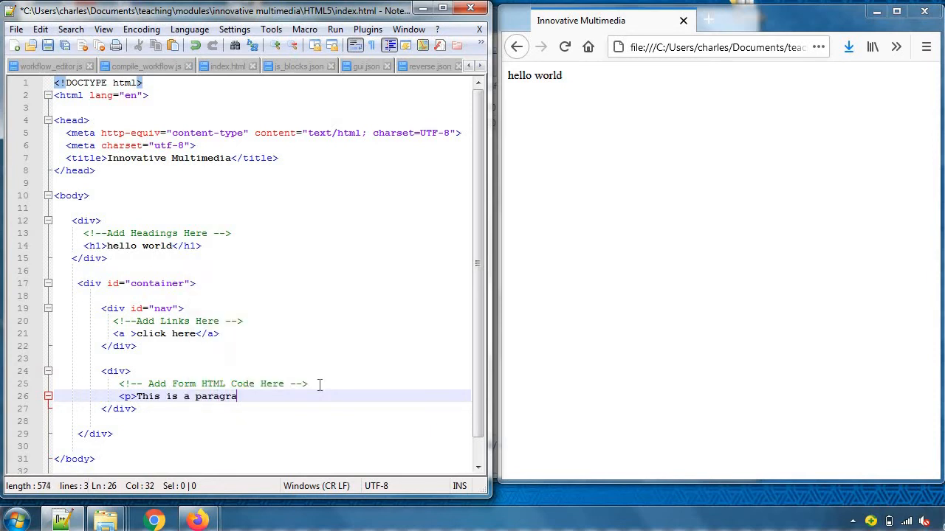
{"action": "type", "text": "ph</p>"}
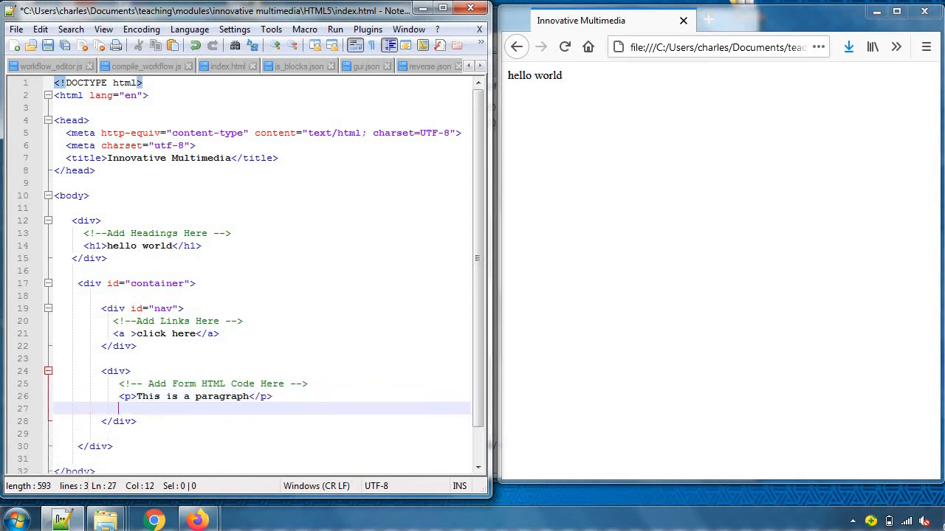
{"action": "type", "text": "<i"}
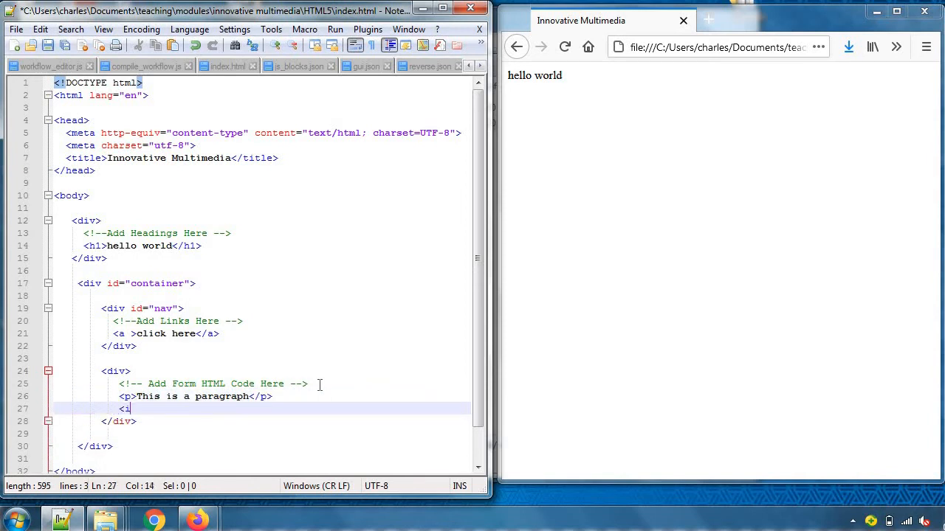
{"action": "type", "text": "mg >"}
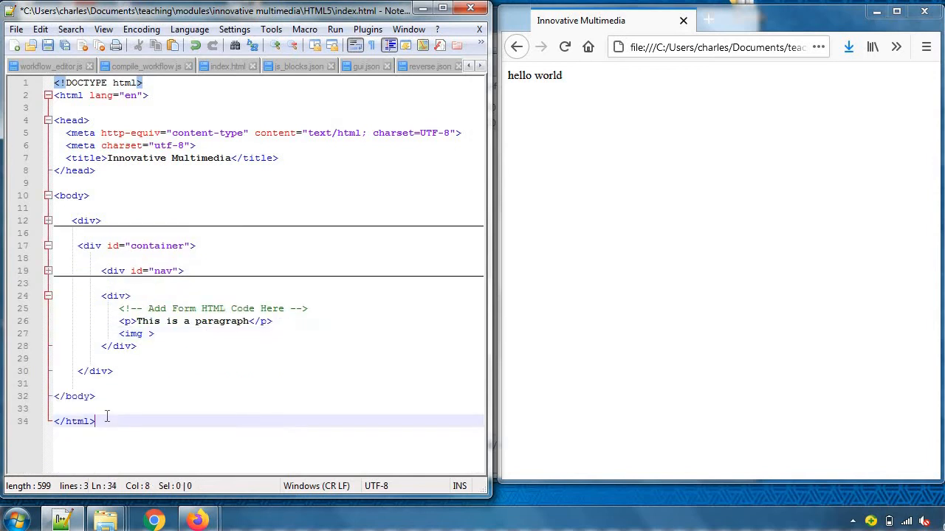
Add the line <b>B stands for <i>bold</b> and I for italics</i>, then reload Firefox.
{"action": "type", "text": "<"}
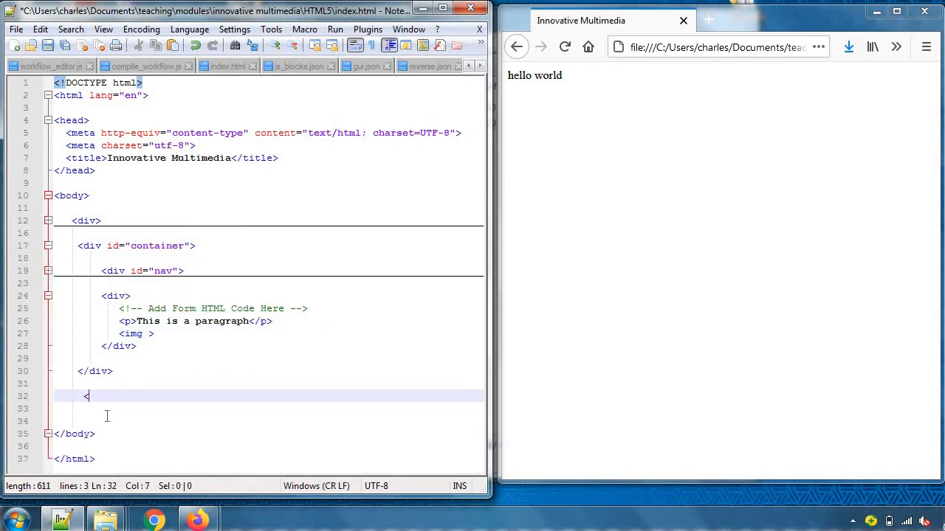
{"action": "type", "text": "b>B stands for"}
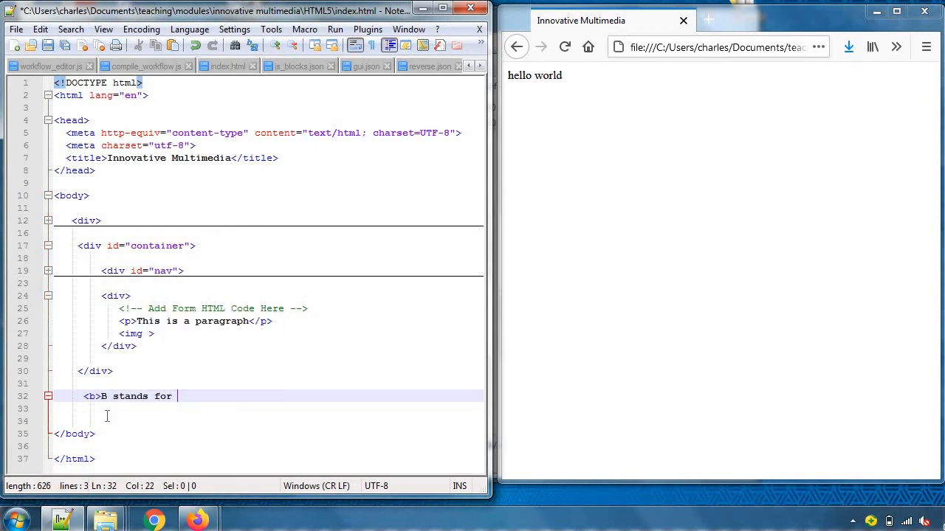
{"action": "type", "text": "bol"}
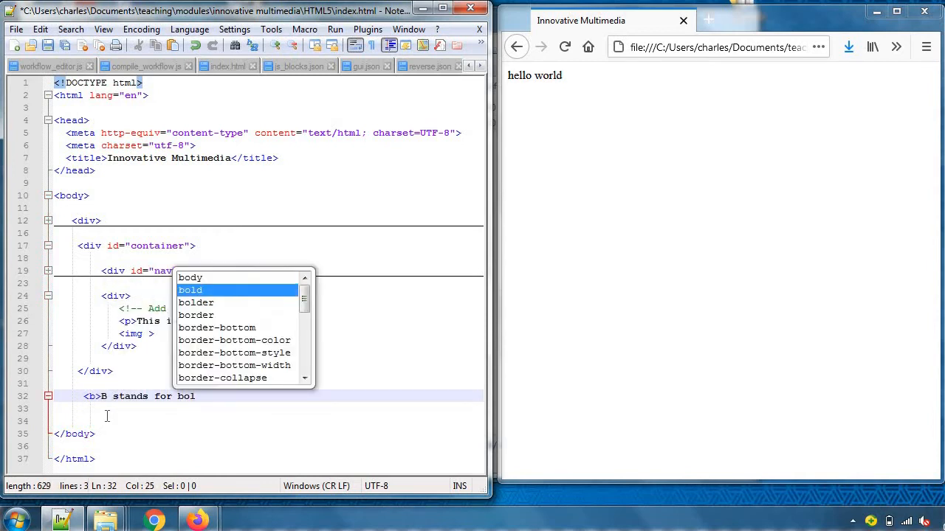
{"action": "type", "text": "d"}
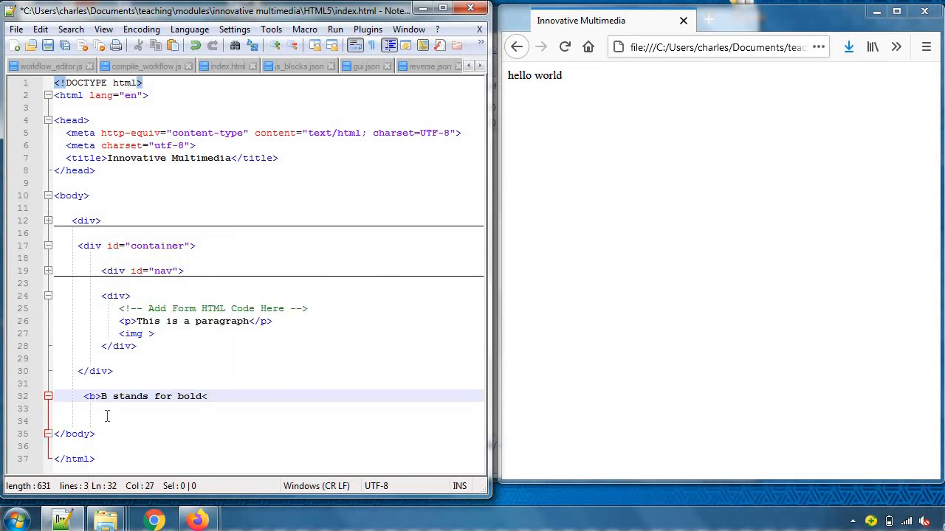
{"action": "type", "text": "</b>"}
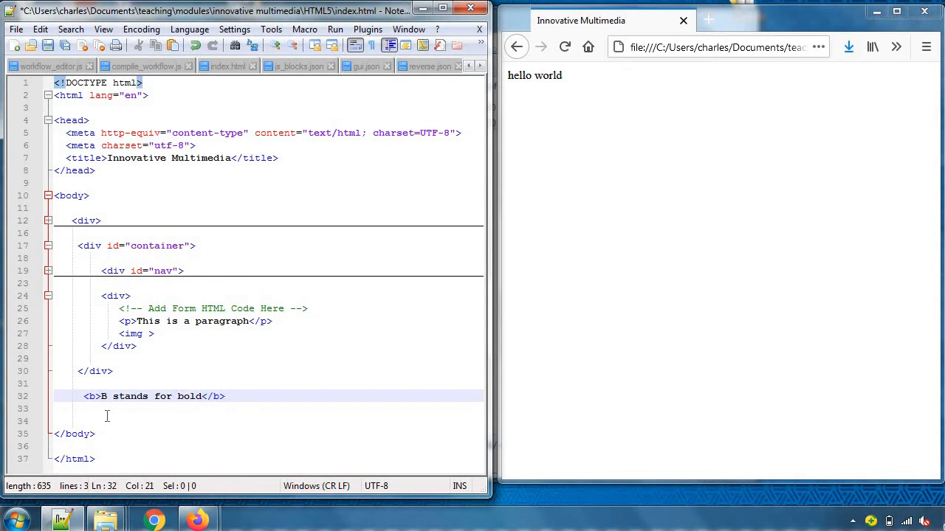
{"action": "type", "text": "<i>"}
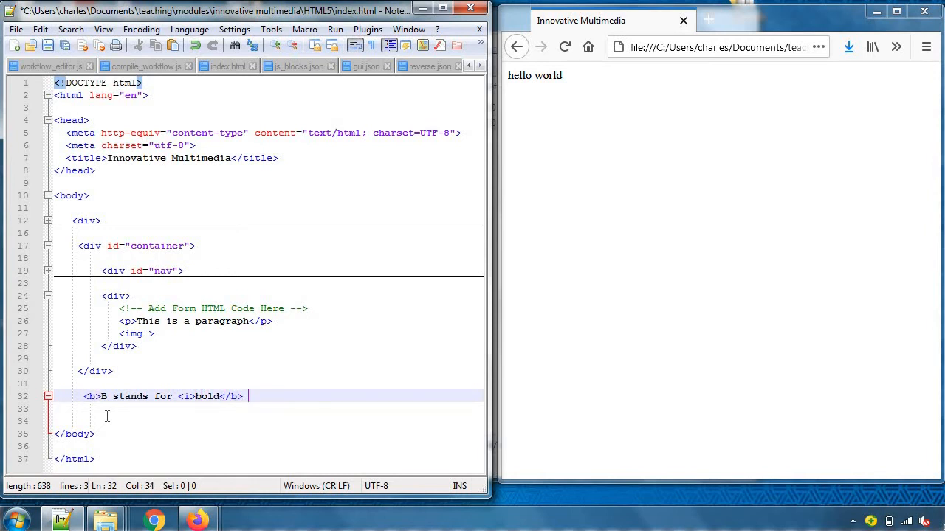
{"action": "type", "text": "and"}
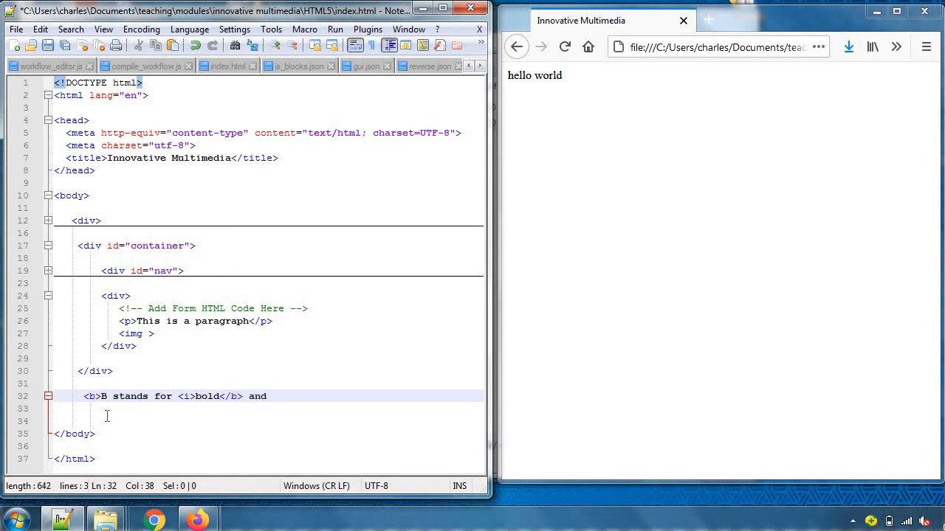
{"action": "type", "text": "I for i"}
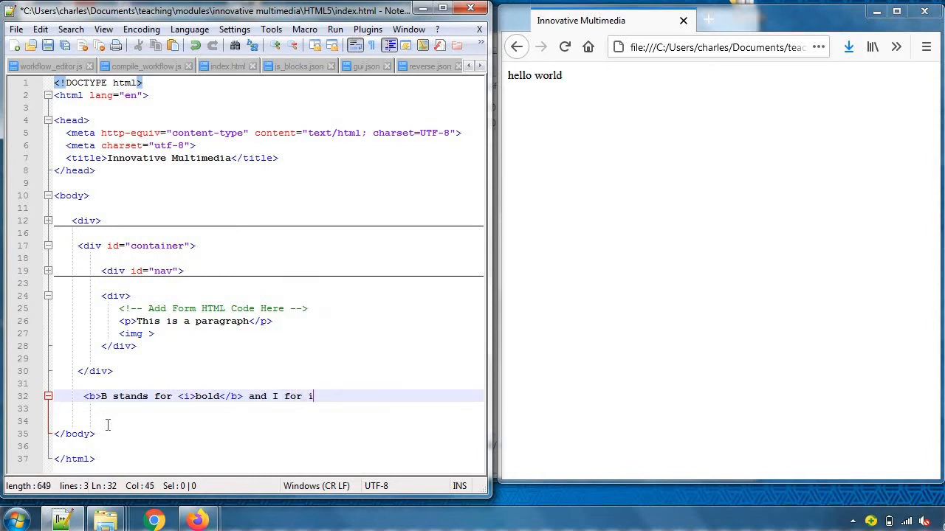
{"action": "type", "text": "talics</i"}
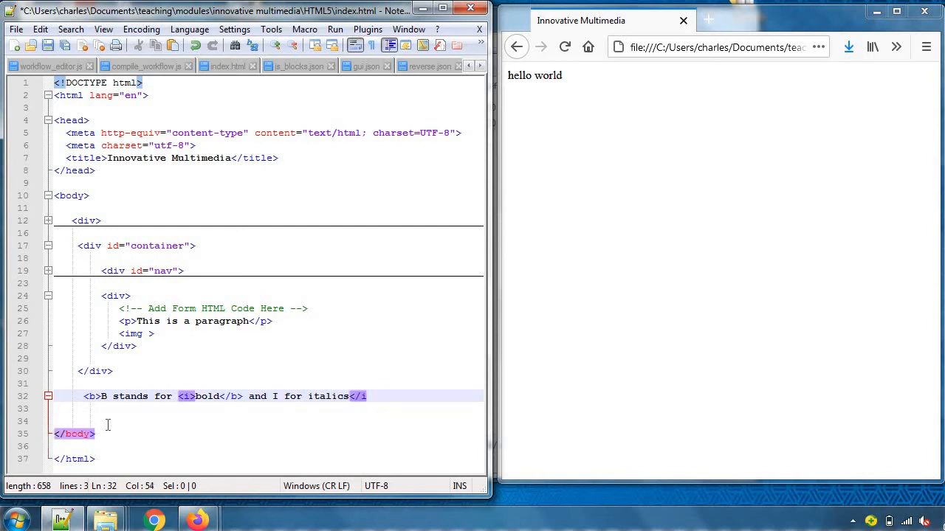
{"action": "type", "text": ">"}
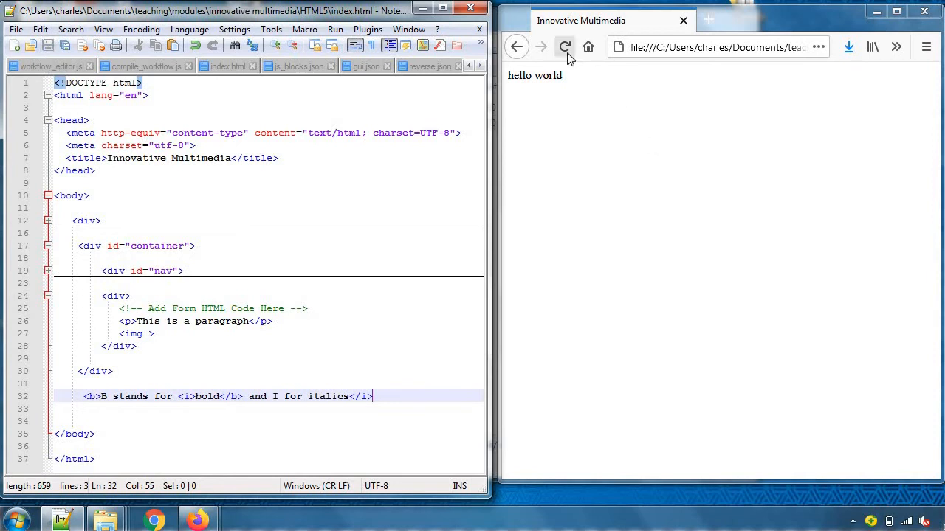
{"action": "left_click", "coordinate": [565, 47]}
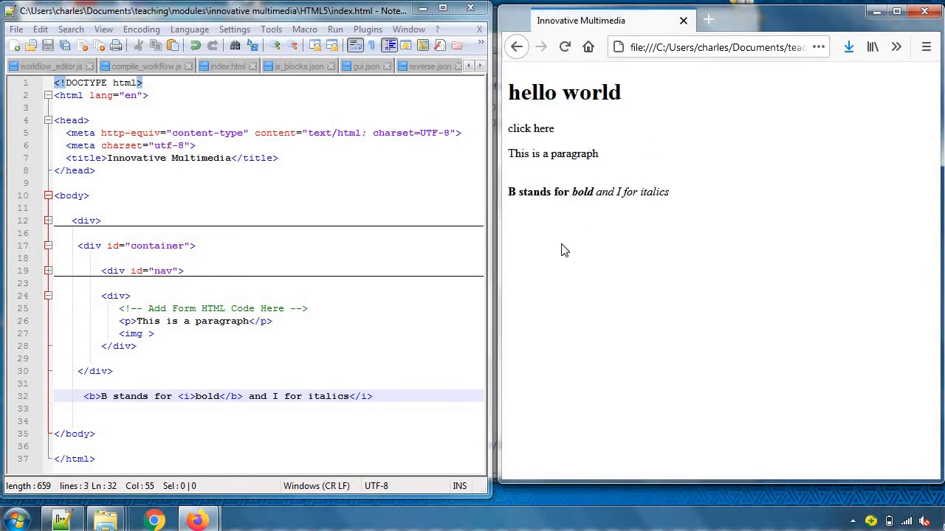
{"action": "mouse_move", "coordinate": [638, 210]}
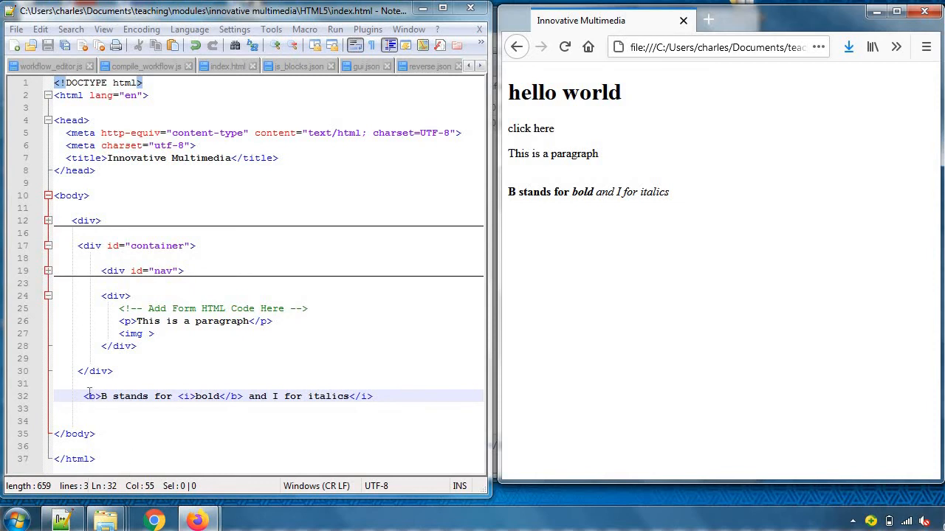
Rewrite line 32 as <b>B stands for </b> plus <i><b>bold</b> and I for italics</i>.
{"action": "left_click_drag", "start_coordinate": [85, 396], "coordinate": [222, 396]}
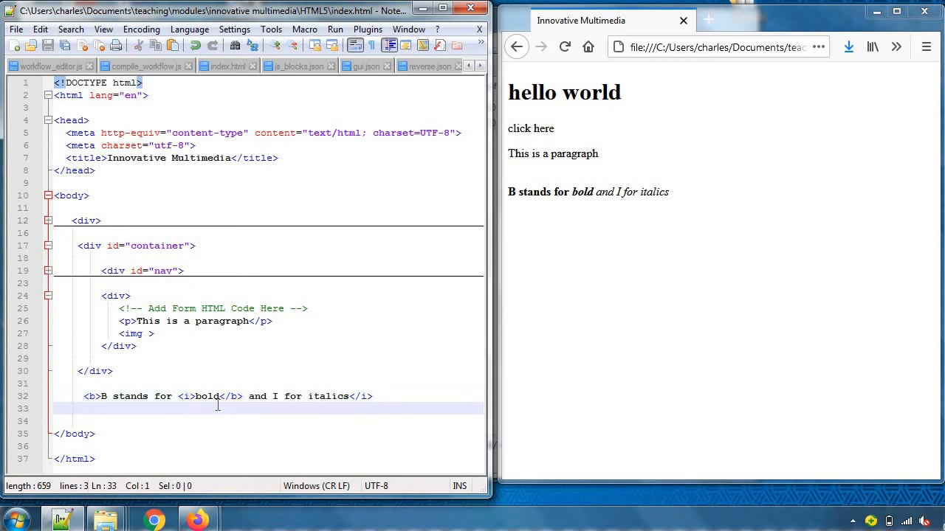
{"action": "type", "text": "<"}
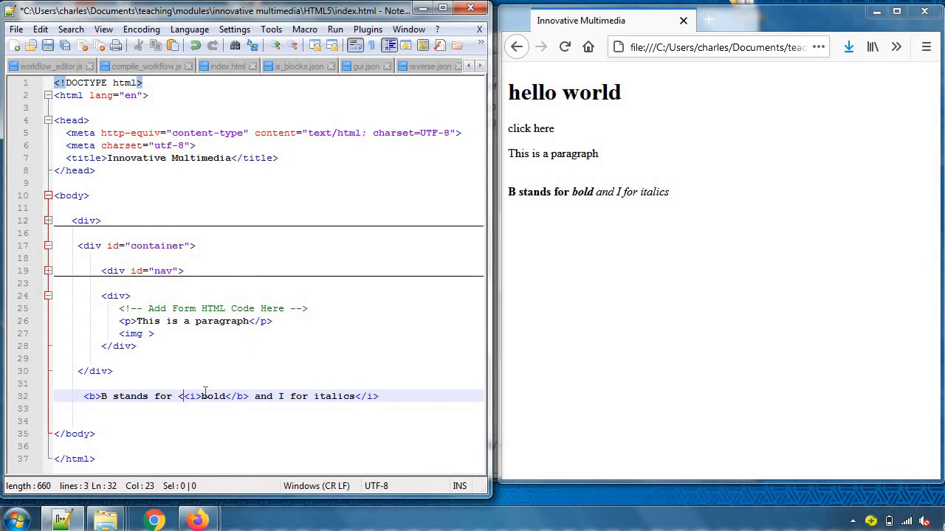
{"action": "type", "text": "</b>"}
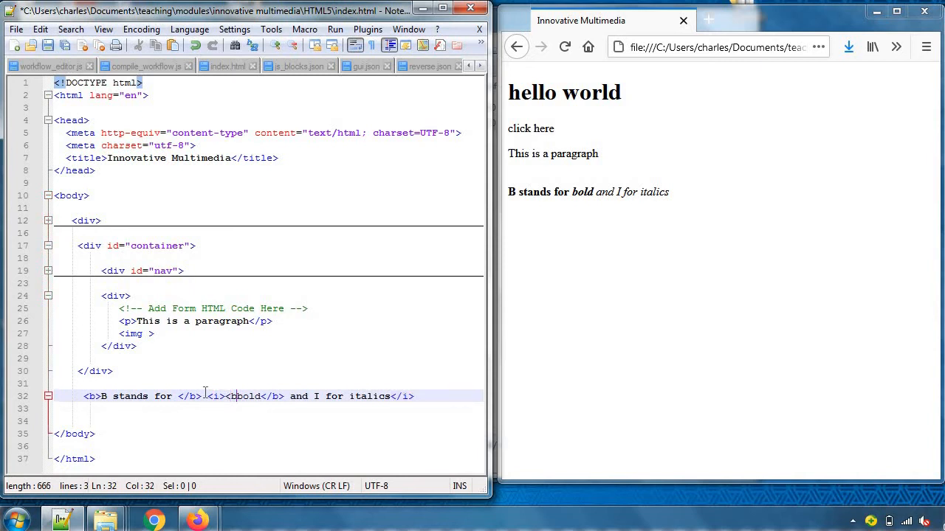
{"action": "type", "text": ">"}
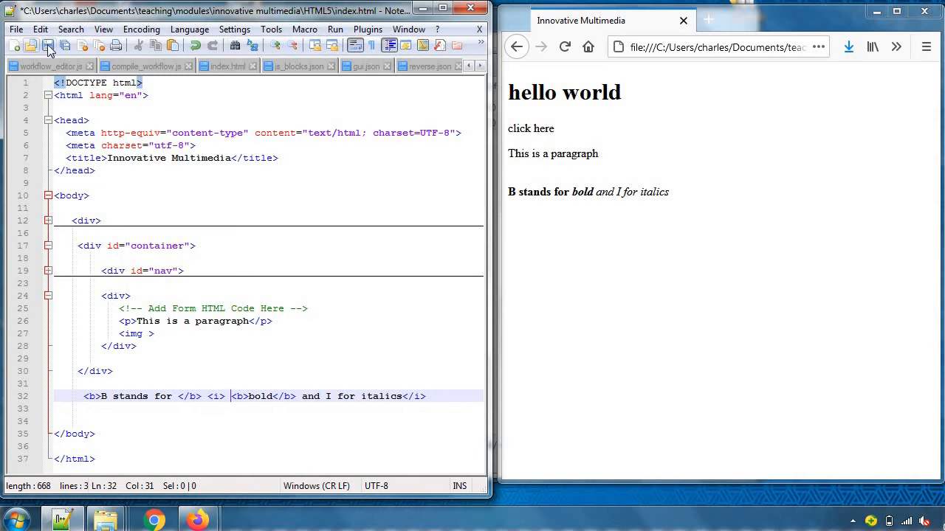
{"action": "left_click", "coordinate": [48, 46]}
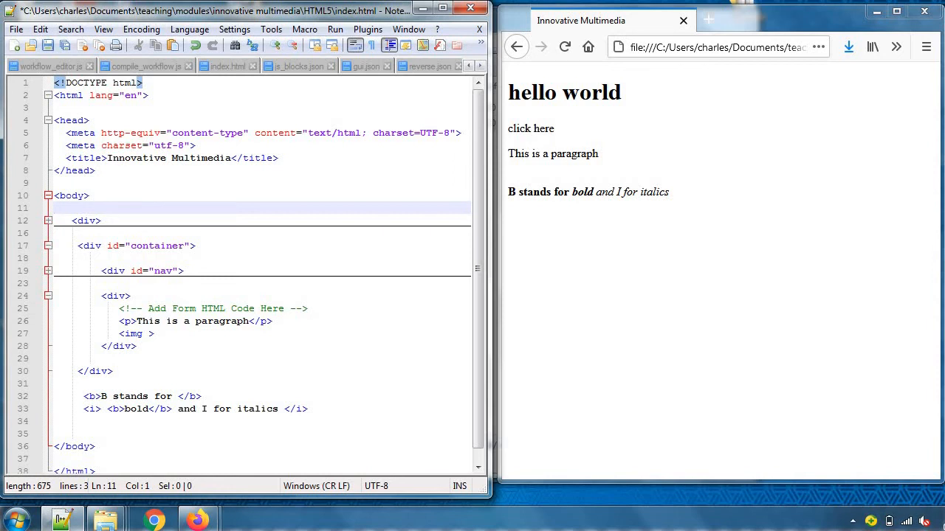
{"action": "left_click", "coordinate": [146, 333]}
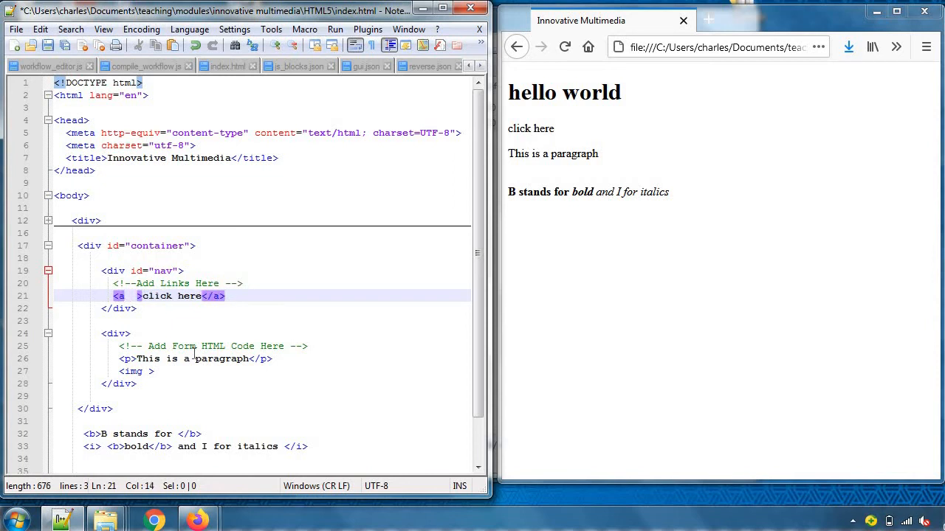
{"action": "type", "text": "href="}
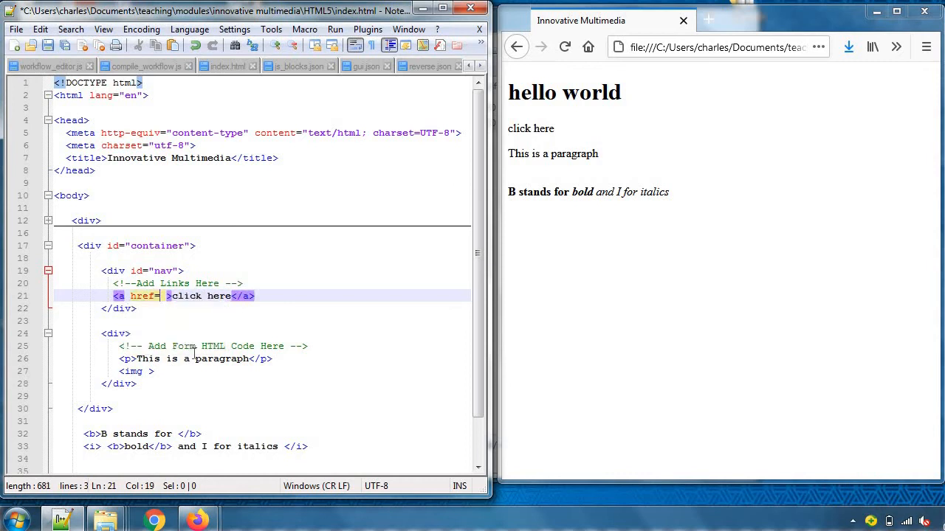
{"action": "type", "text": "\"\""}
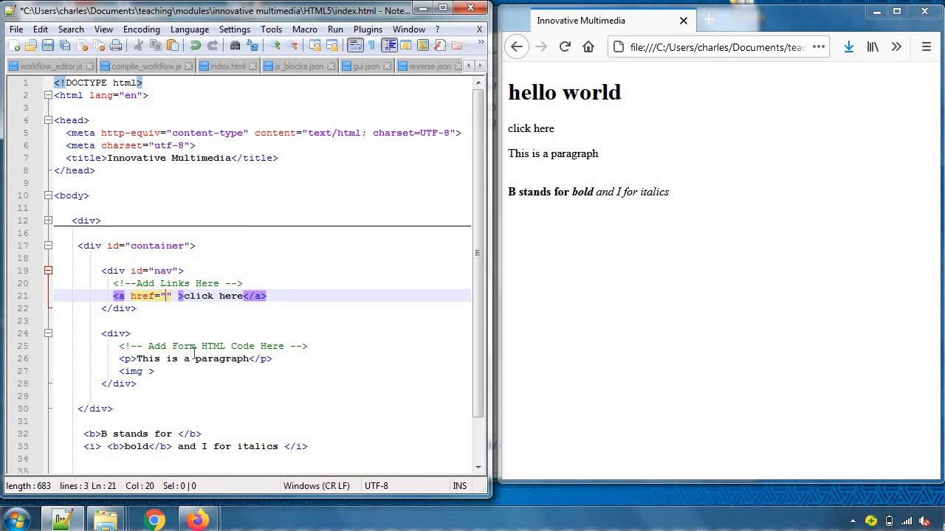
{"action": "type", "text": "h"}
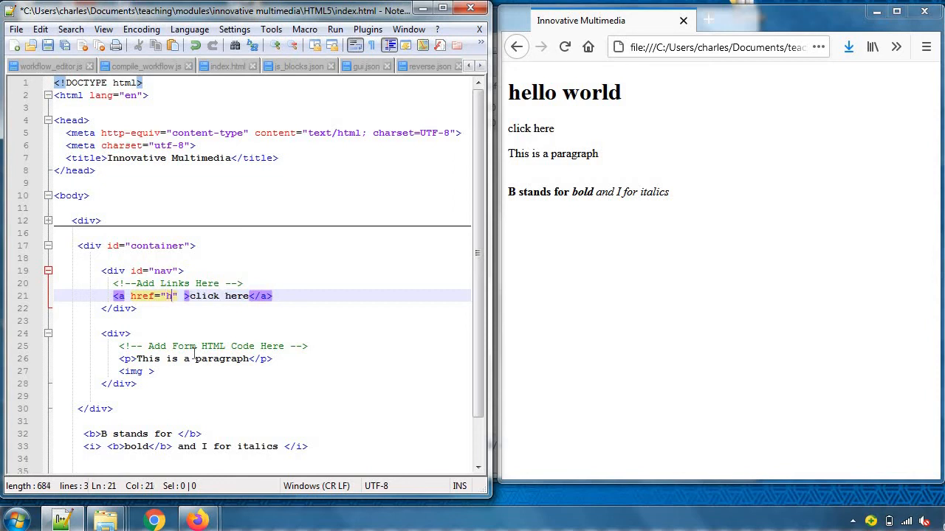
{"action": "type", "text": "ttp"}
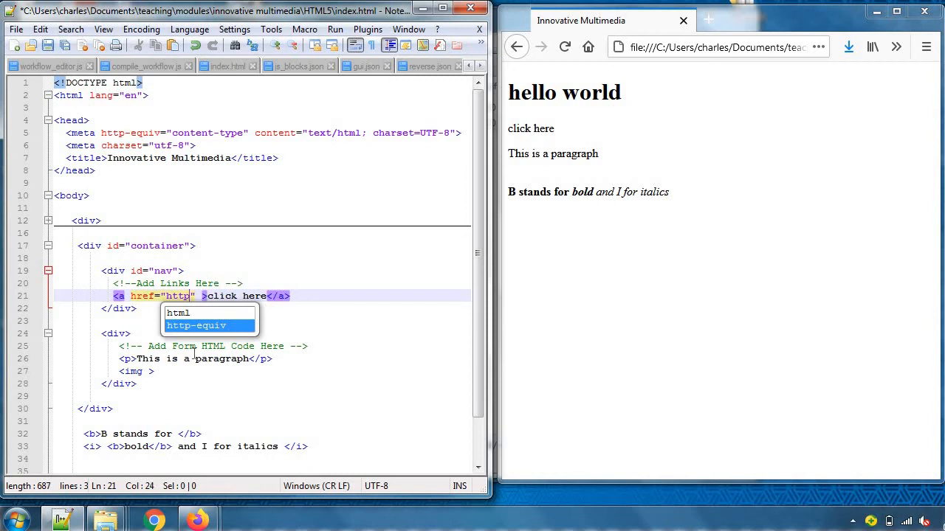
{"action": "type", "text": "://"}
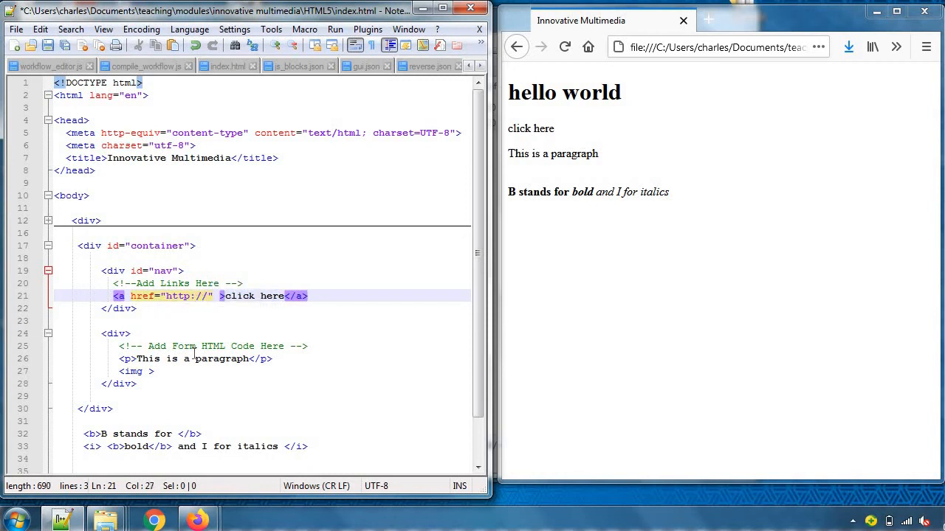
{"action": "type", "text": "www.shu"}
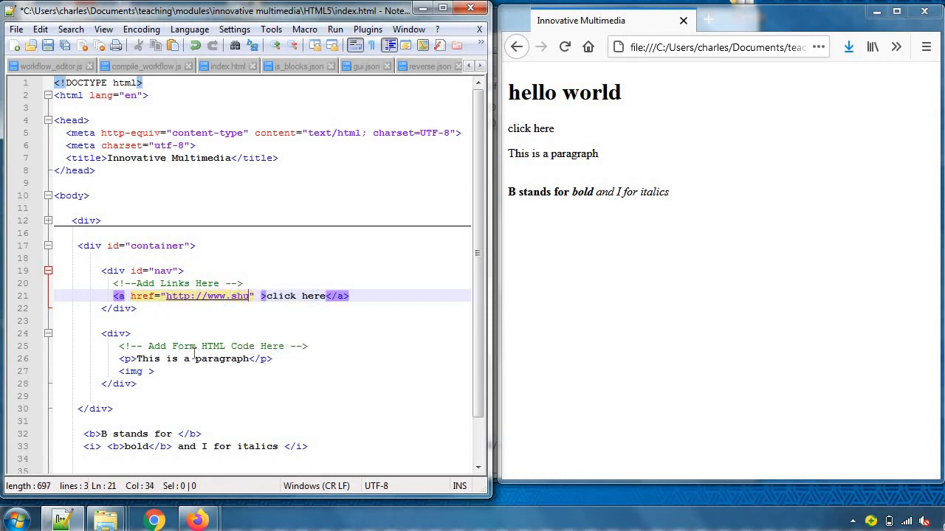
{"action": "type", "text": ".ac.uk"}
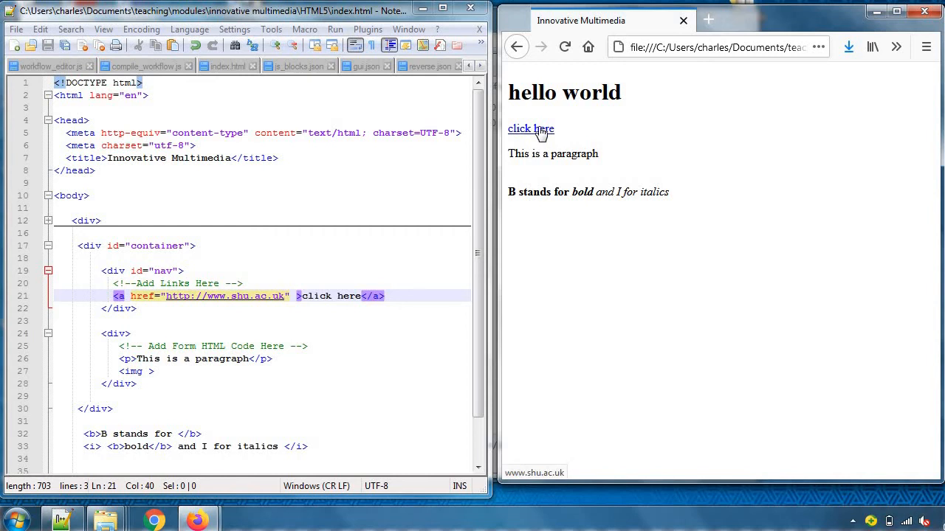
{"action": "left_click", "coordinate": [530, 129]}
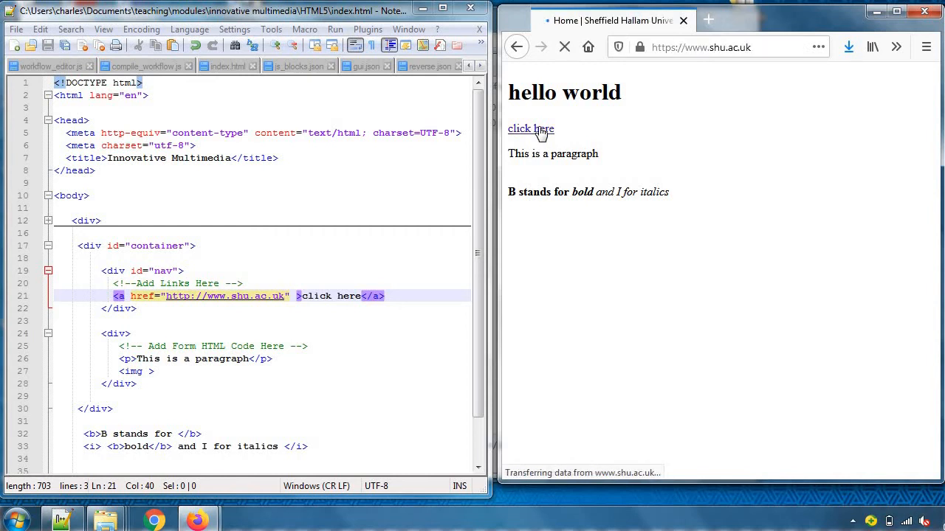
{"action": "left_click", "coordinate": [531, 129]}
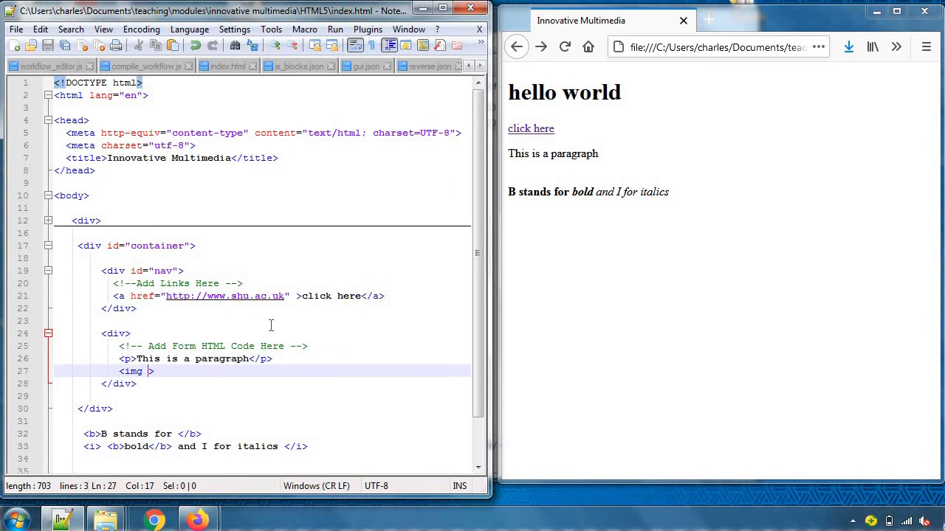
Give the img tag src="image1.jpg" and reload Firefox to show the horses photo.
{"action": "type", "text": "src"}
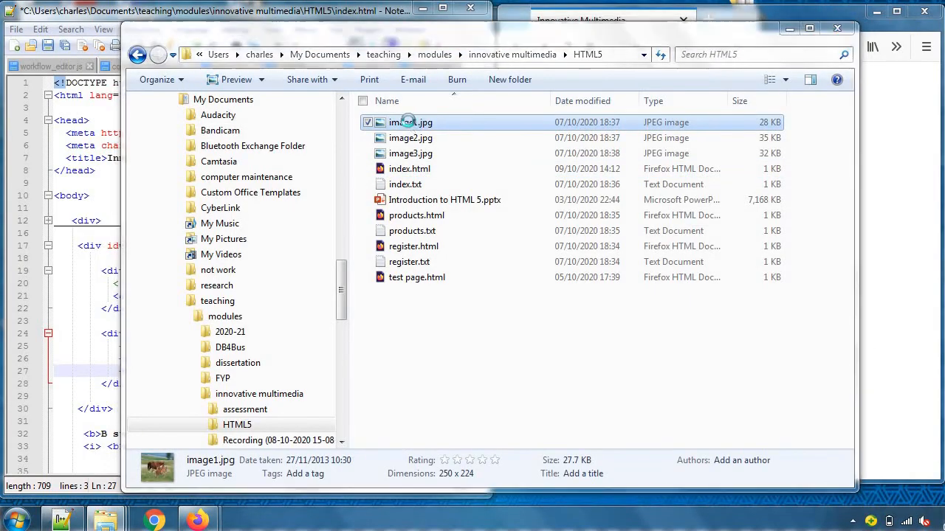
{"action": "double_click", "coordinate": [410, 122]}
{"action": "type", "text": "i"}
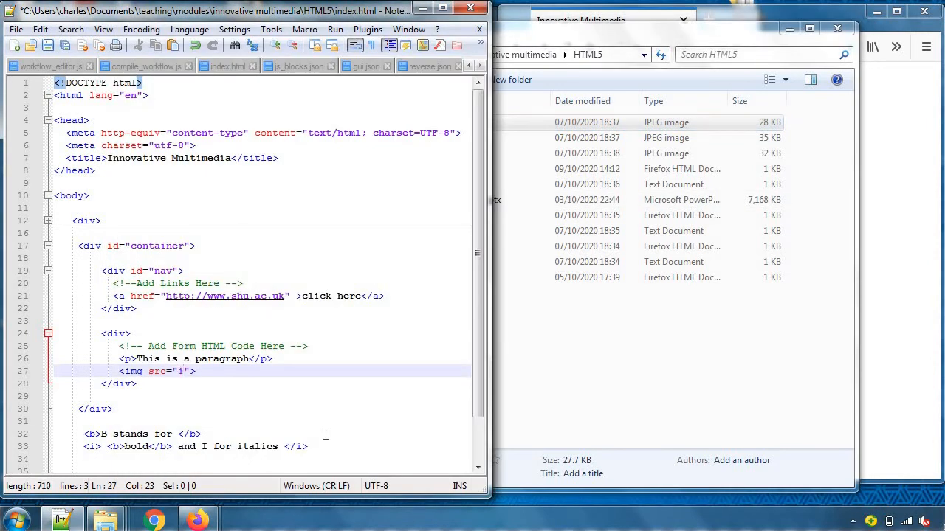
{"action": "type", "text": "mage"}
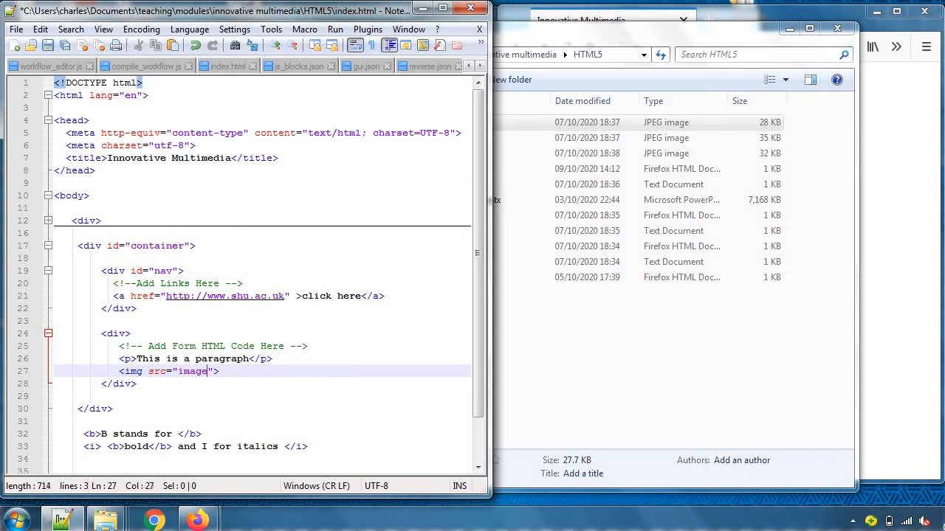
{"action": "type", "text": "1"}
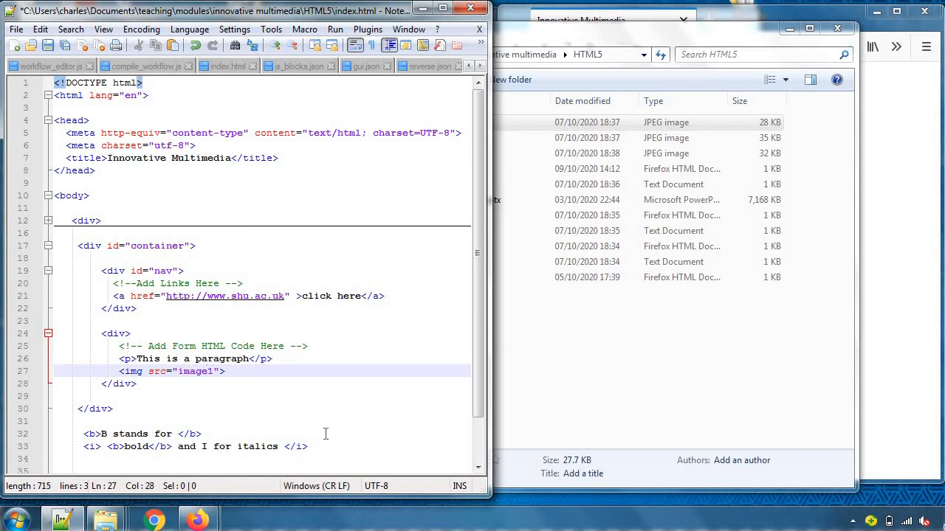
{"action": "type", "text": ".jpg"}
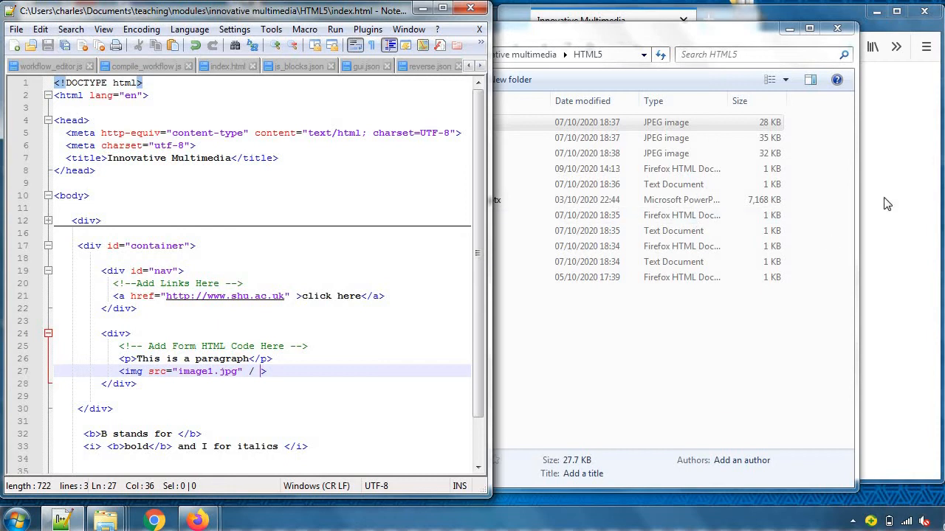
{"action": "left_click", "coordinate": [564, 47]}
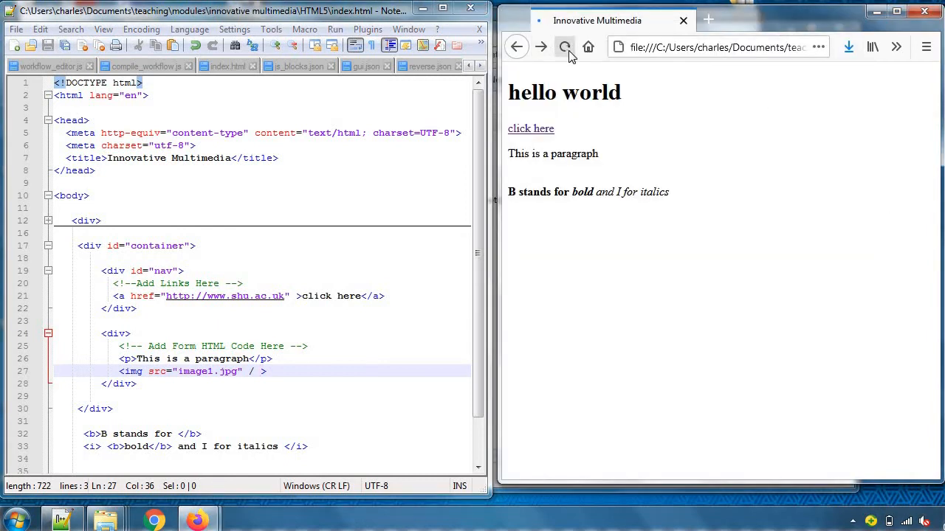
{"action": "left_click", "coordinate": [565, 47]}
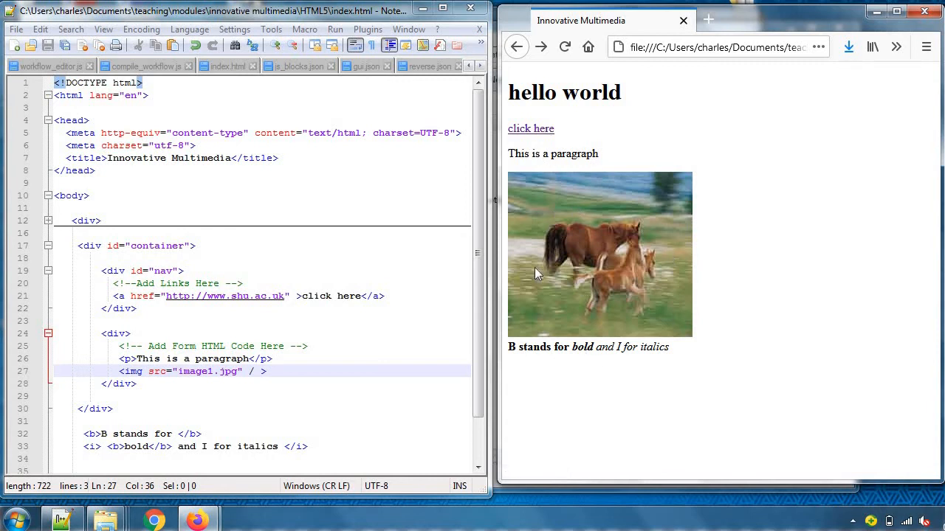
{"action": "mouse_move", "coordinate": [548, 342]}
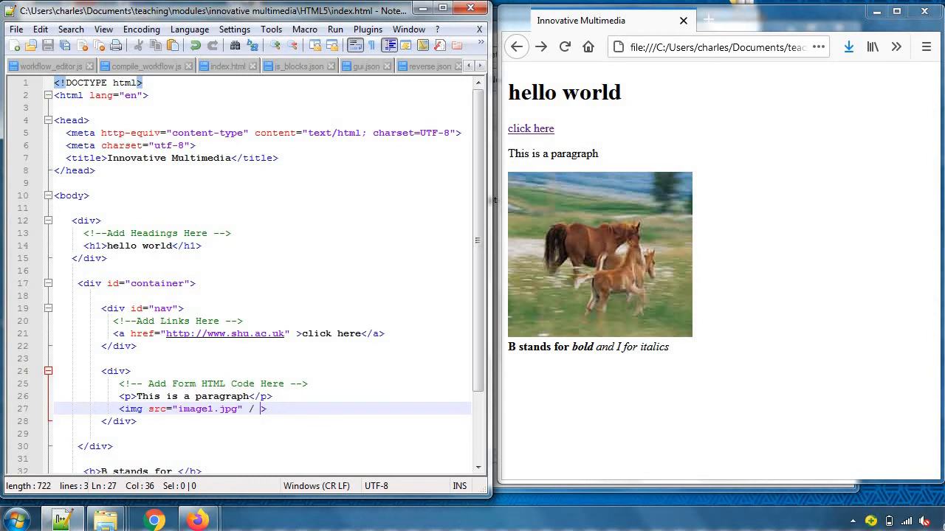
Open the Firefox hamburger menu to reach Web Developer's Inspector.
{"action": "left_click", "coordinate": [926, 46]}
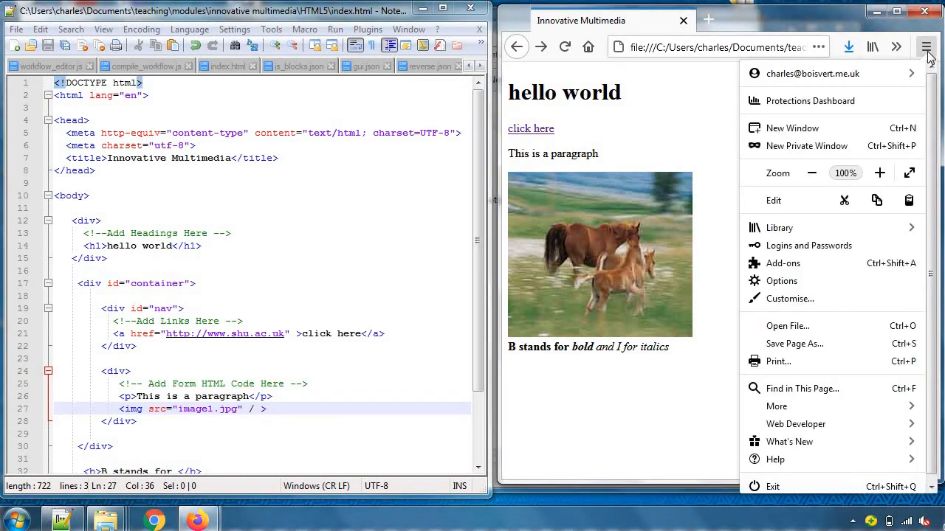
{"action": "mouse_move", "coordinate": [809, 245]}
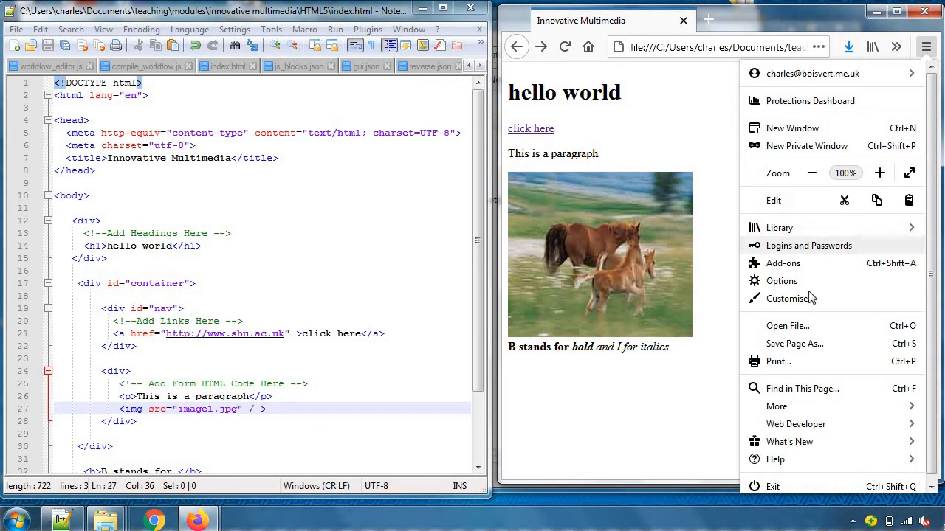
{"action": "mouse_move", "coordinate": [760, 431]}
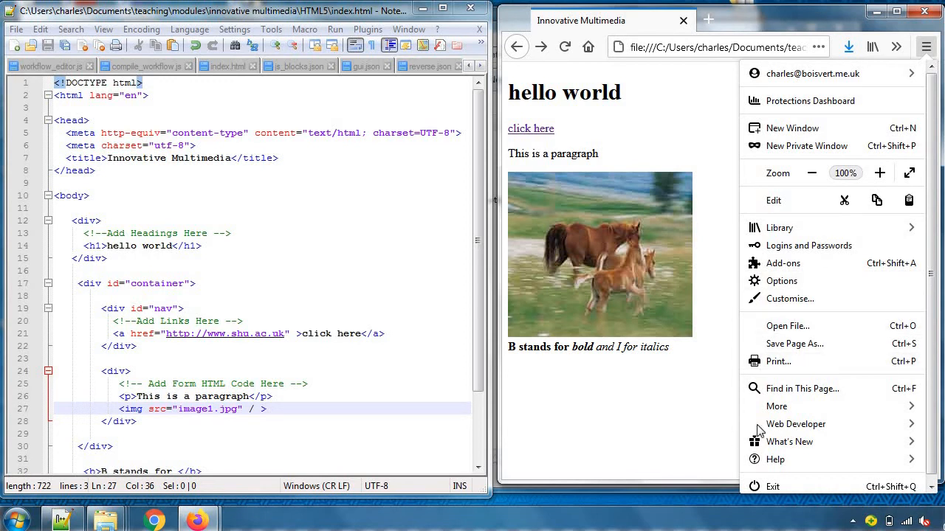
{"action": "mouse_move", "coordinate": [796, 423]}
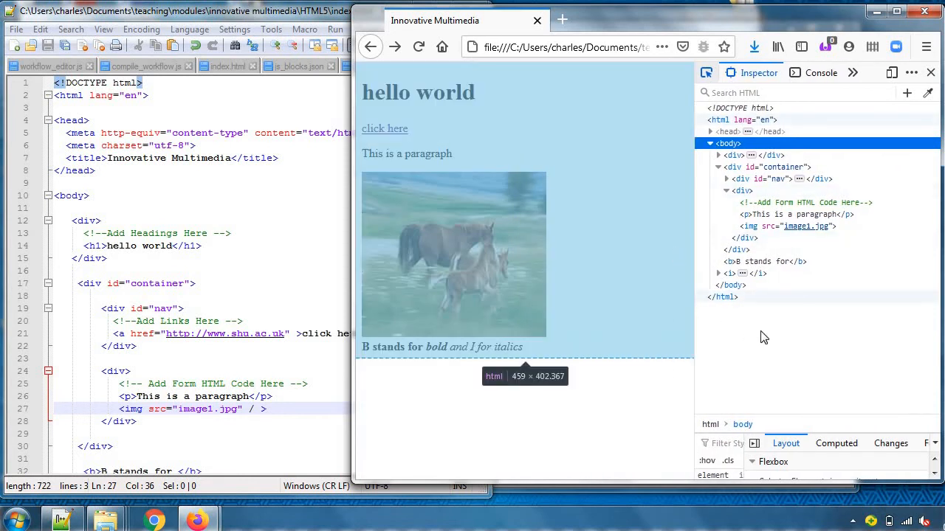
{"action": "mouse_move", "coordinate": [735, 301]}
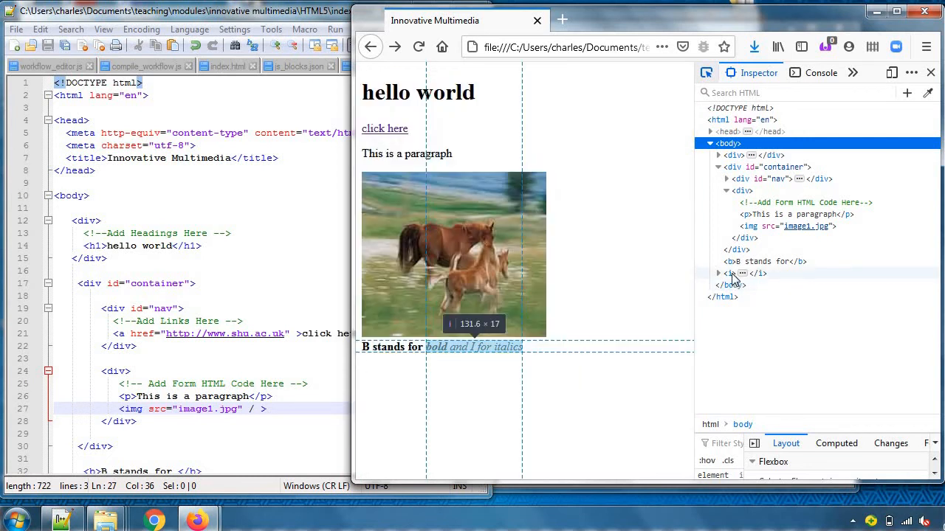
{"action": "mouse_move", "coordinate": [732, 279]}
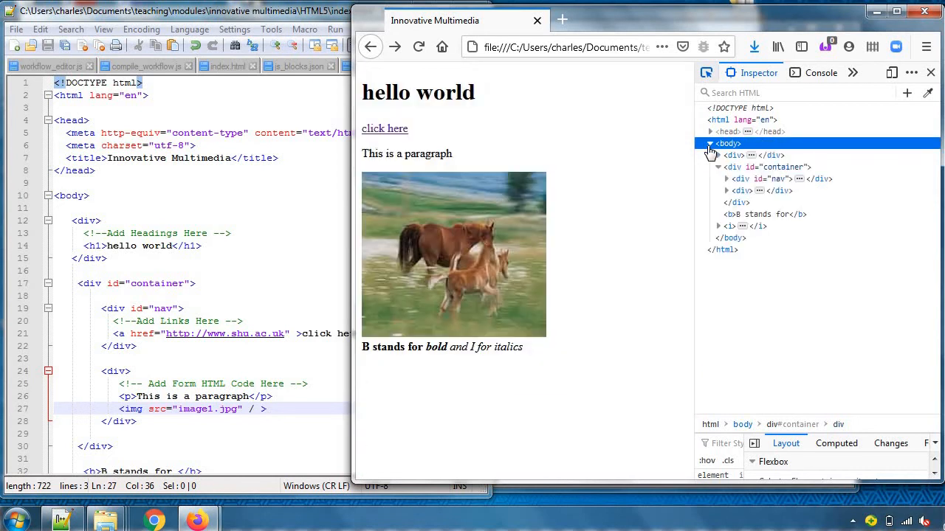
{"action": "mouse_move", "coordinate": [734, 155]}
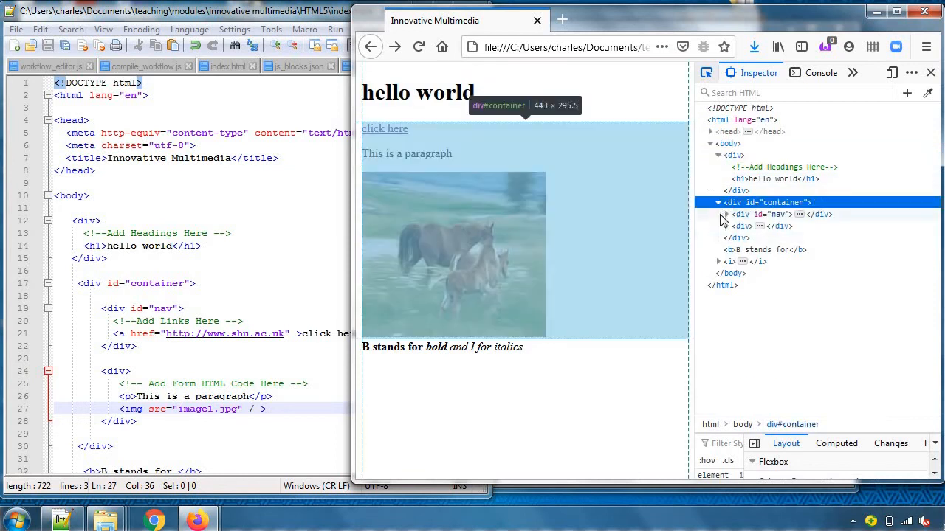
Expand the inner div in the Inspector to show the paragraph and image1.jpg.
{"action": "left_click", "coordinate": [725, 226]}
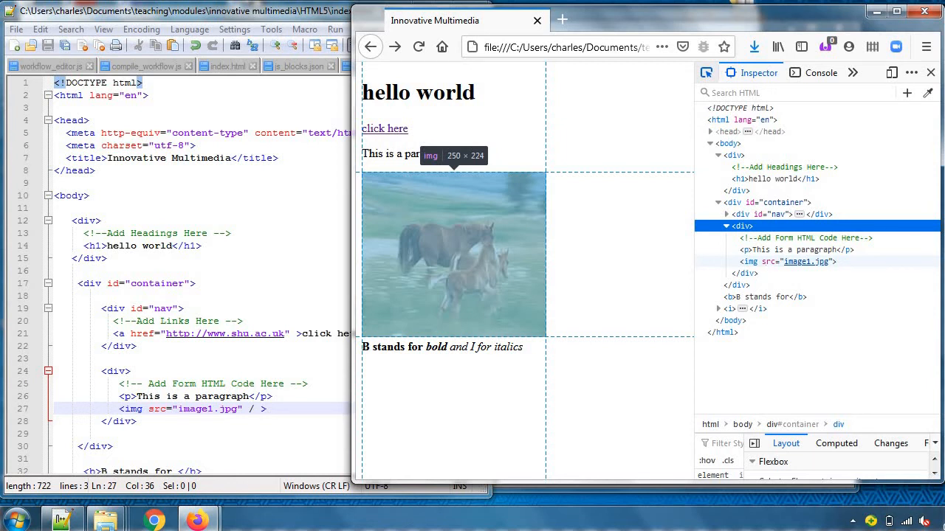
{"action": "mouse_move", "coordinate": [768, 272]}
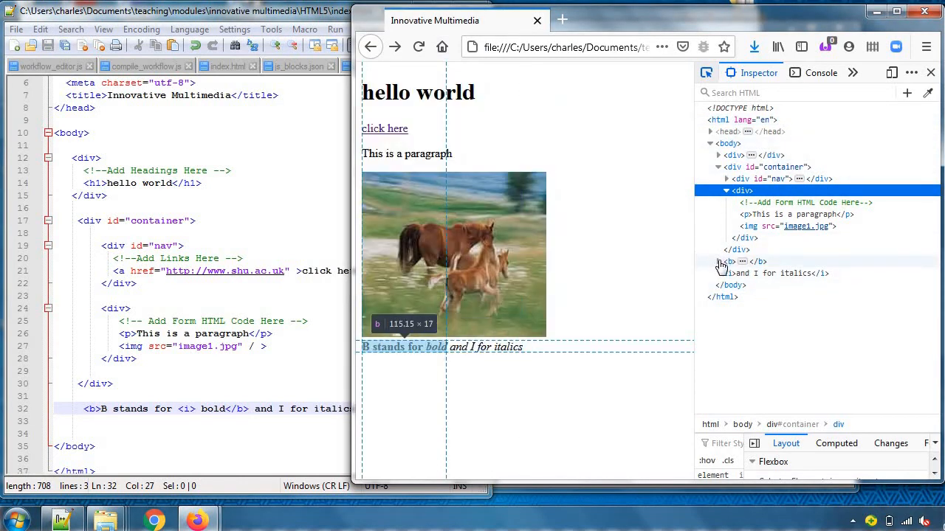
Expand the b element in the Inspector to see its nested i element holding 'bold'.
{"action": "left_click", "coordinate": [730, 261]}
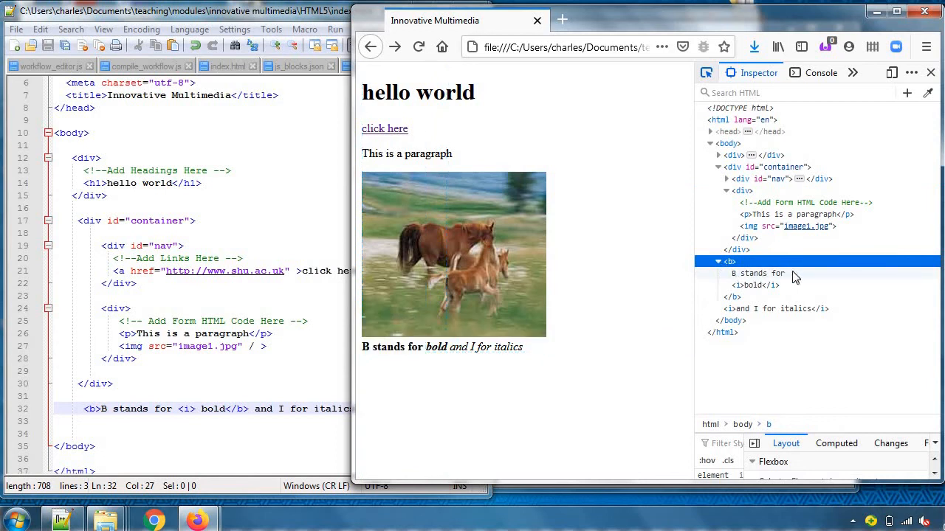
{"action": "mouse_move", "coordinate": [750, 285]}
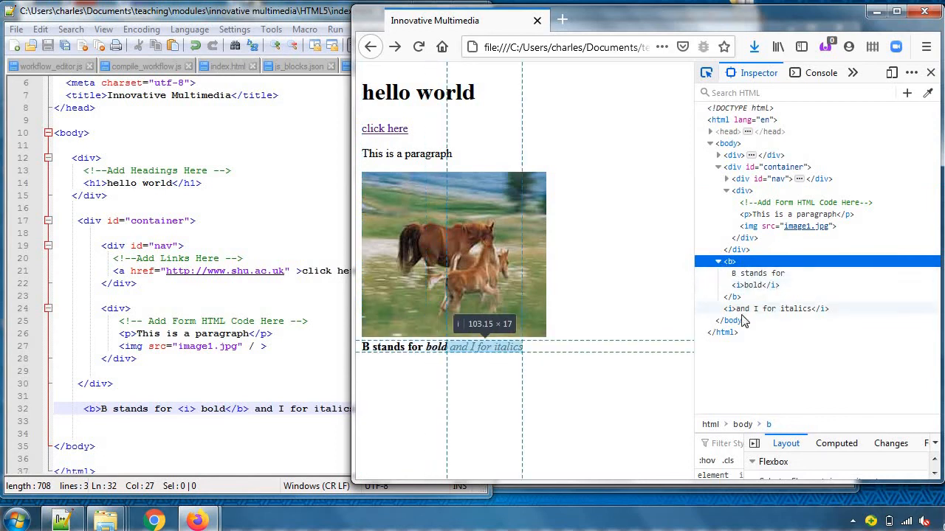
{"action": "mouse_move", "coordinate": [764, 319]}
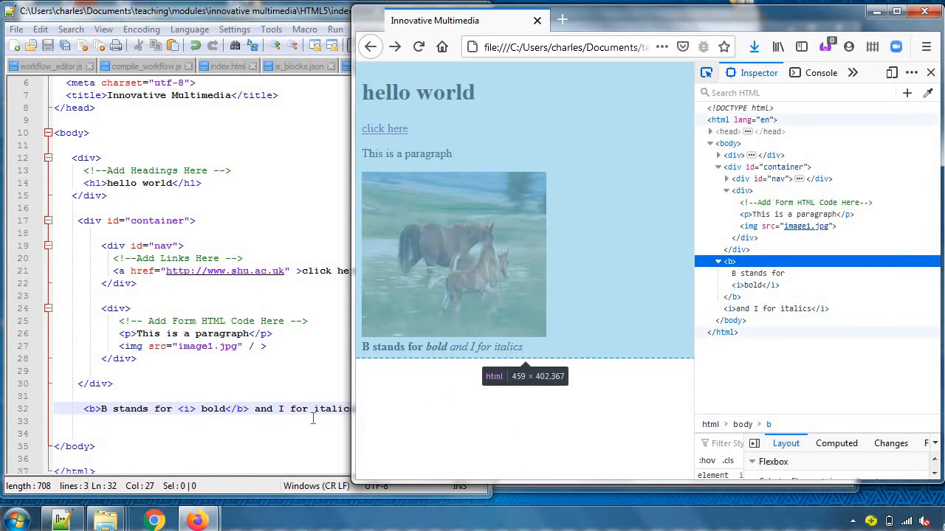
{"action": "mouse_move", "coordinate": [372, 424]}
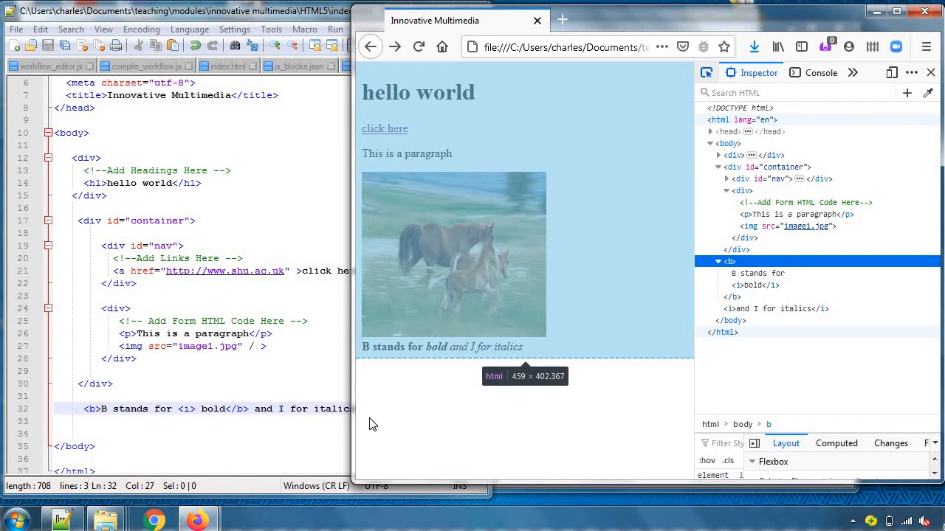
{"action": "mouse_move", "coordinate": [807, 386]}
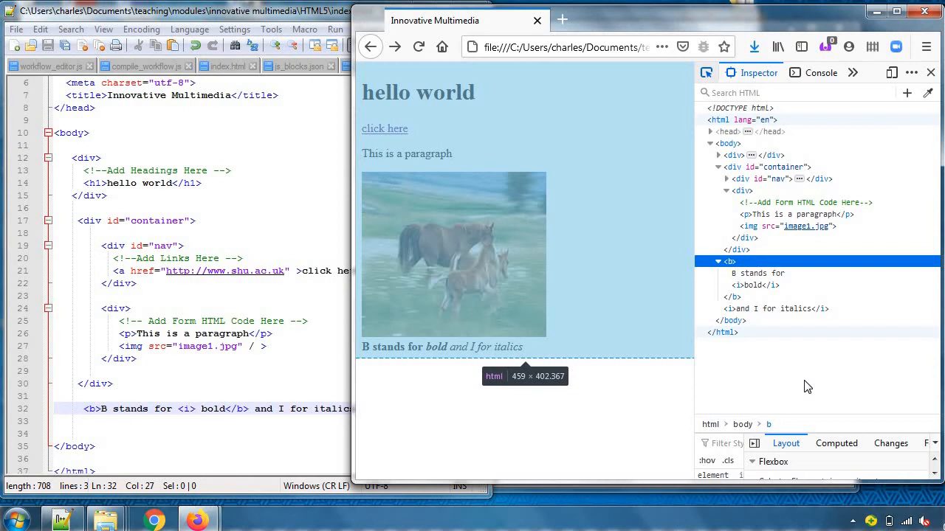
{"action": "mouse_move", "coordinate": [818, 339]}
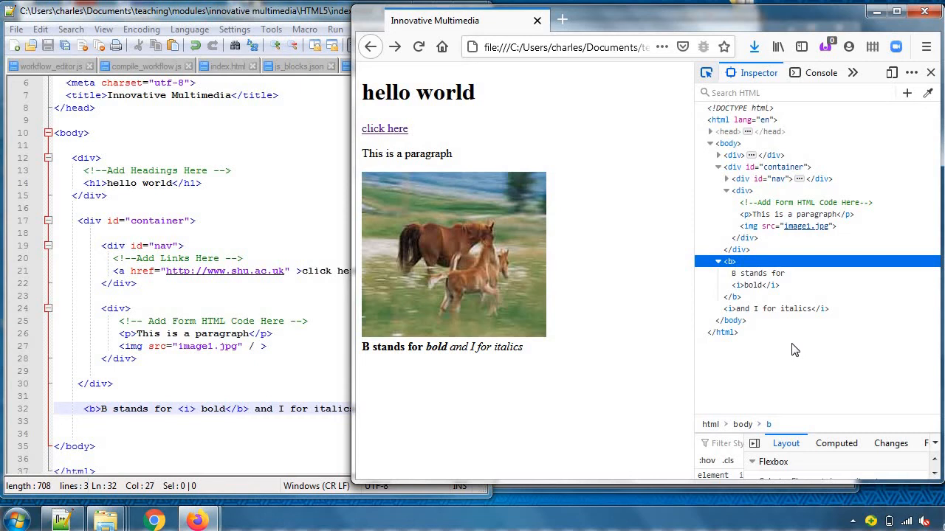
{"action": "mouse_move", "coordinate": [730, 261]}
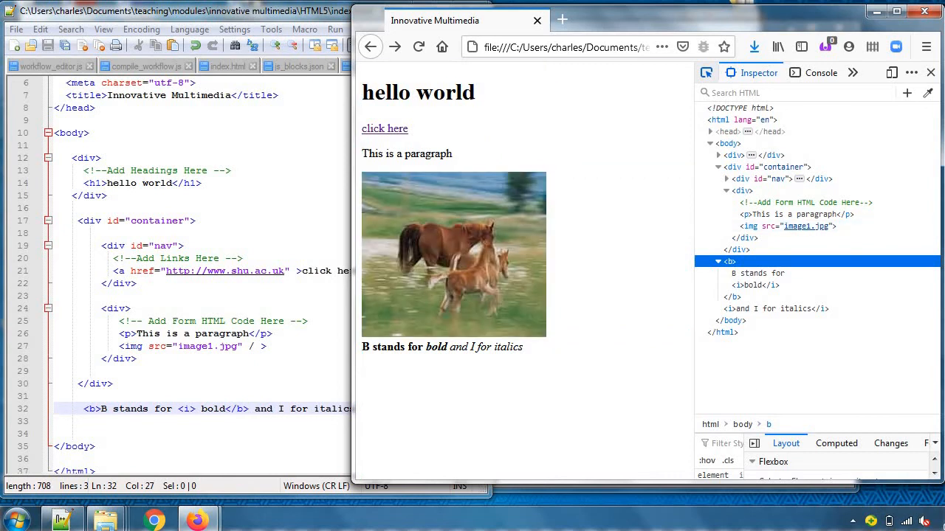
{"action": "mouse_move", "coordinate": [795, 377]}
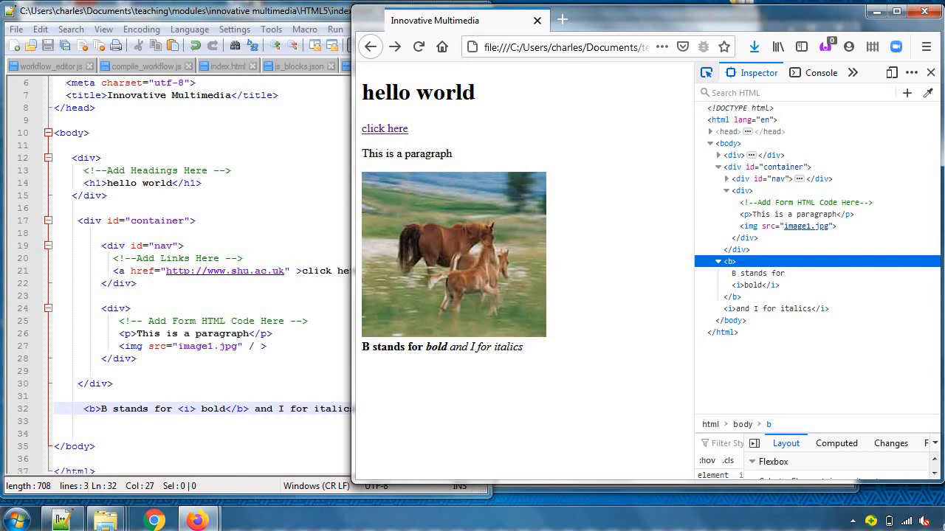
{"action": "mouse_move", "coordinate": [229, 390]}
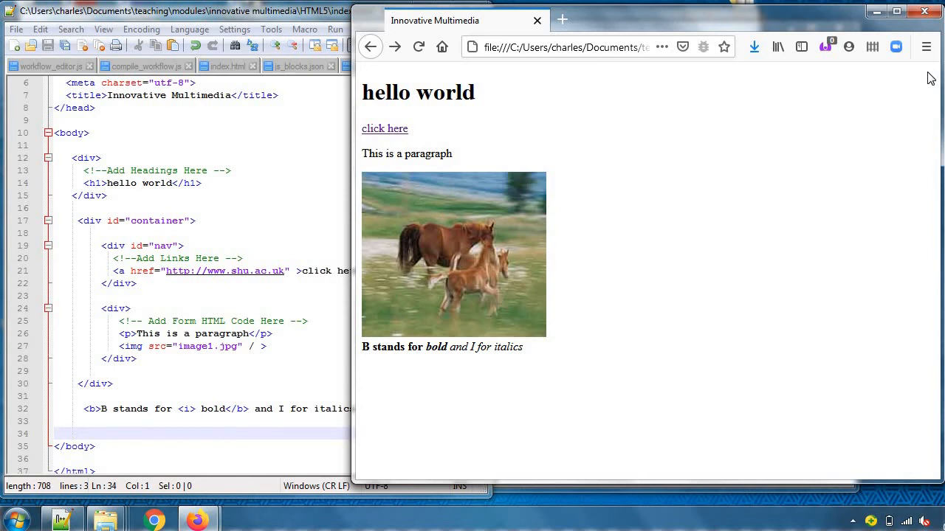
Search 'world web consortium' in a new tab and open the W3C site.
{"action": "left_click", "coordinate": [563, 20]}
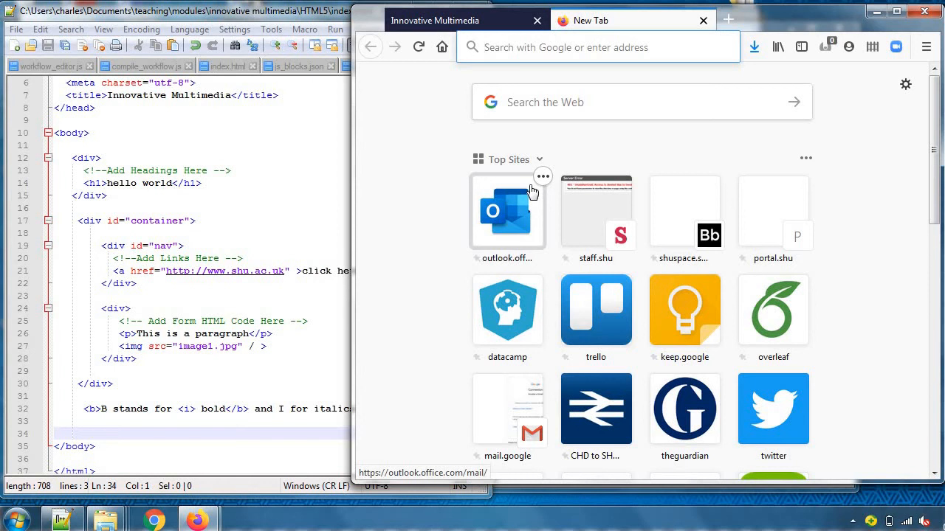
{"action": "type", "text": "w"}
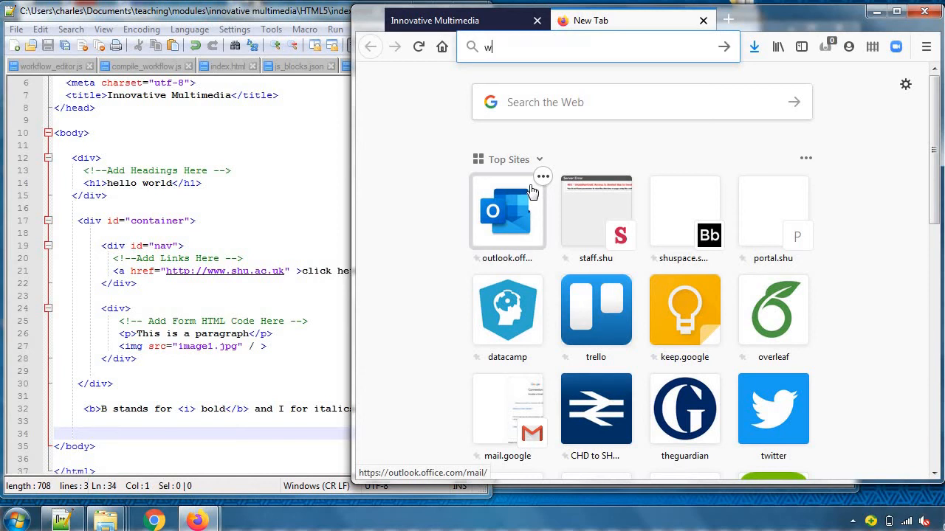
{"action": "type", "text": "orld wide"}
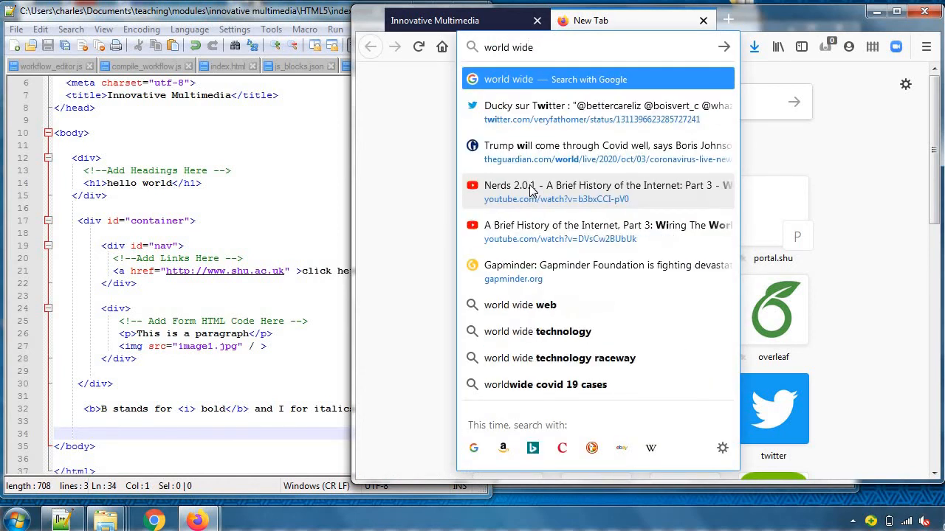
{"action": "type", "text": "web"}
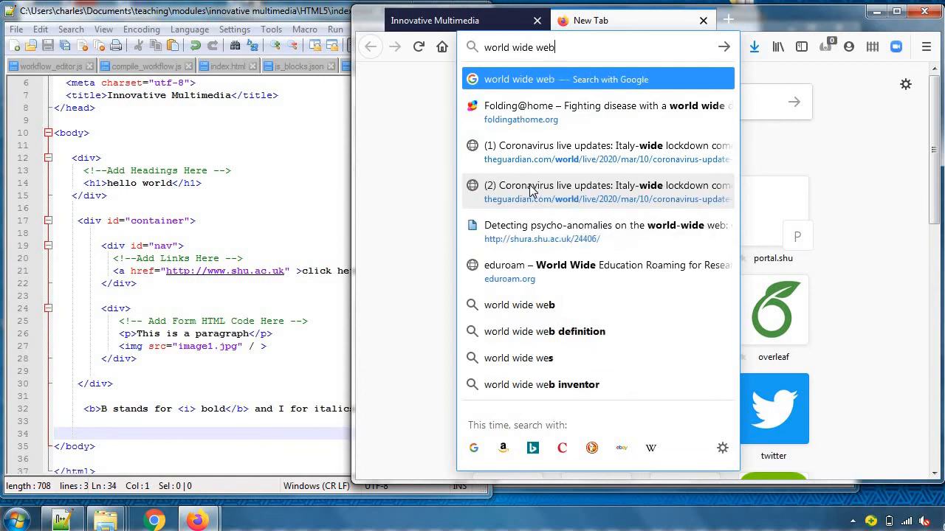
{"action": "type", "text": "consortium"}
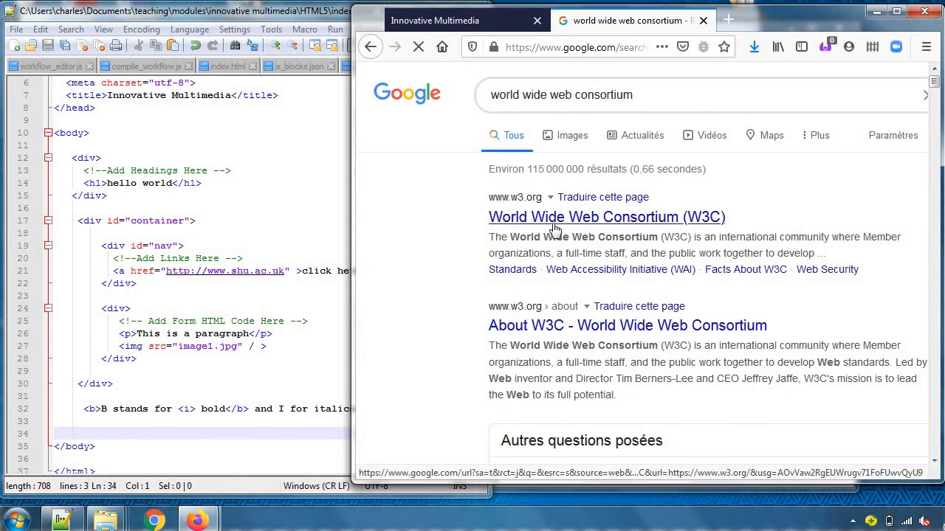
{"action": "left_click", "coordinate": [606, 216]}
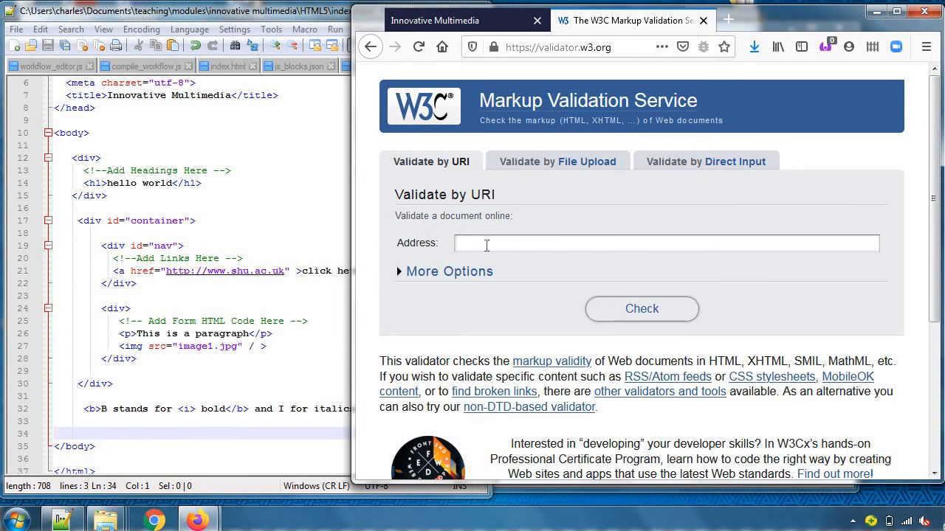
{"action": "mouse_move", "coordinate": [578, 166]}
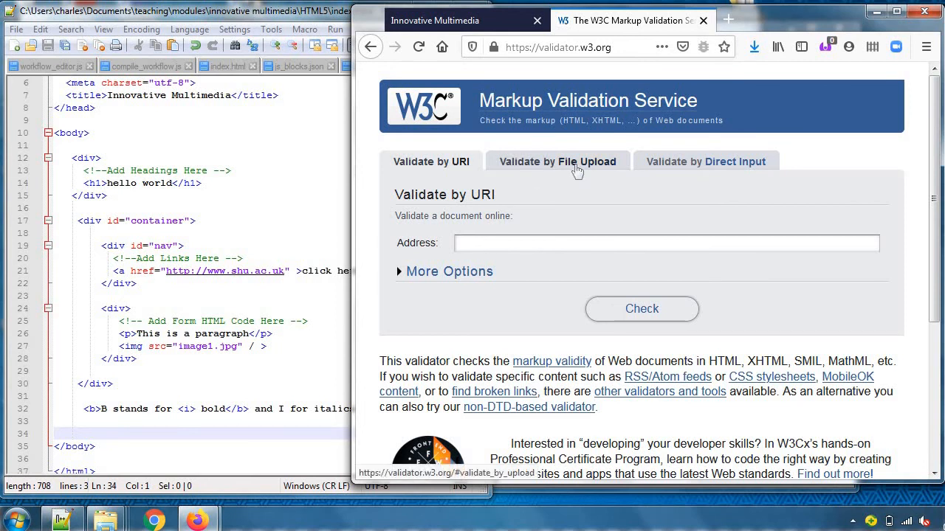
Paste index.html's code into Validate by Direct Input and run Check.
{"action": "left_click", "coordinate": [733, 161]}
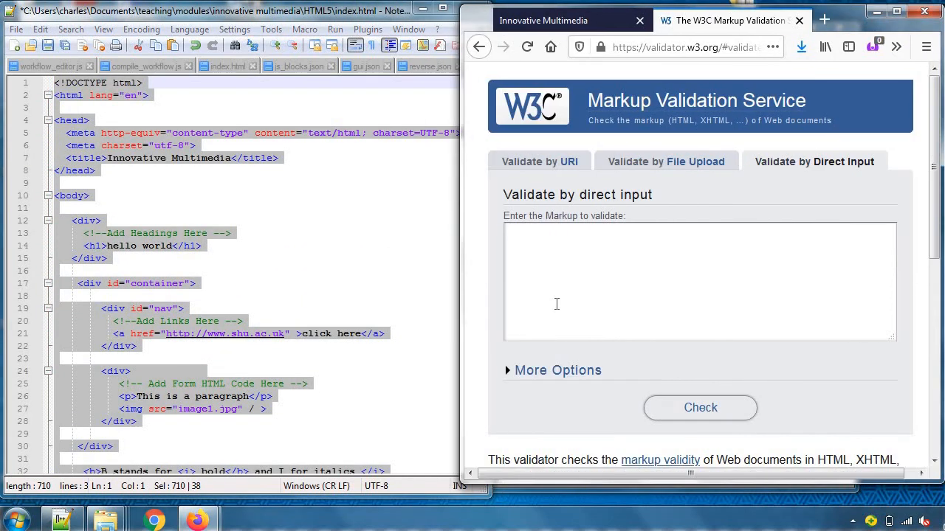
{"action": "left_click", "coordinate": [699, 287]}
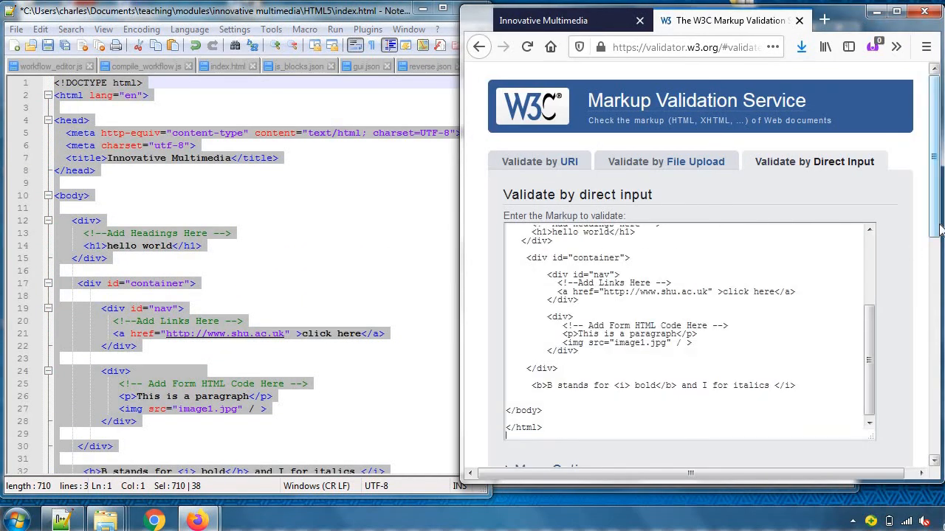
{"action": "scroll", "scroll_direction": "down", "scroll_amount": 3}
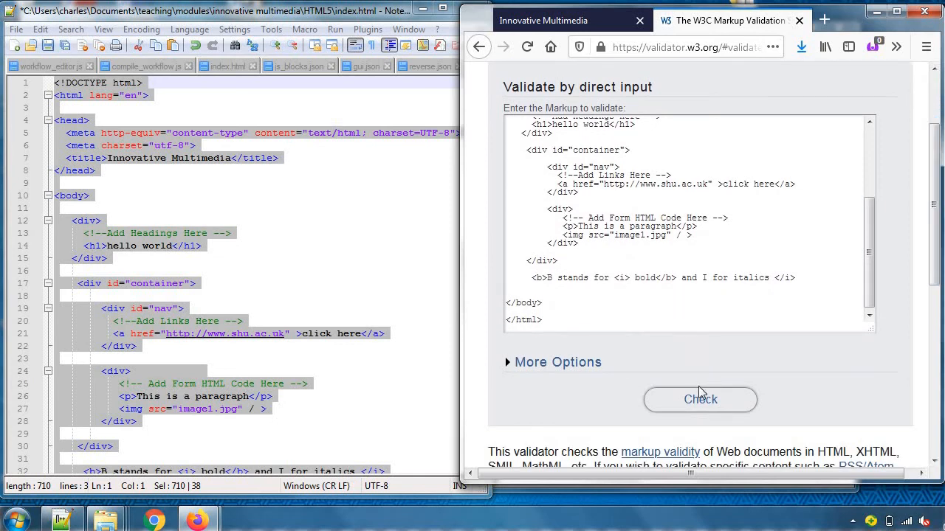
{"action": "left_click", "coordinate": [699, 399]}
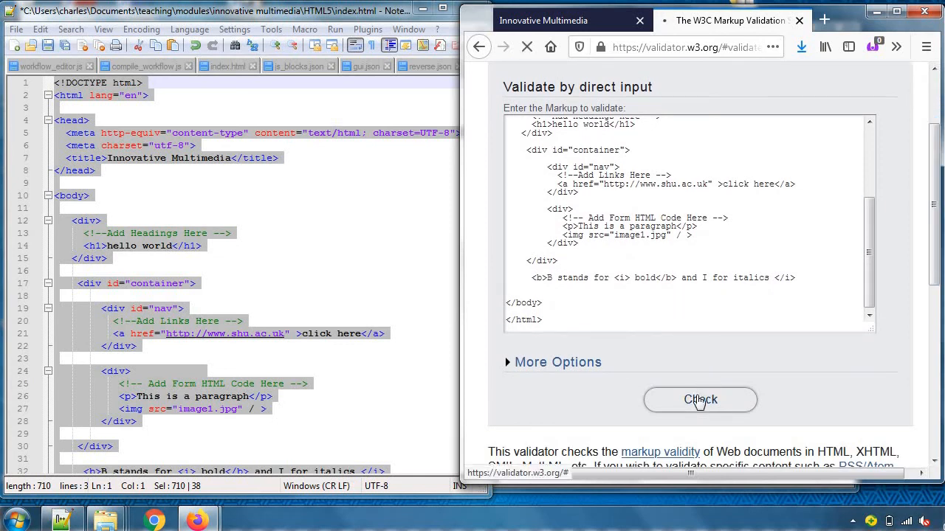
{"action": "left_click", "coordinate": [700, 399]}
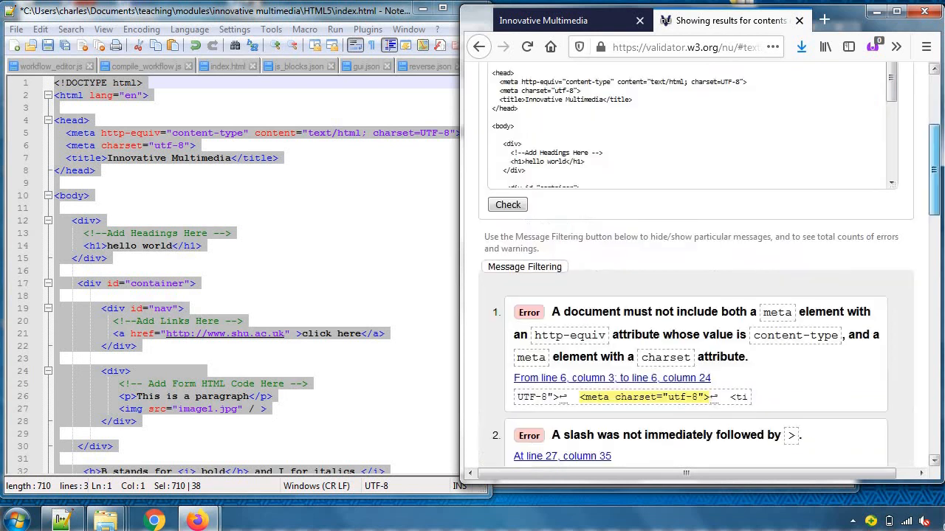
Scroll through the remaining slash, missing alt and b nesting errors.
{"action": "scroll", "scroll_direction": "down", "scroll_amount": 3}
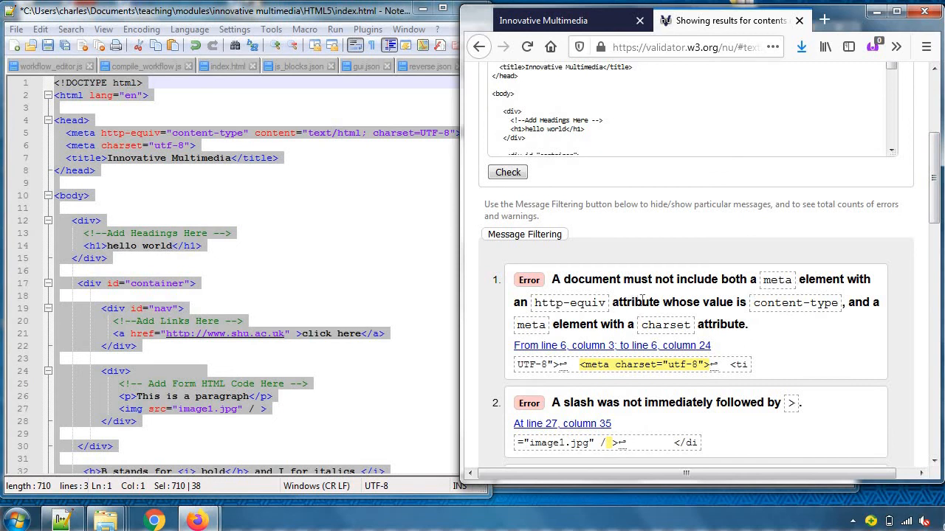
{"action": "mouse_move", "coordinate": [441, 333]}
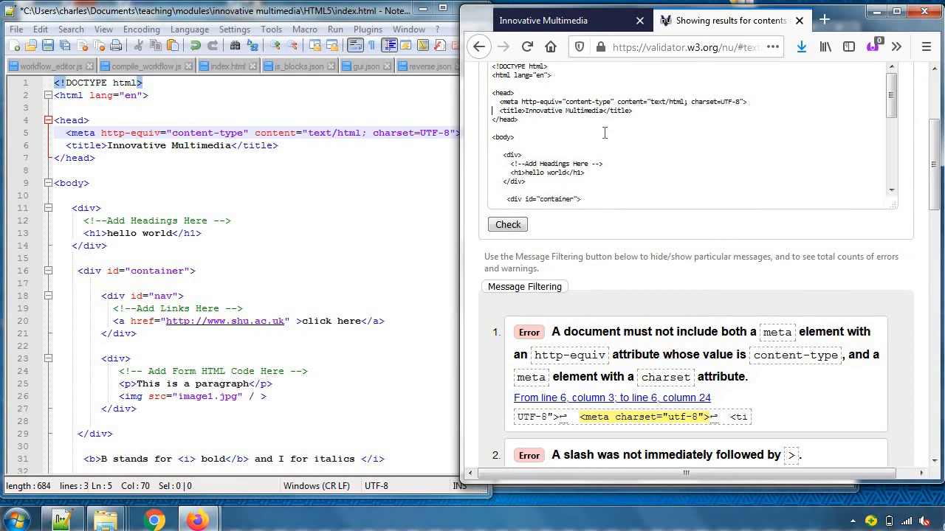
{"action": "scroll", "scroll_direction": "down", "scroll_amount": 3}
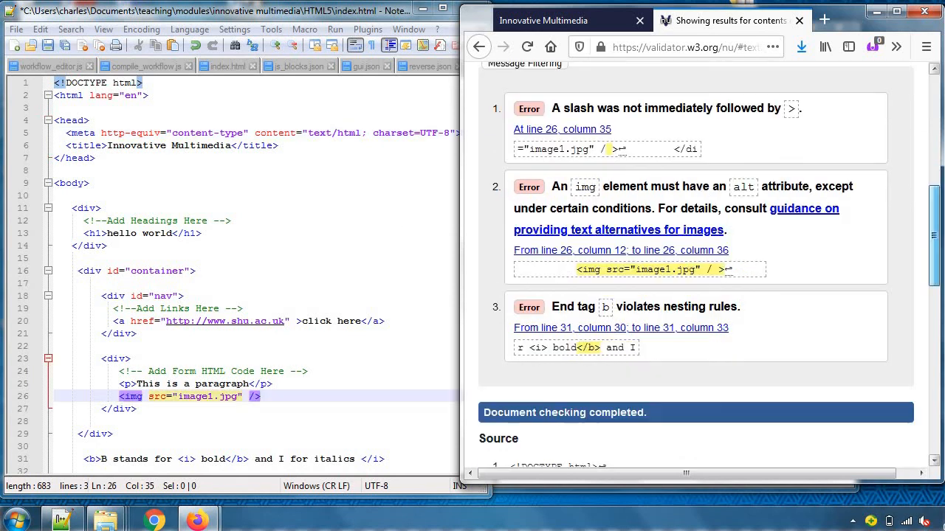
{"action": "scroll", "scroll_direction": "down", "scroll_amount": 3}
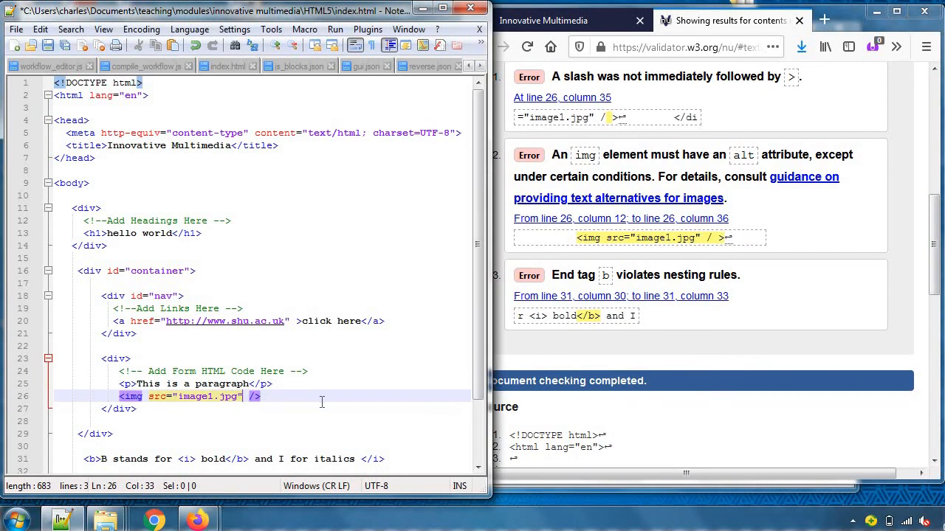
Add alt="A horse and two foals" to the img tag and close </b> after 'B stands for'.
{"action": "type", "text": "a;t=\""}
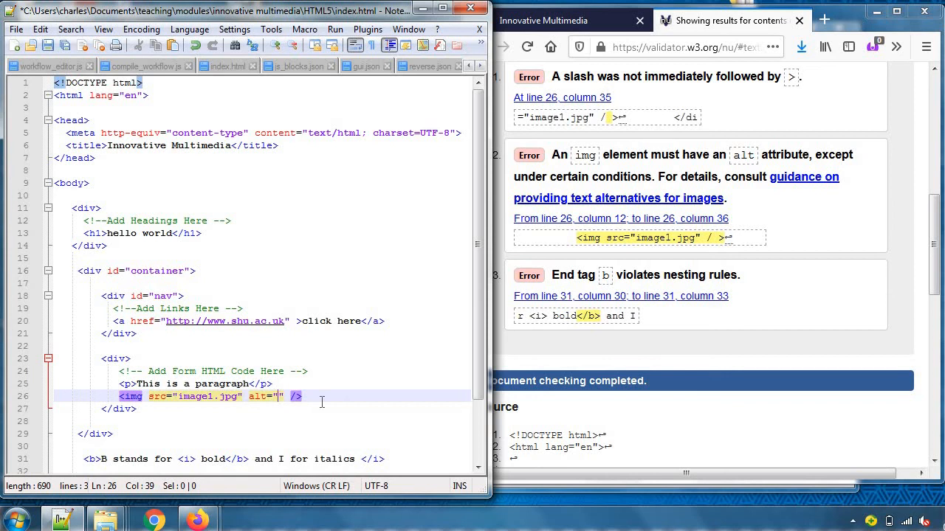
{"action": "type", "text": "A horse and two foals"}
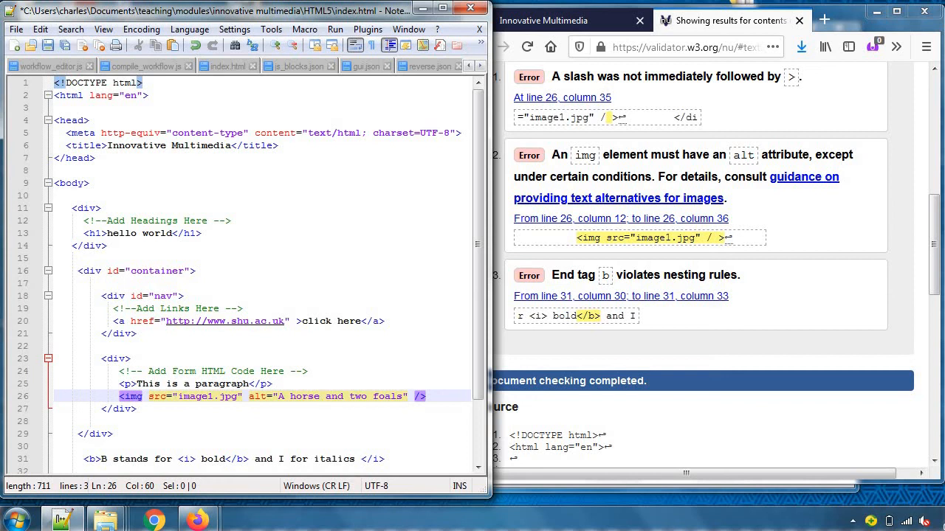
{"action": "mouse_move", "coordinate": [321, 401]}
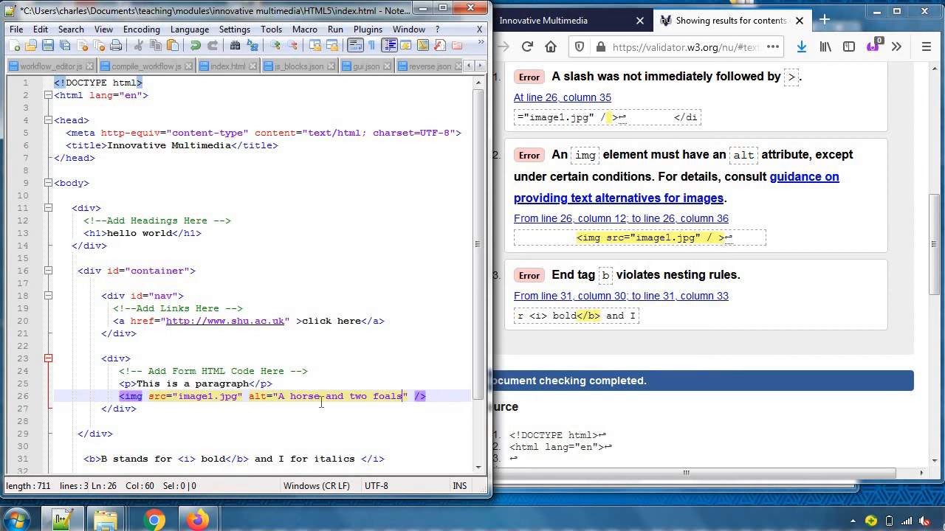
{"action": "mouse_move", "coordinate": [321, 402]}
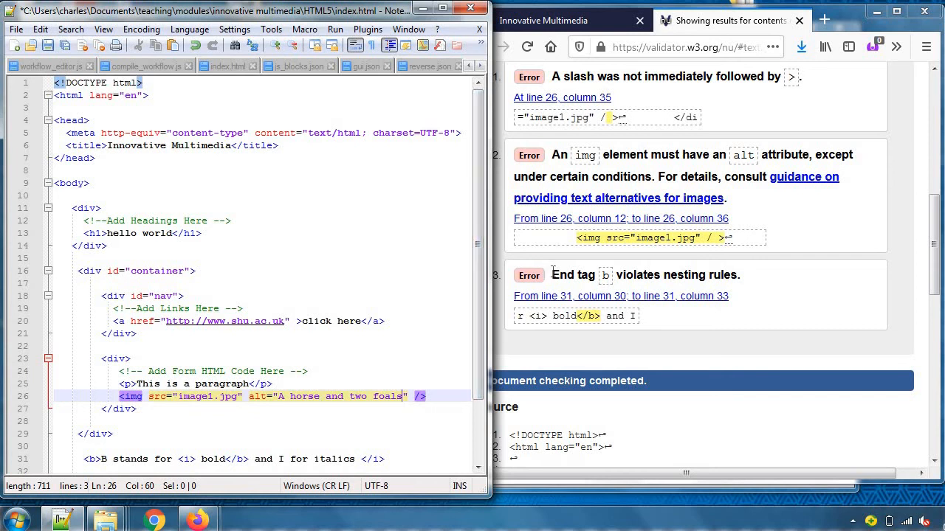
{"action": "mouse_move", "coordinate": [748, 285]}
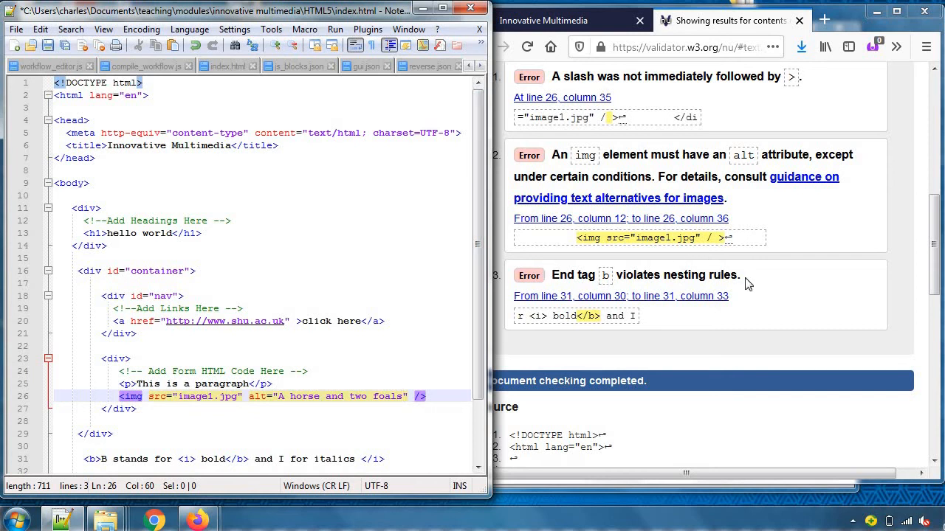
{"action": "scroll", "scroll_direction": "down", "scroll_amount": 3}
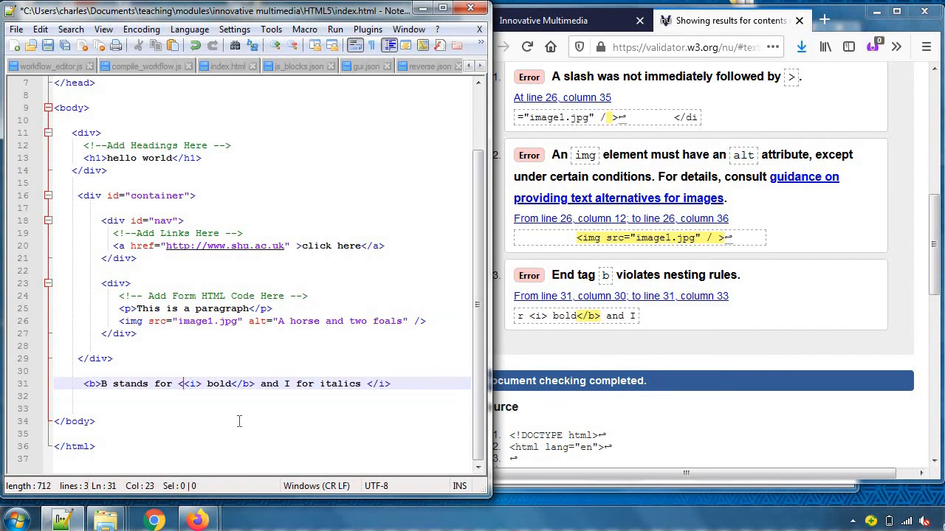
{"action": "type", "text": "</b> <i> <b"}
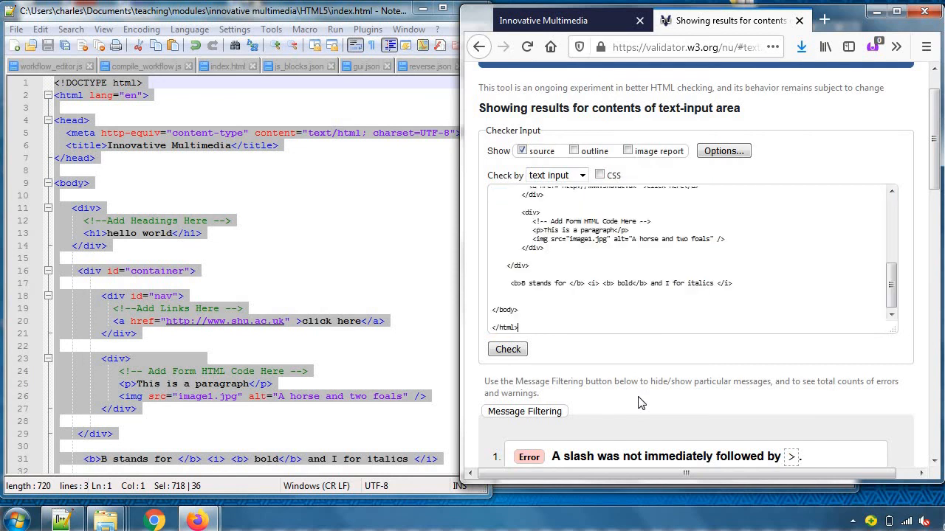
Re-run the Nu Html Checker on the revised index.html markup.
{"action": "left_click", "coordinate": [507, 349]}
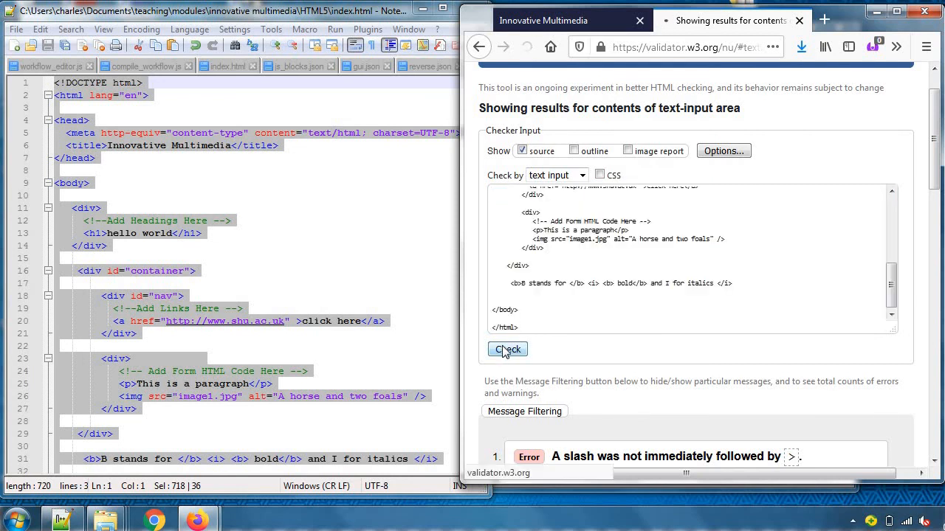
{"action": "left_click", "coordinate": [507, 349]}
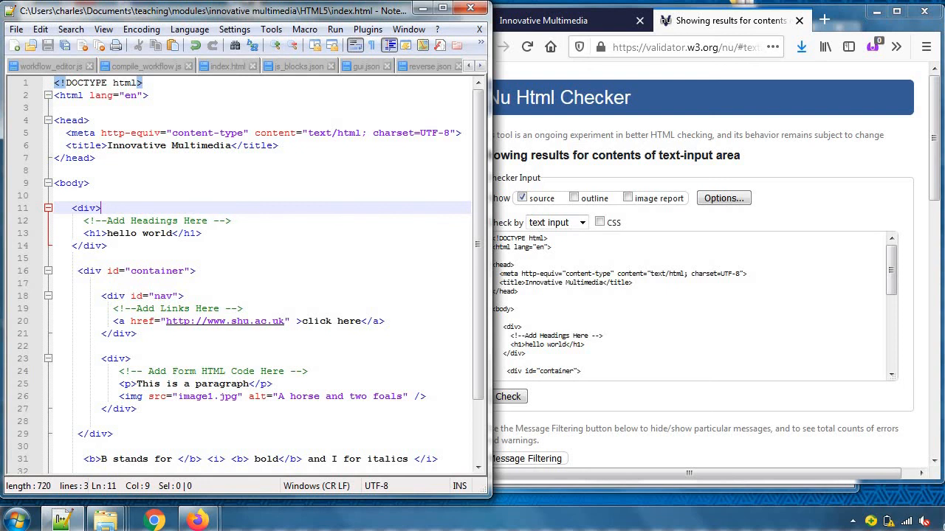
{"action": "mouse_move", "coordinate": [180, 157]}
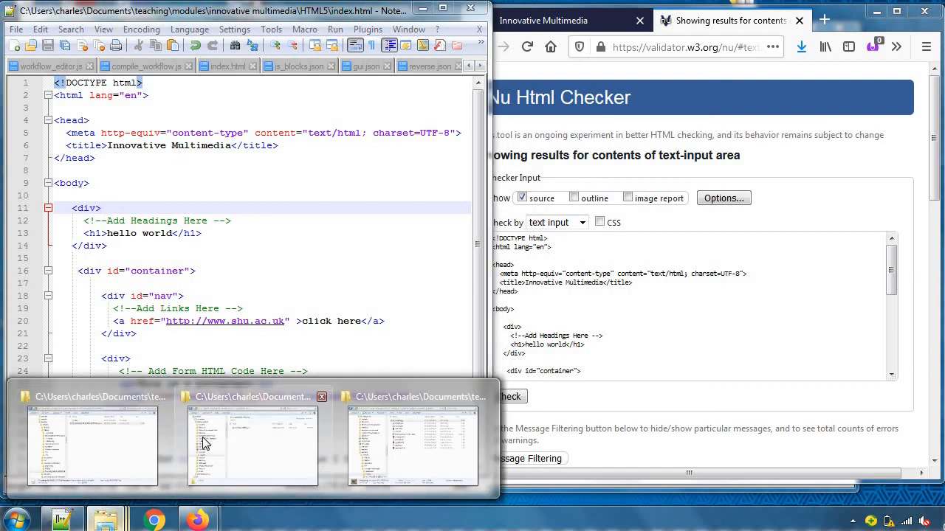
Bring up the HTML5 folder window in Explorer to view index.html.
{"action": "left_click", "coordinate": [251, 443]}
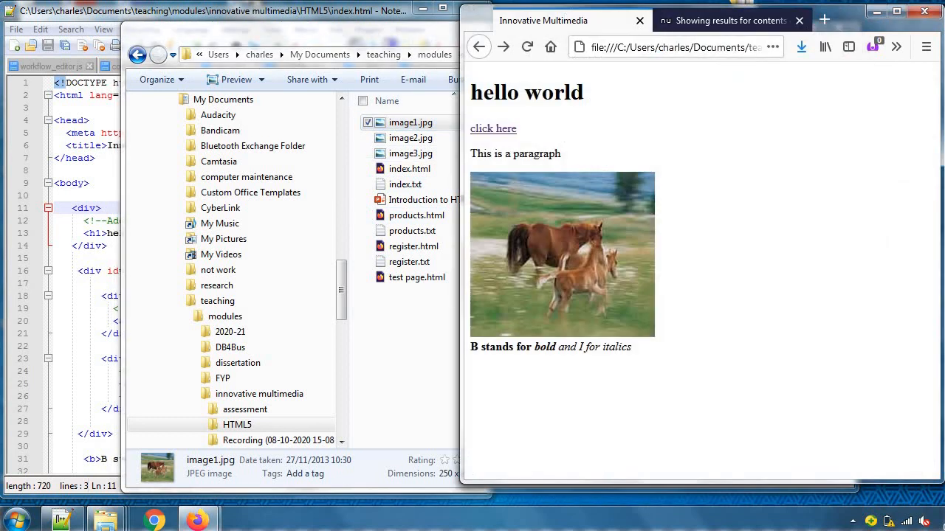
{"action": "mouse_move", "coordinate": [812, 239]}
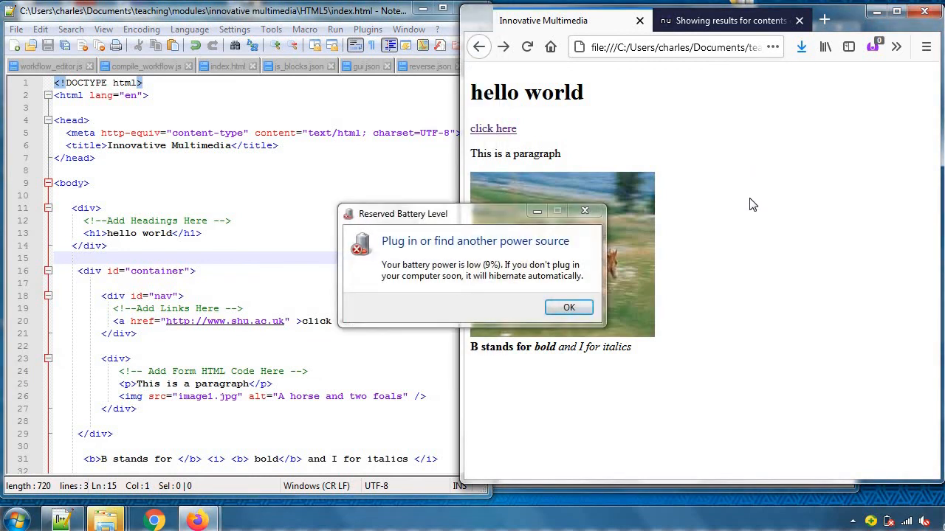
Switch back to the Nu Html Checker tab in Firefox.
{"action": "left_click", "coordinate": [727, 20]}
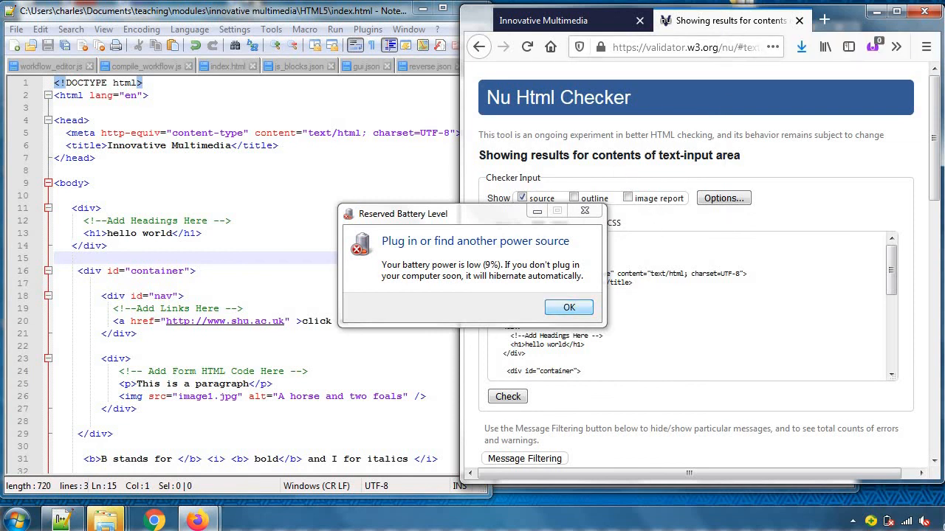
{"action": "mouse_move", "coordinate": [569, 307]}
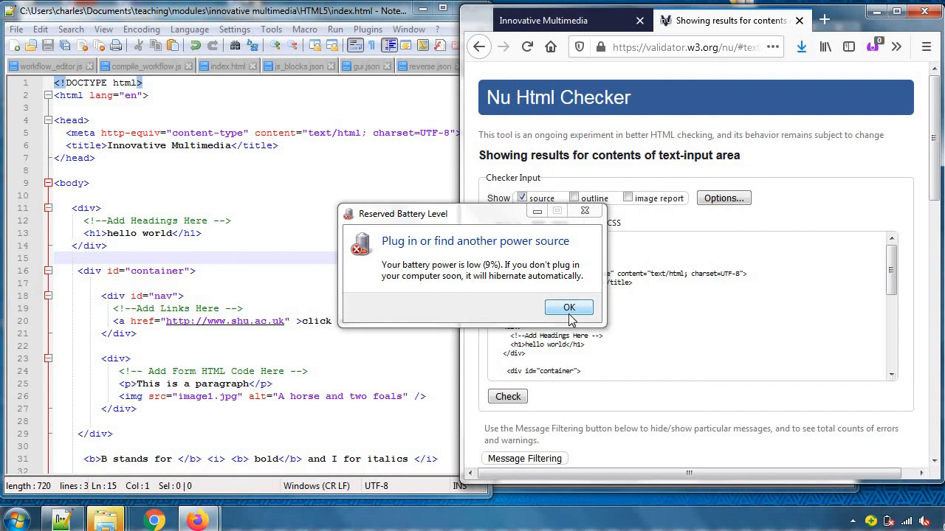